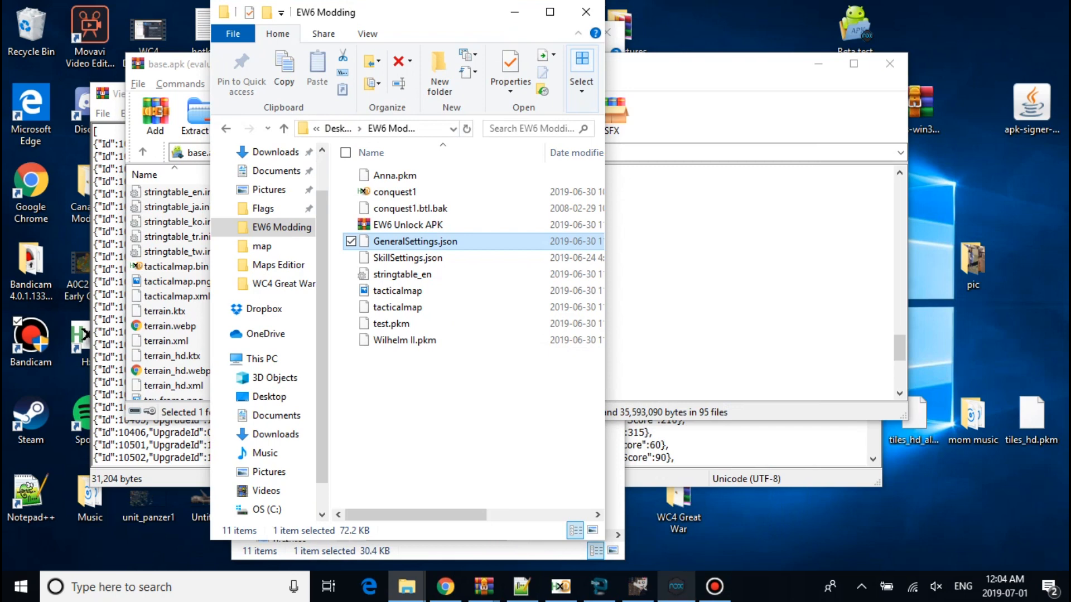
Step: Leave the EW6 Modding folder and view the hex calculator result 2926 + 1488 = 3DAE
click(676, 587)
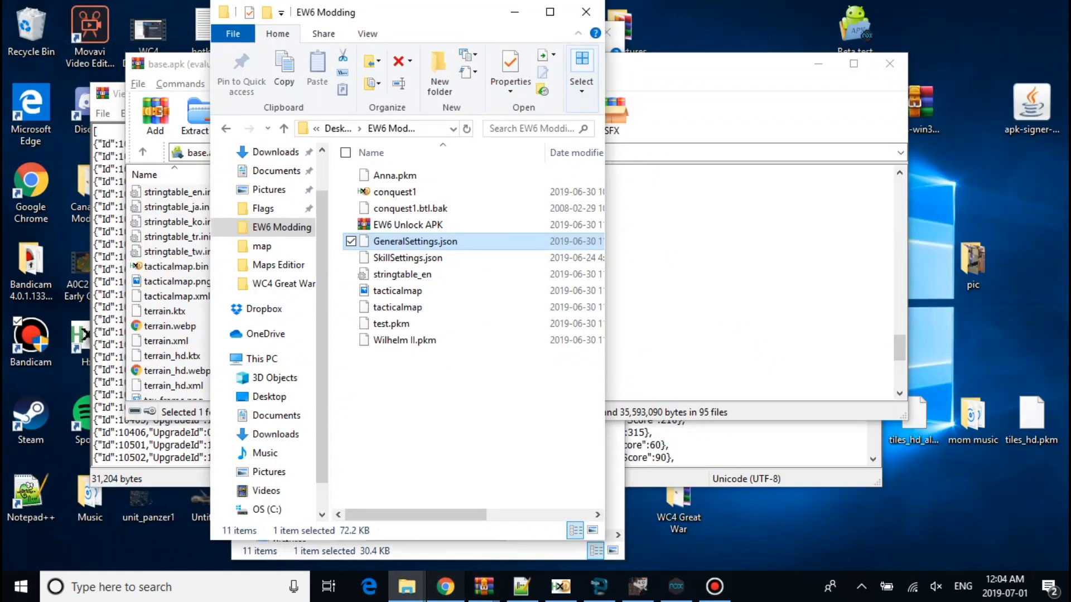
click(444, 587)
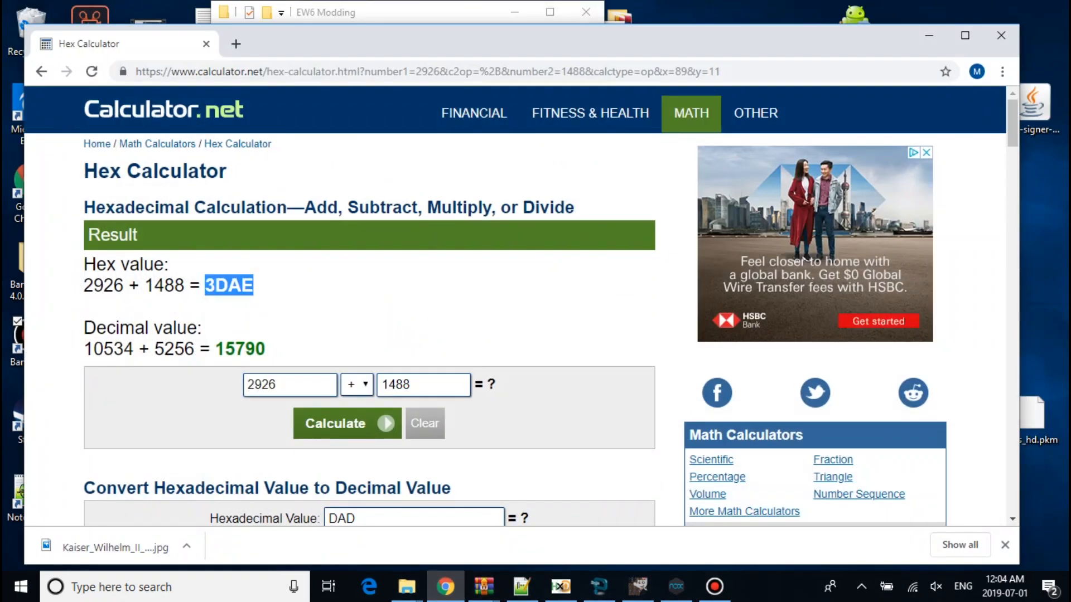
Step: Confirm in Scale Image that the test.jpg portrait is 256 × 256, then cancel
click(341, 12)
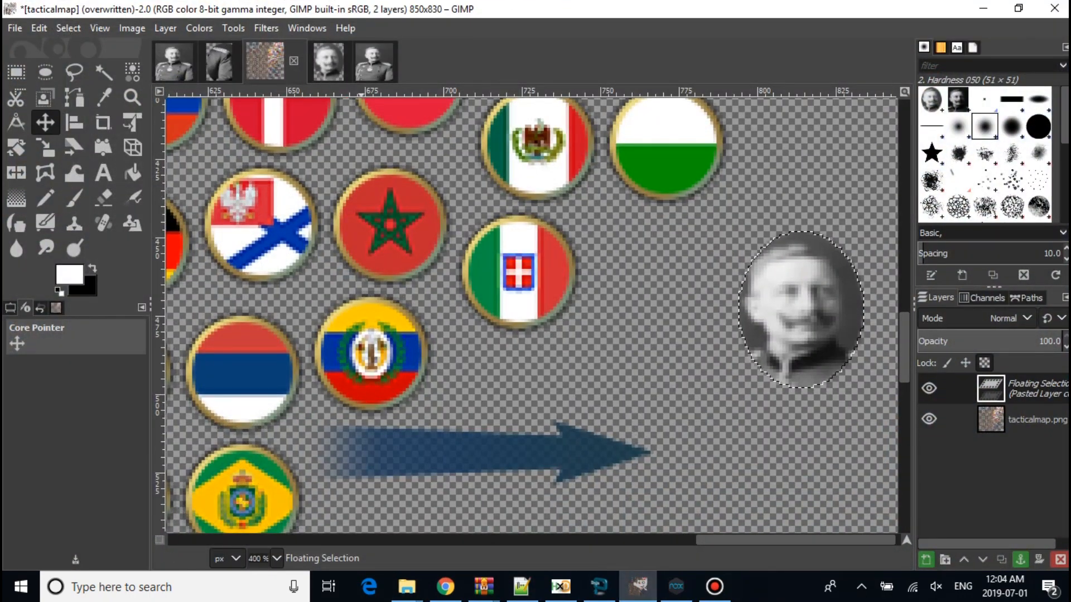
click(131, 28)
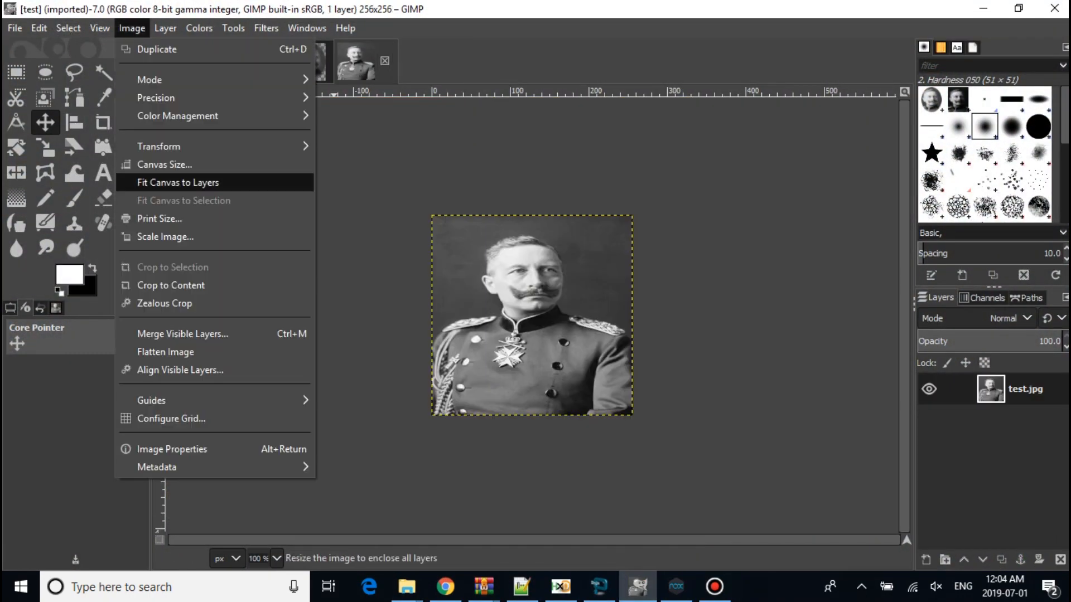
click(165, 237)
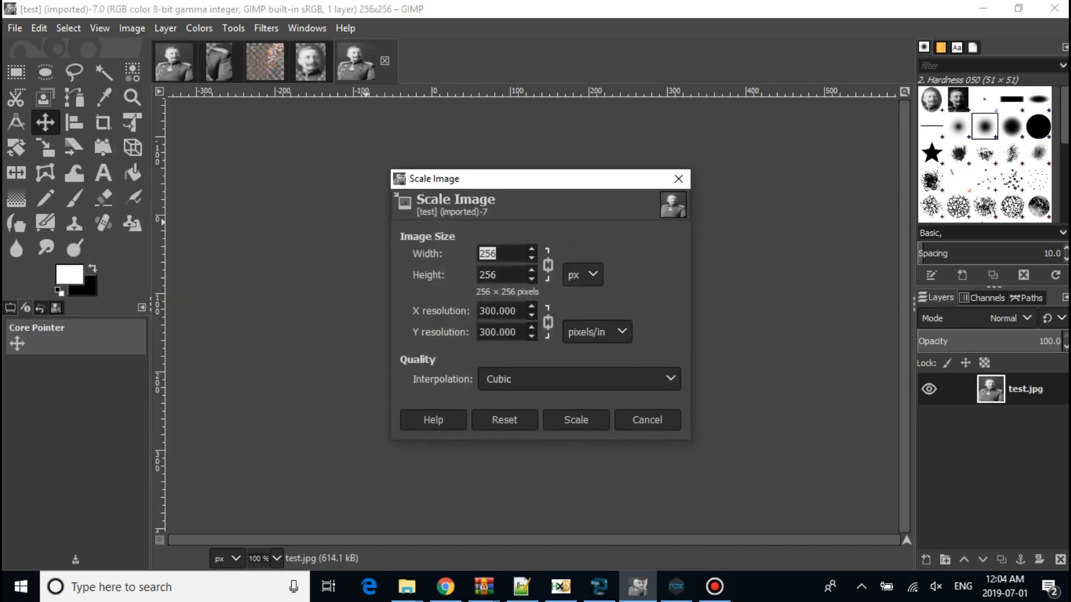
click(575, 420)
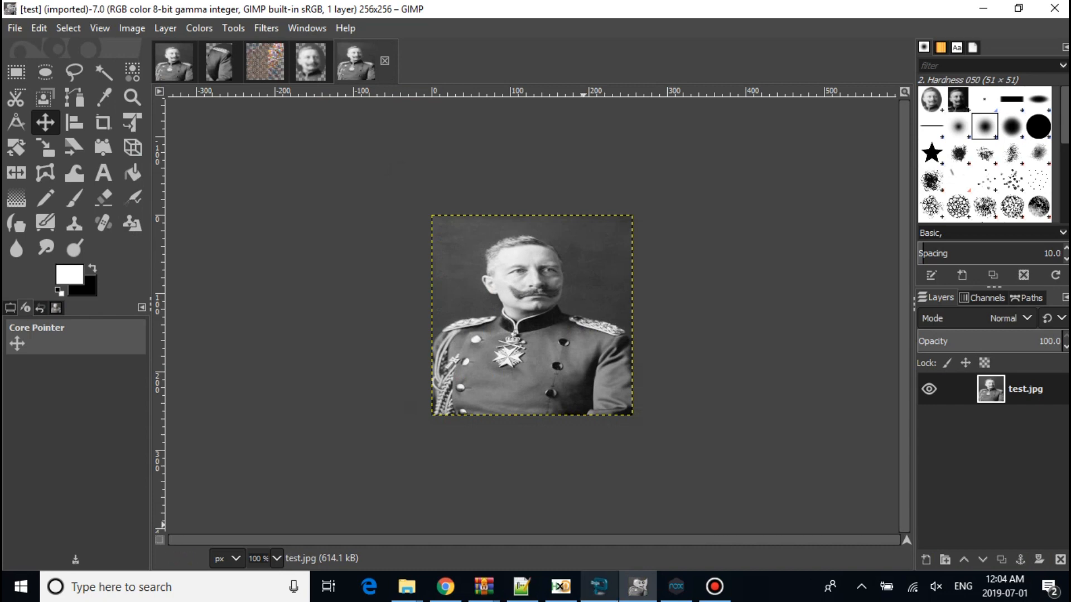
click(598, 586)
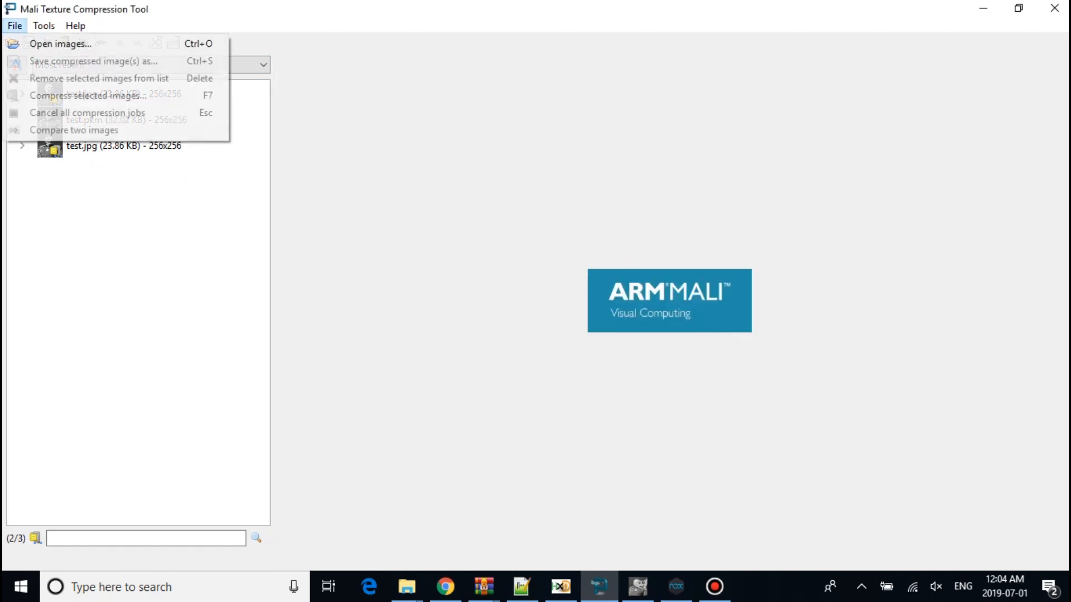
Step: Load test.jpg, compress it with default options, and check test.pkm in the folder
click(61, 43)
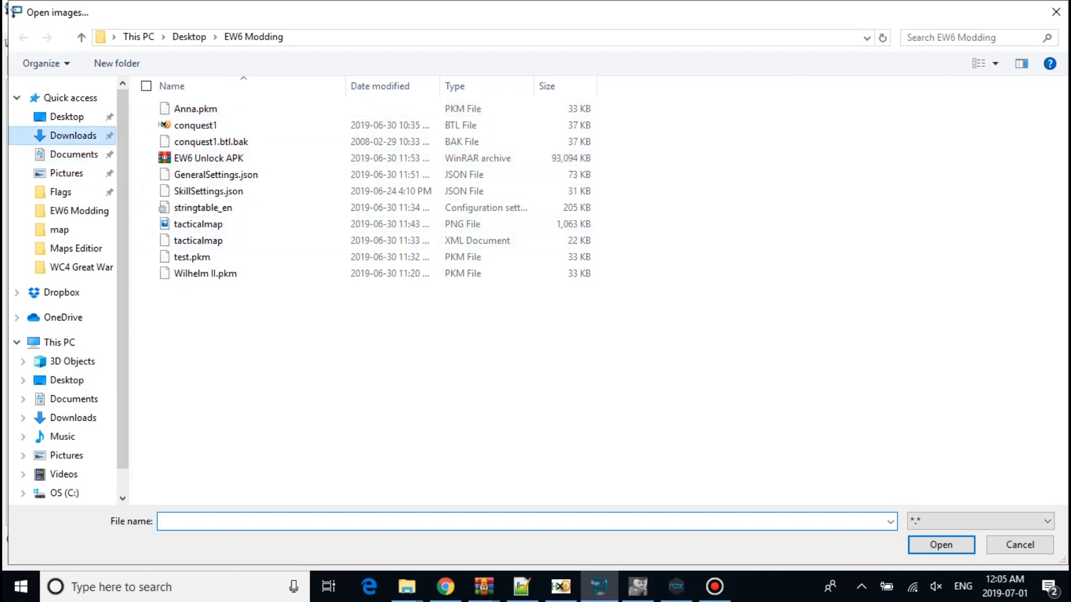
click(940, 544)
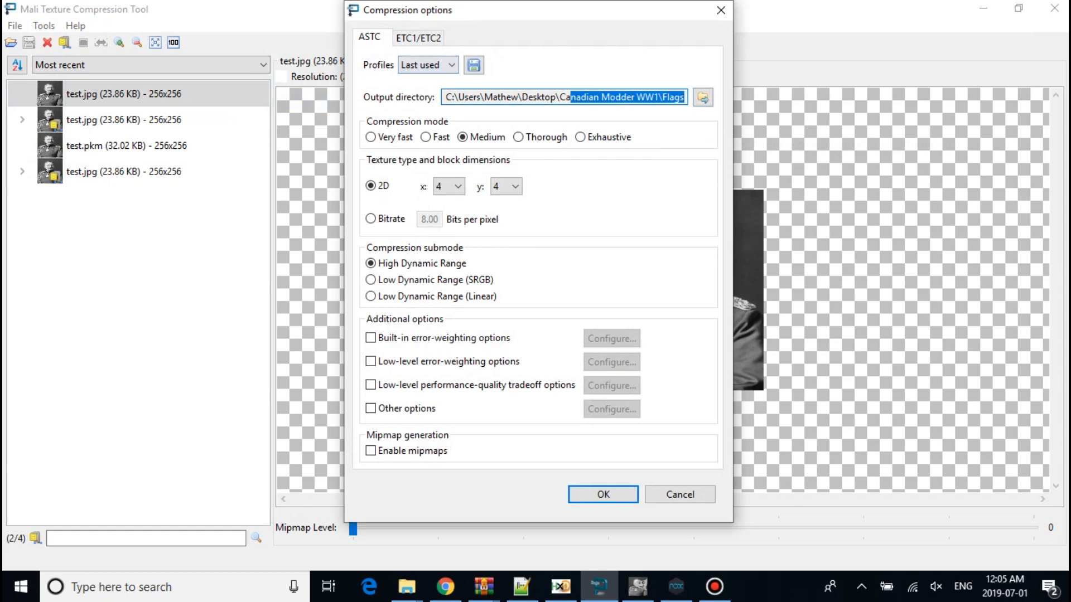
click(417, 36)
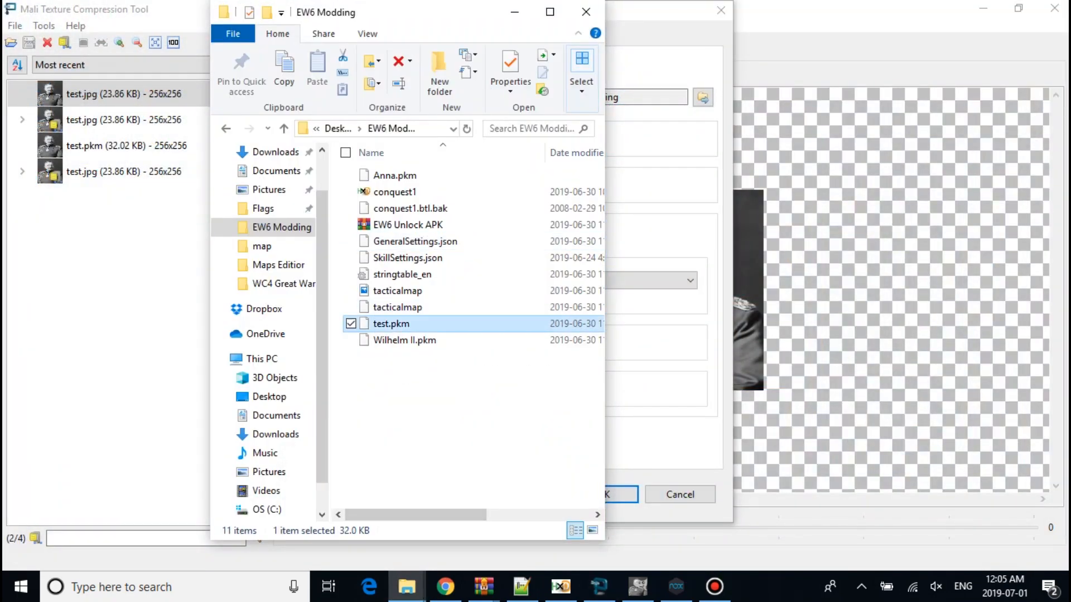
click(404, 340)
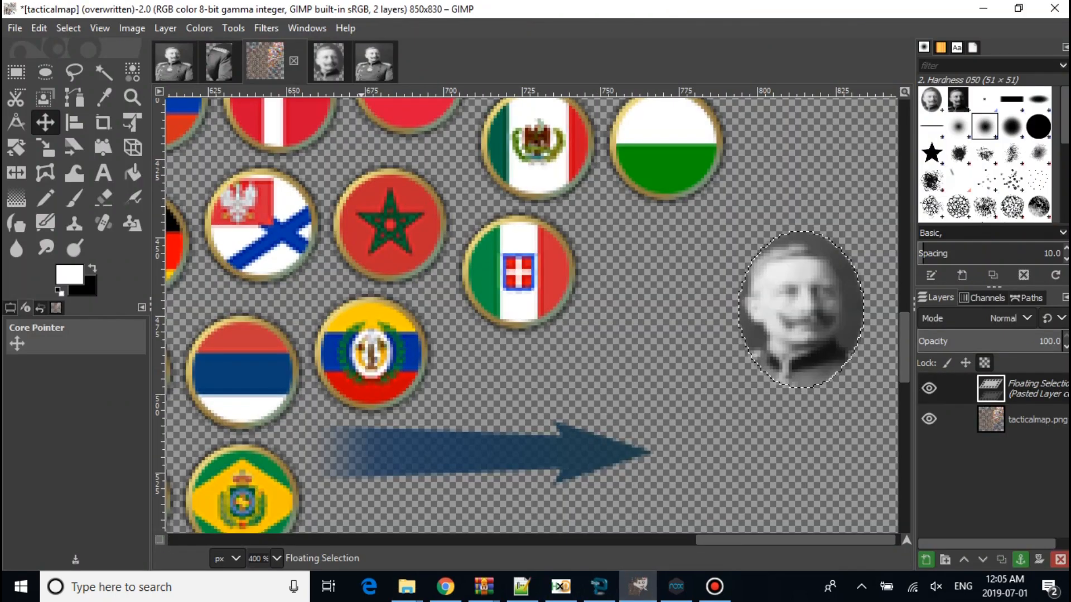
Step: Match tacticalmap.xml's Wilhelm II.png entry against the portrait's map position x 794, y 448
click(277, 557)
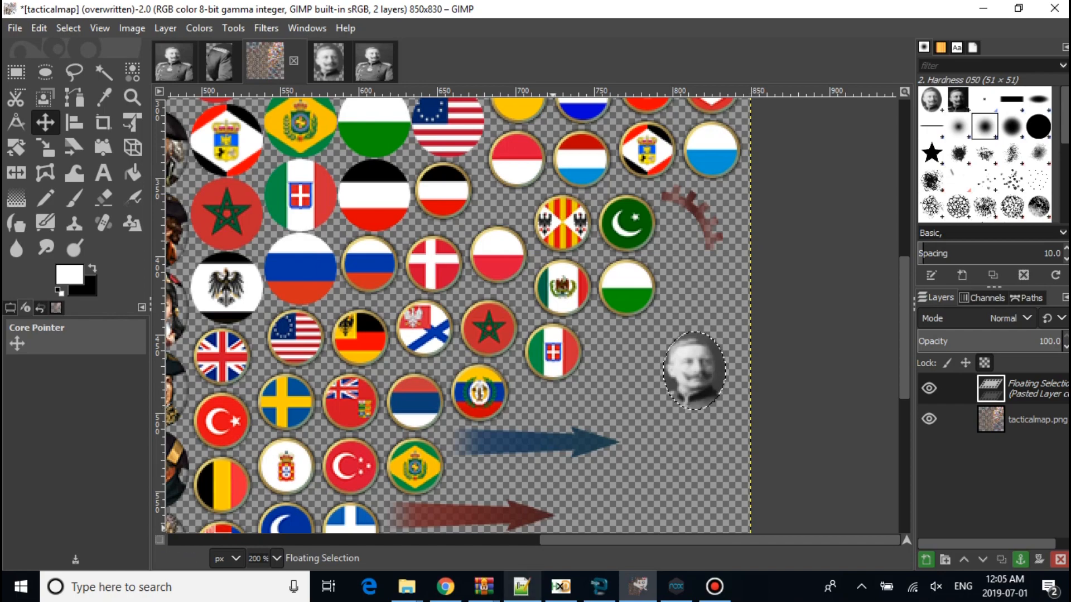
click(520, 586)
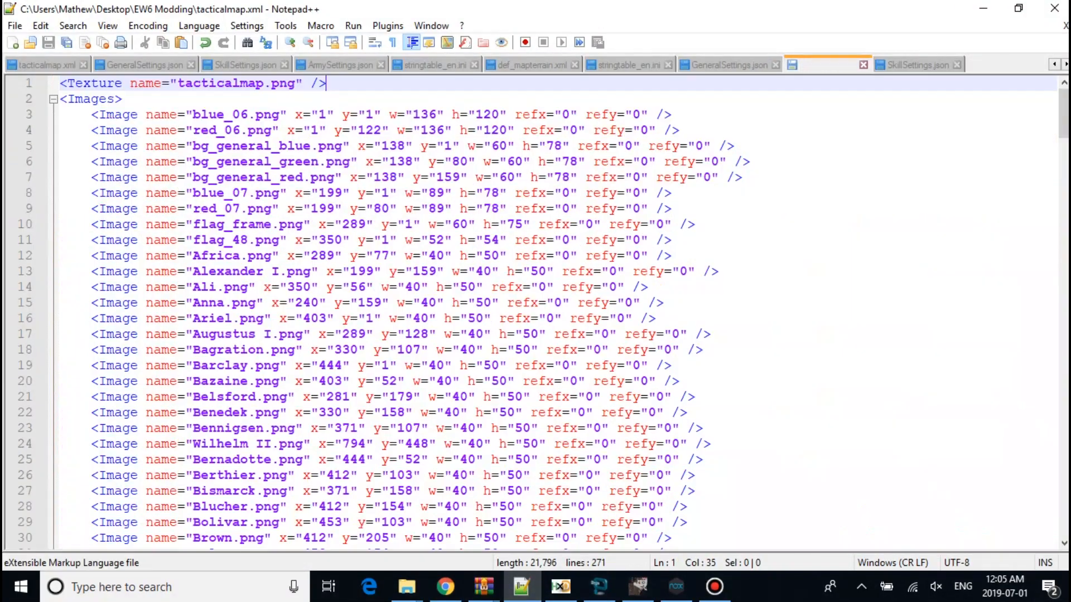
click(274, 397)
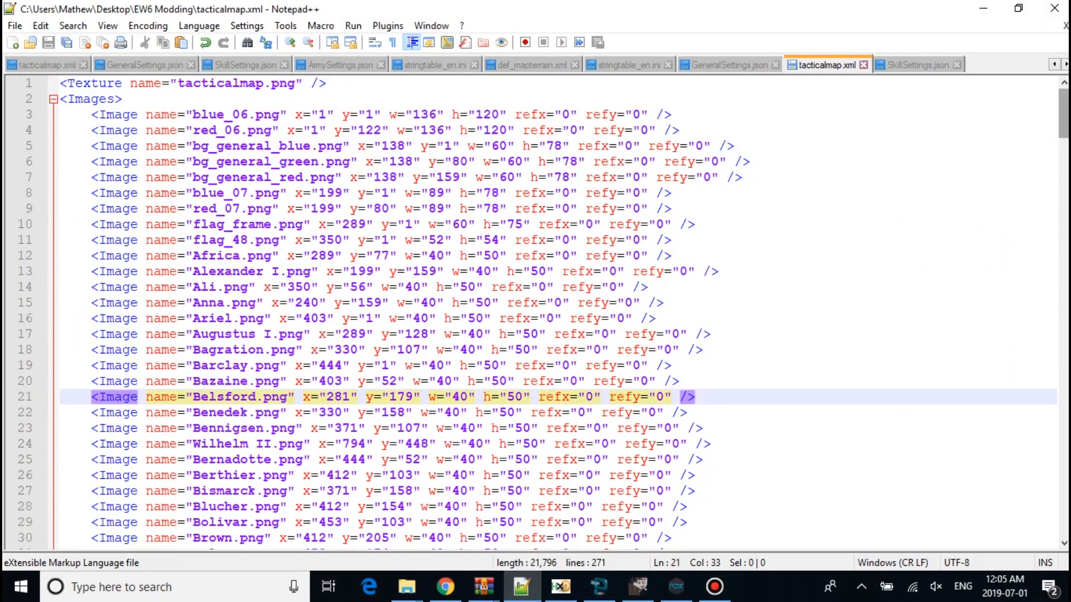
scroll(down, 3)
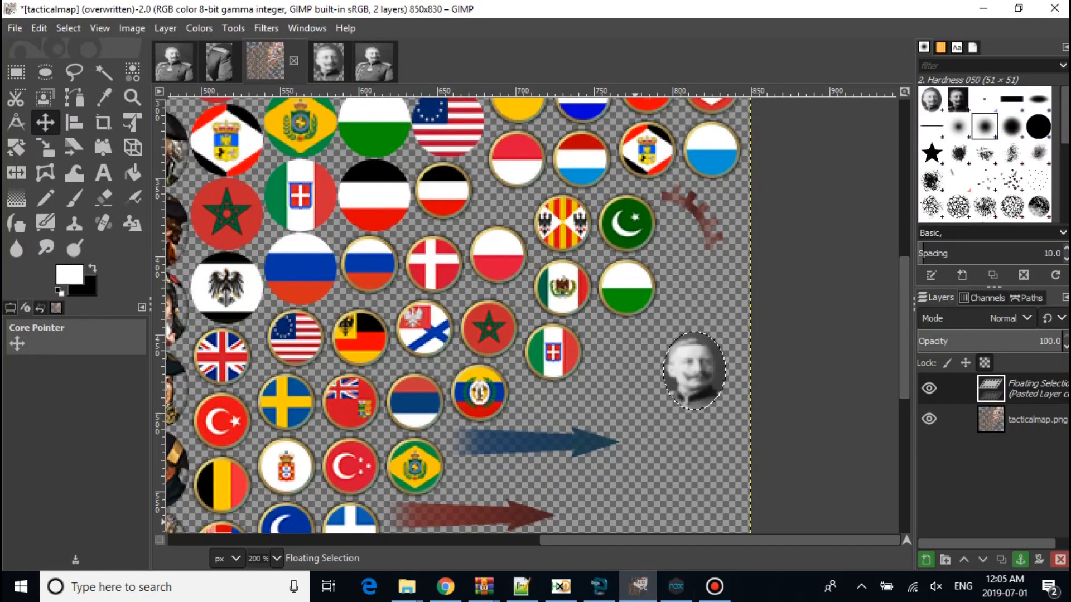
click(520, 587)
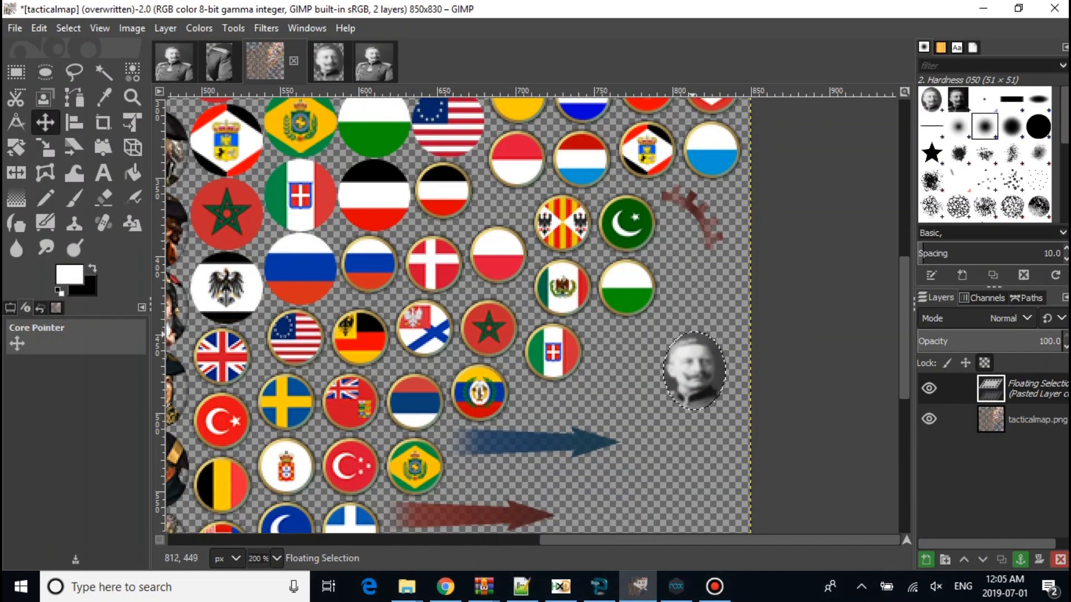
click(520, 587)
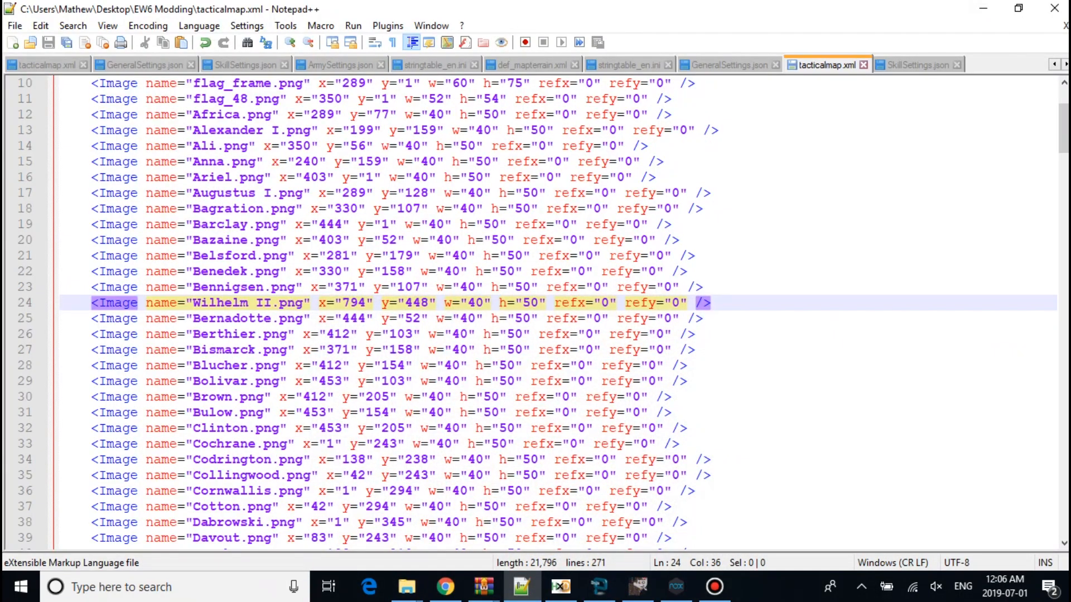
Step: Find the Wilhelm II=Wilhelm II entry in stringtable_en.ini
click(727, 64)
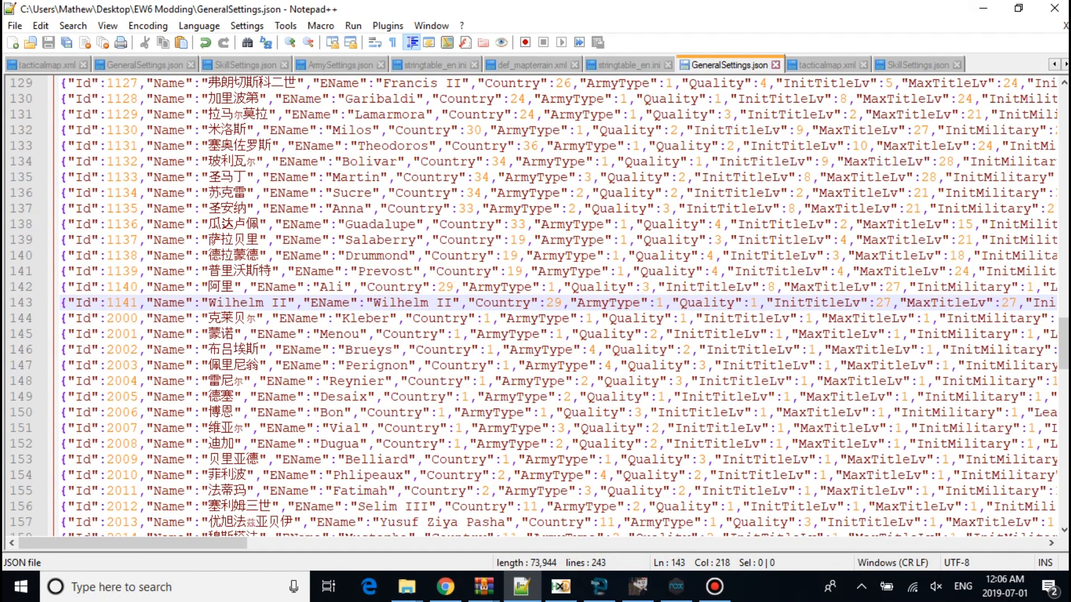
click(626, 64)
text(Wilhelm II)
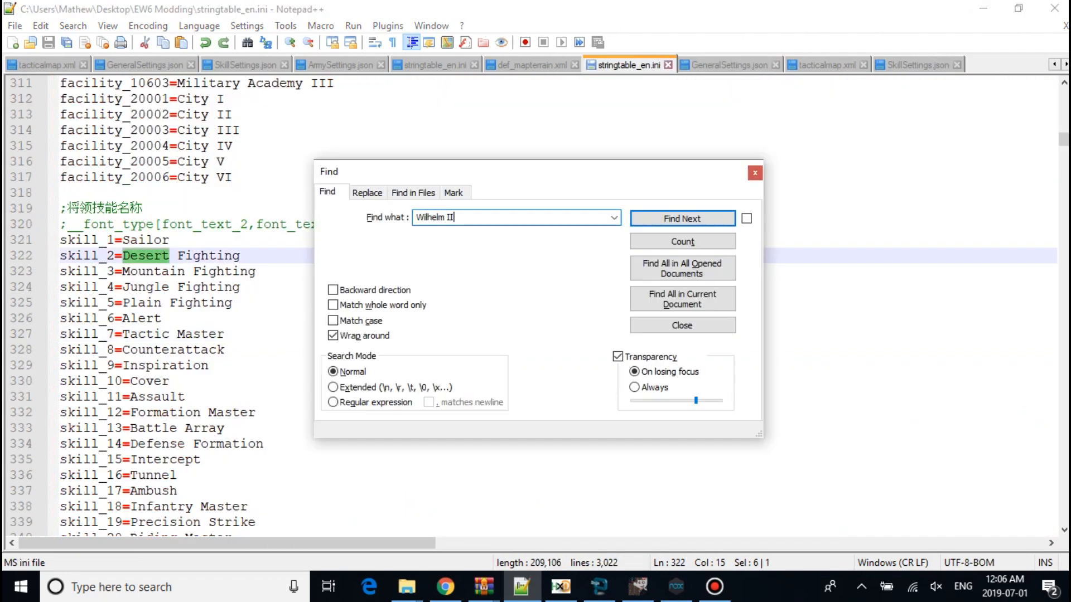
click(681, 219)
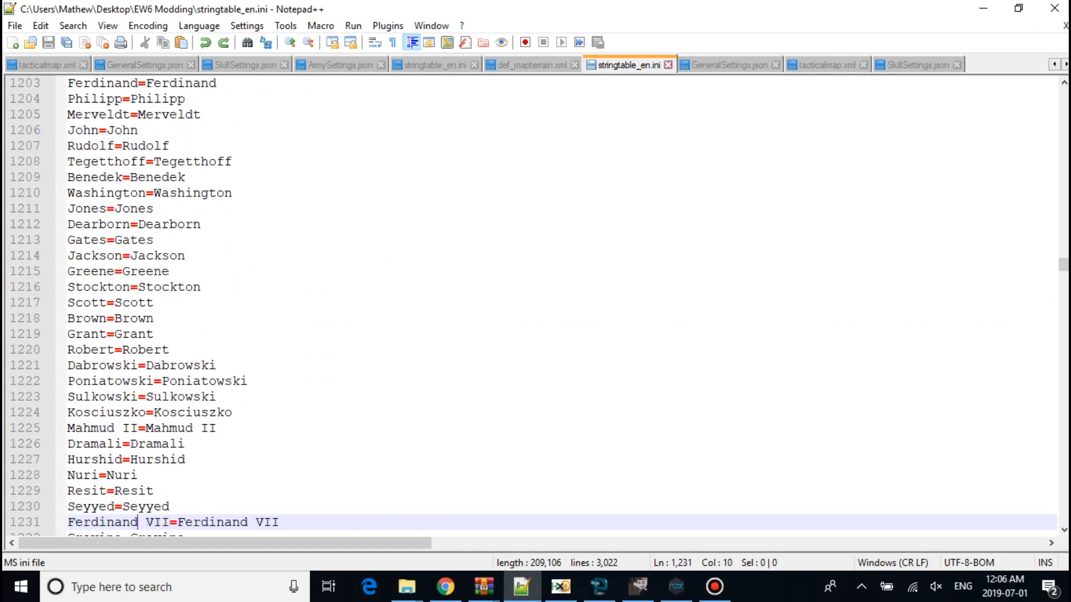
scroll(down, 3)
text(Wilhelm II)
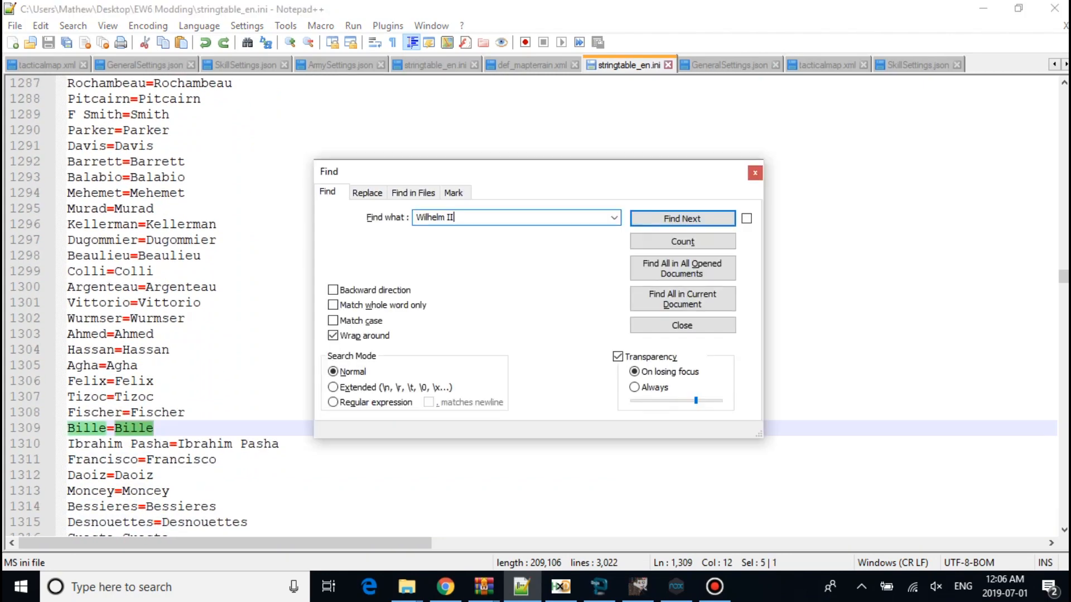
click(681, 218)
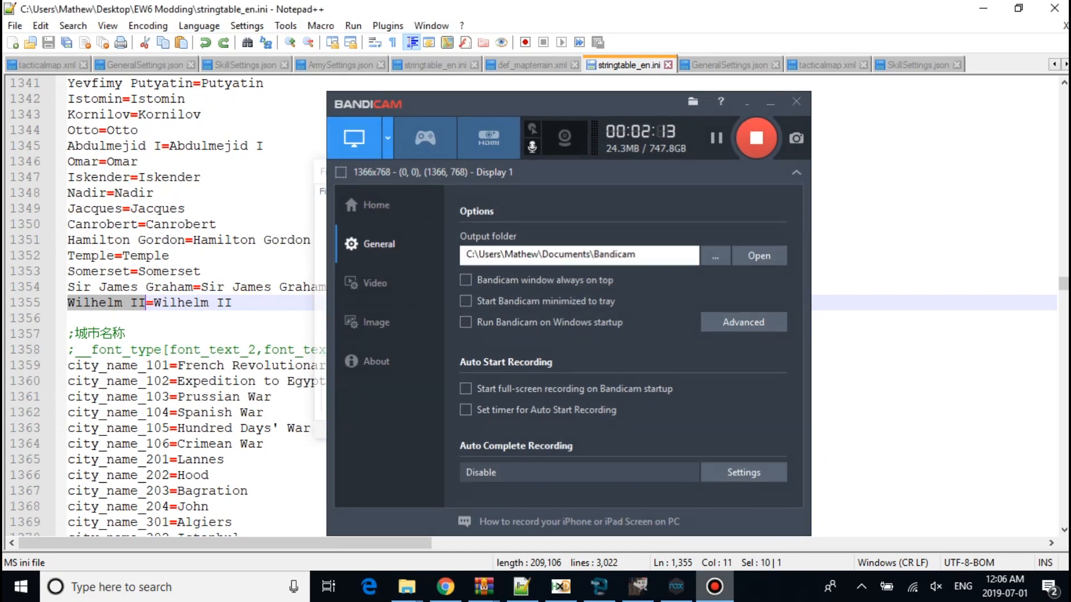
Step: Search the string table for 'intro' and scroll through the intro and description texts
click(794, 101)
text(int)
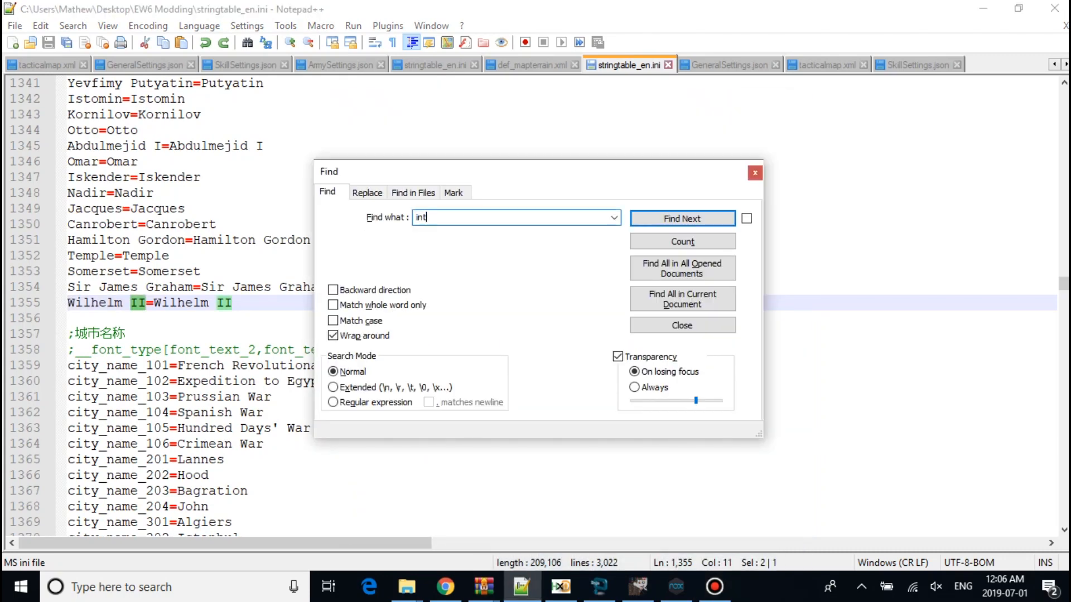
click(680, 218)
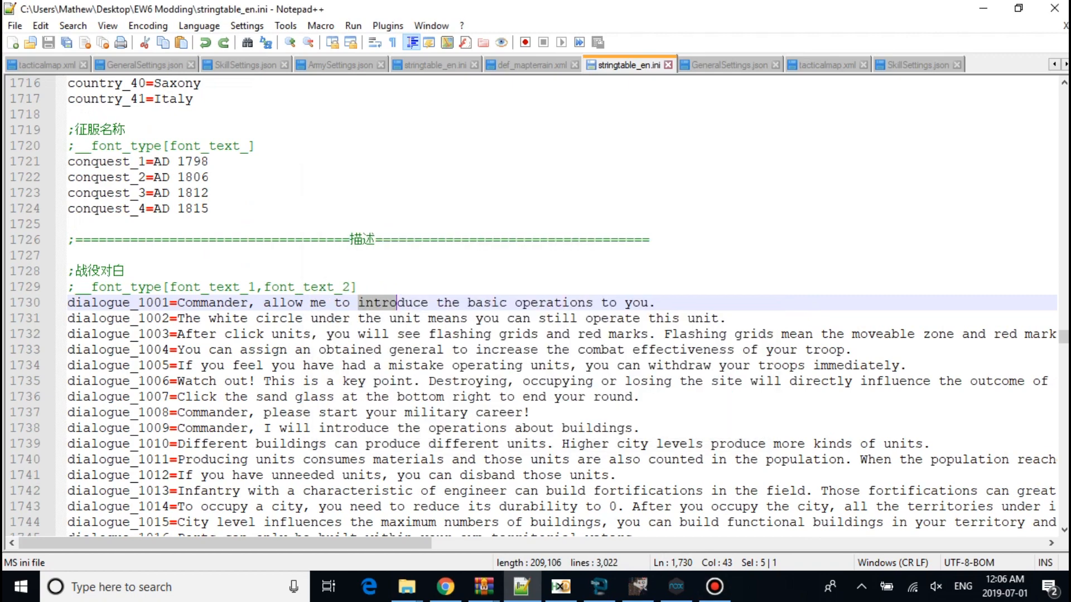
scroll(down, 3)
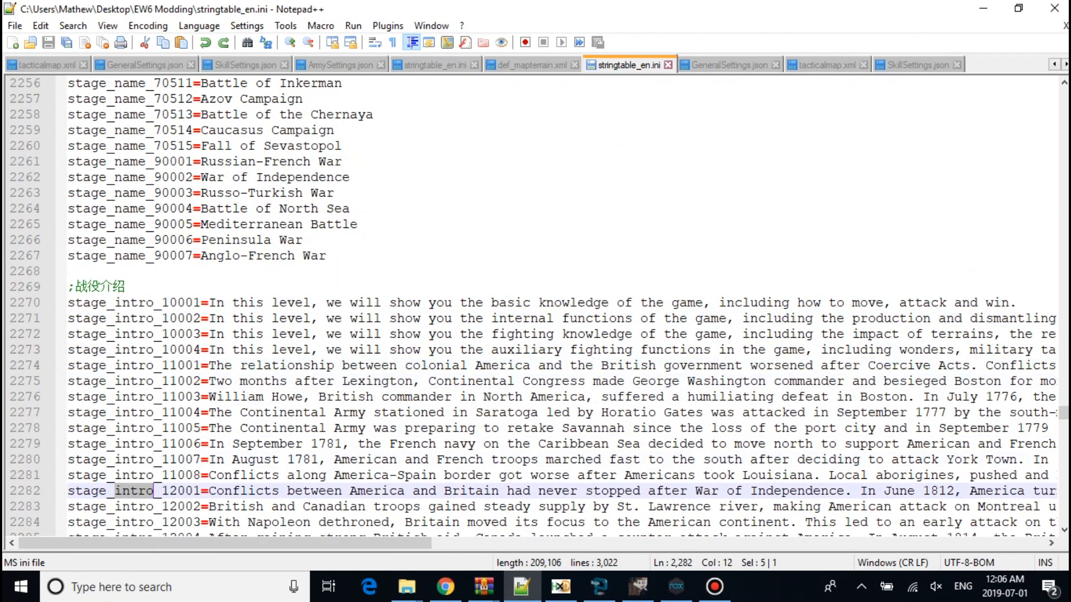
scroll(down, 3)
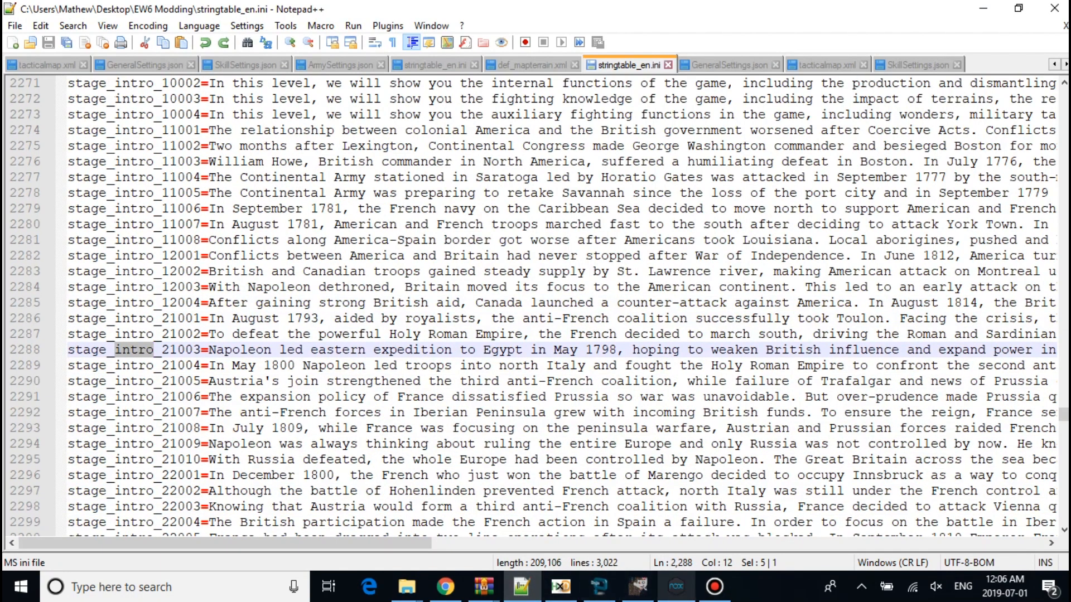
click(674, 588)
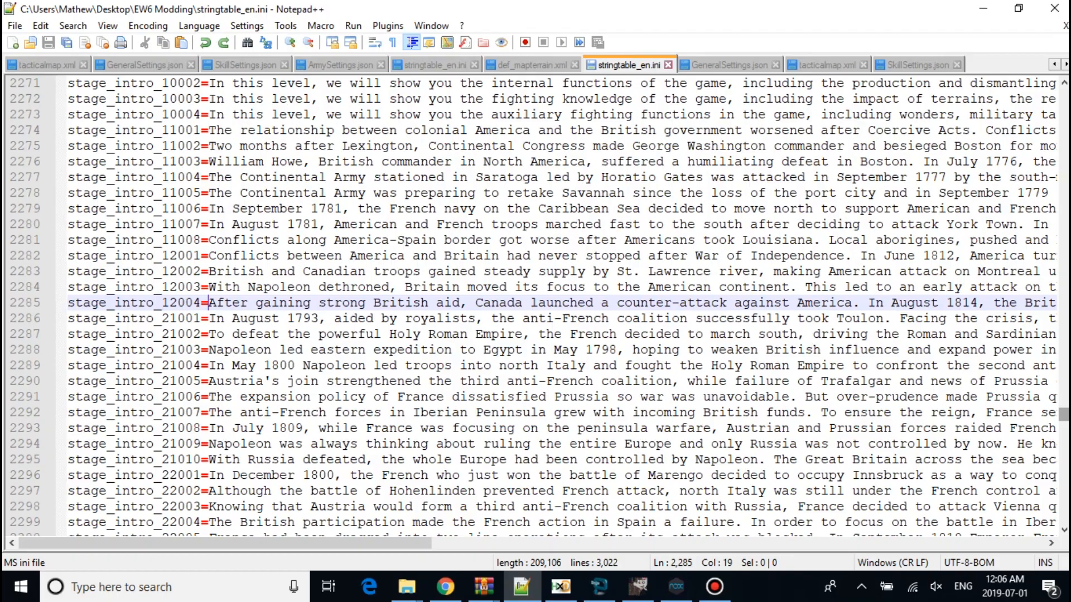
scroll(down, 3)
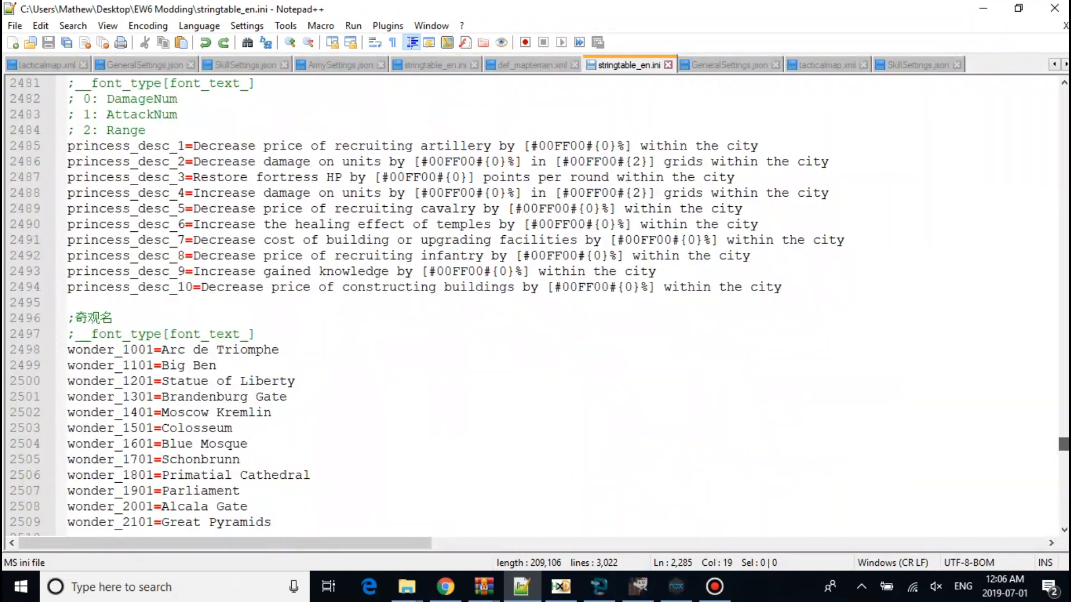
scroll(up, 3)
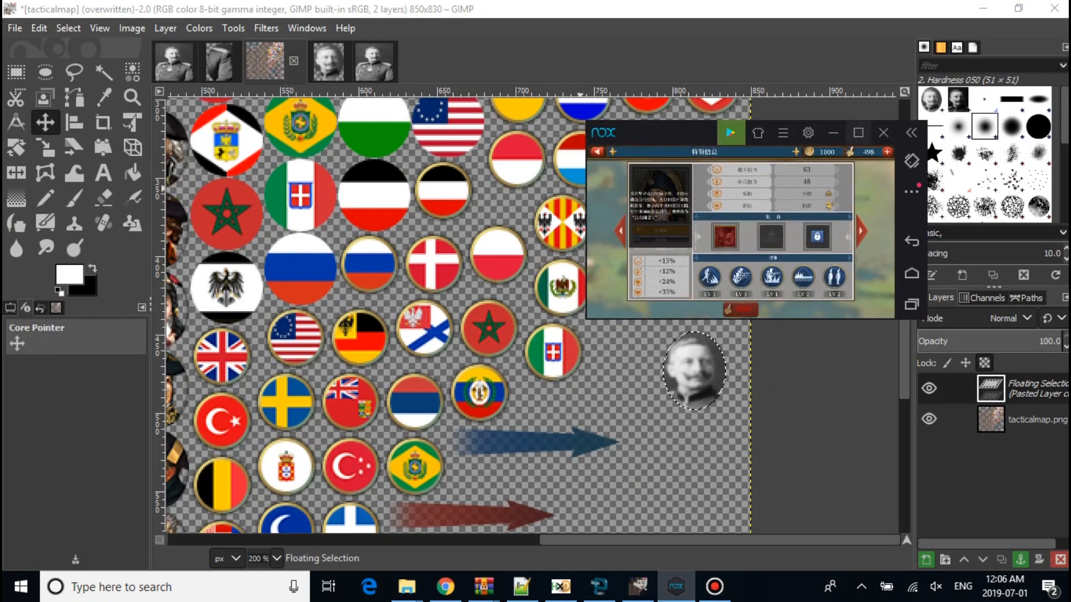
Step: Maximize NoxPlayer and switch European War 6's language to English
click(858, 132)
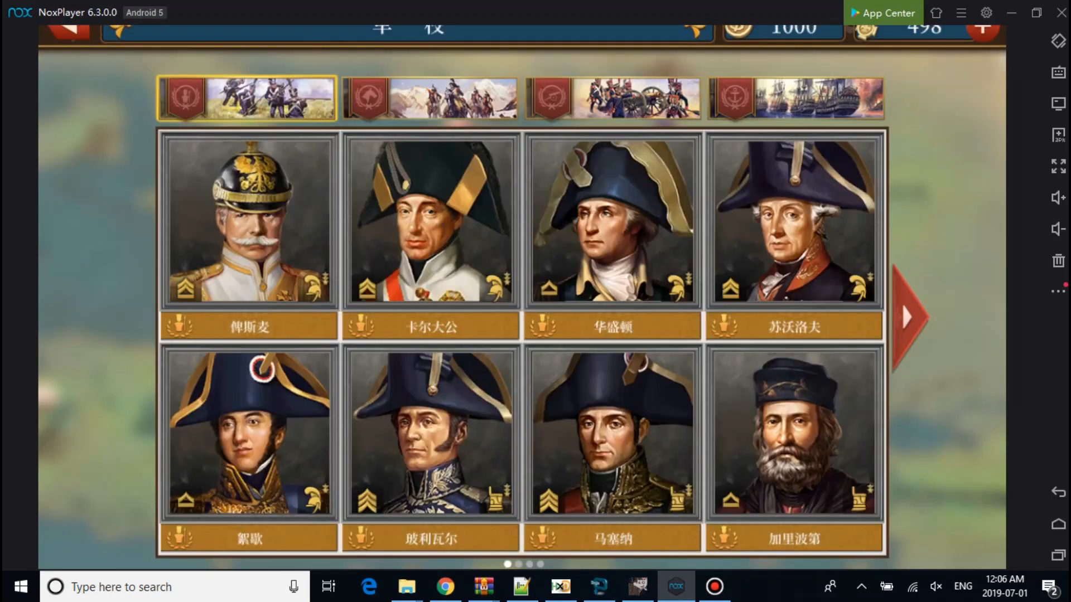
click(65, 46)
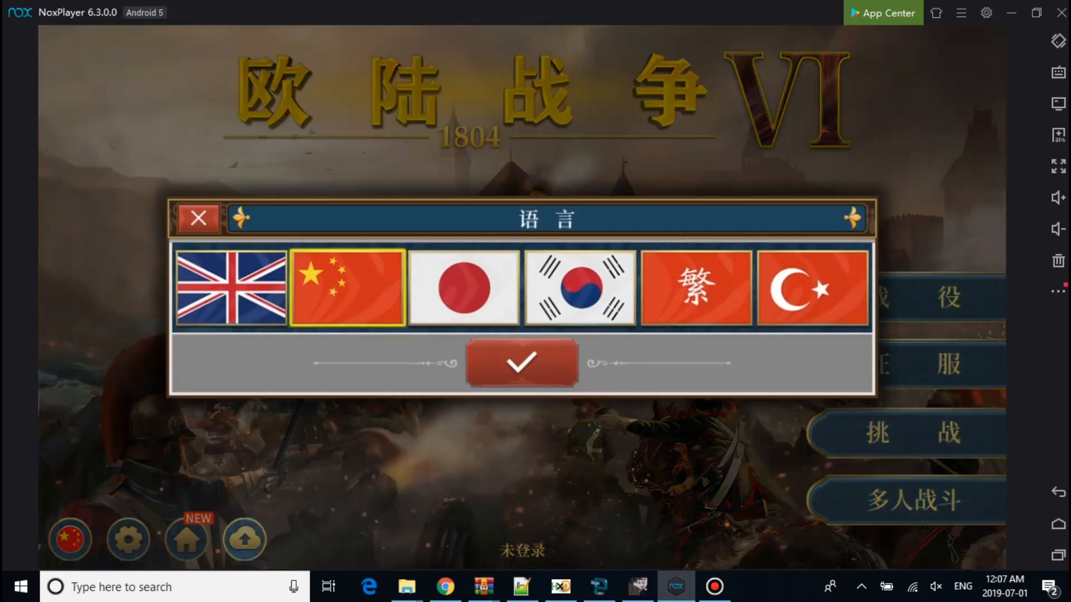
click(231, 288)
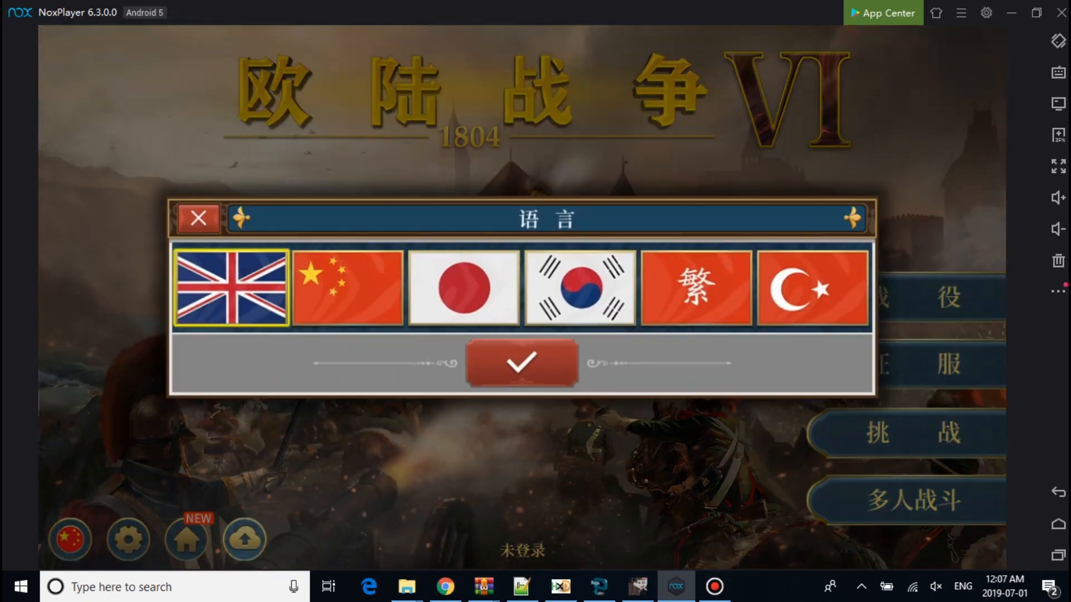
click(521, 362)
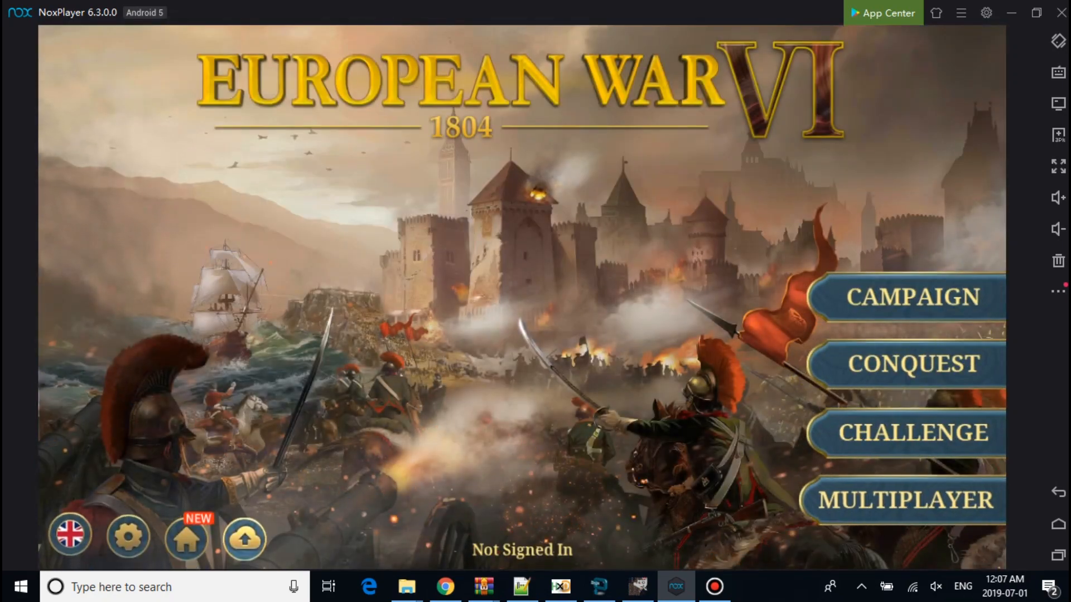
Step: Browse the Military School roster and view general Bolivar's details
click(906, 365)
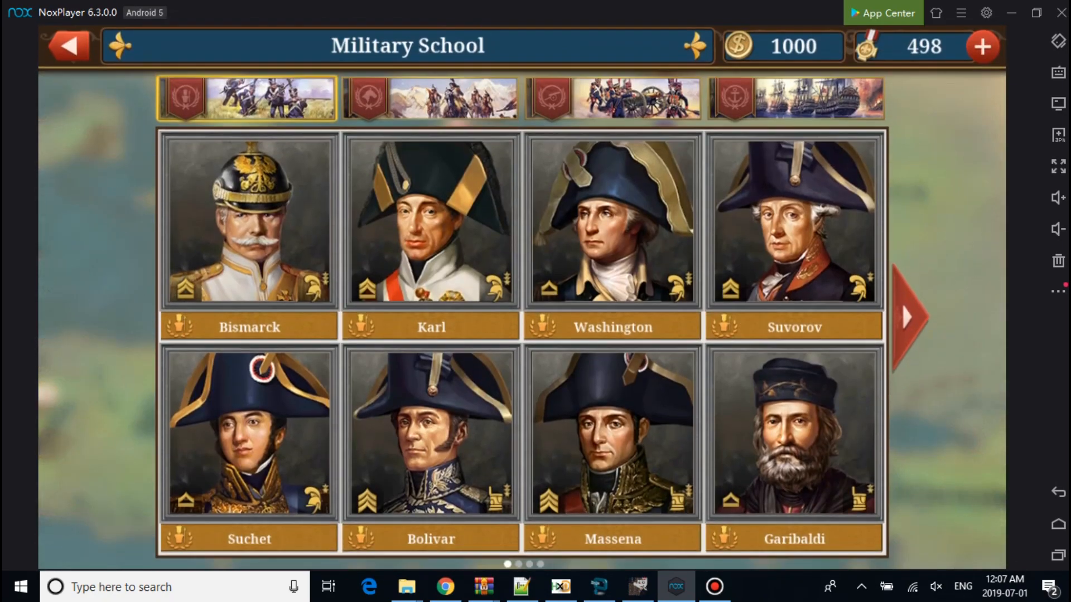
click(430, 430)
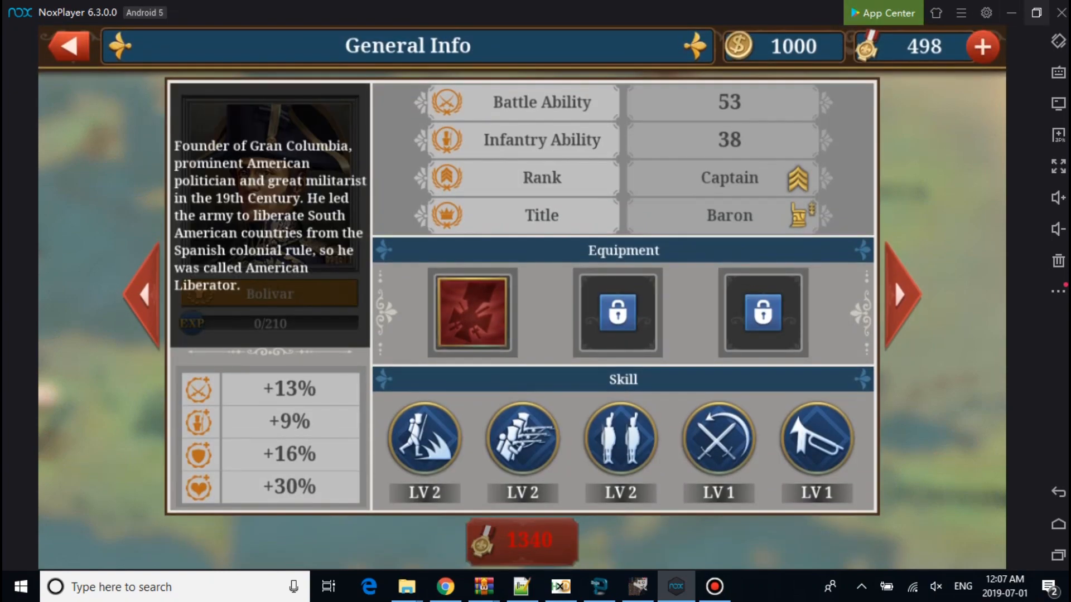
click(67, 46)
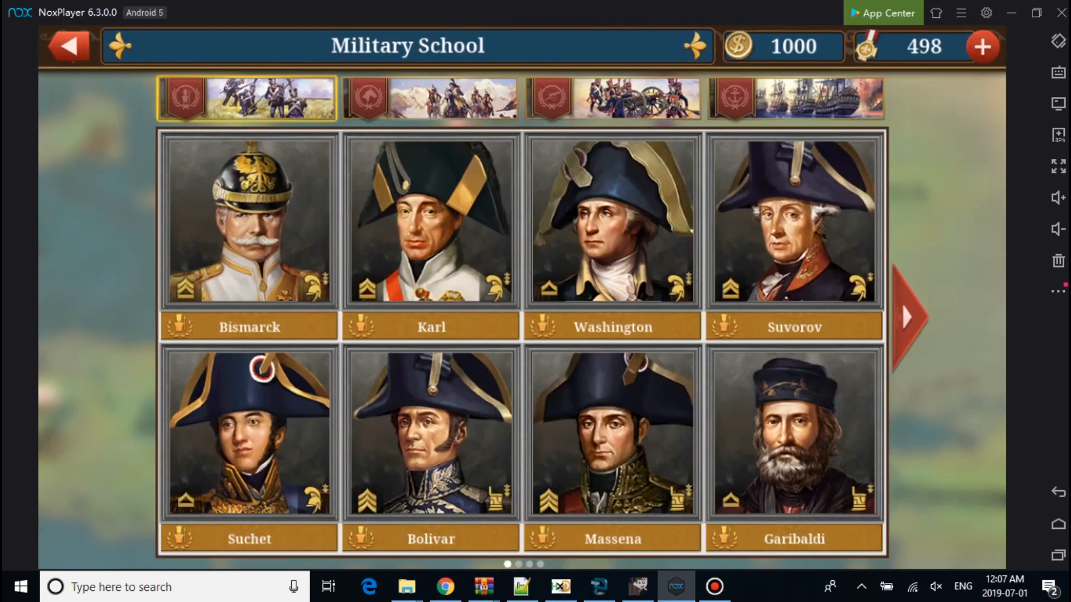
click(612, 221)
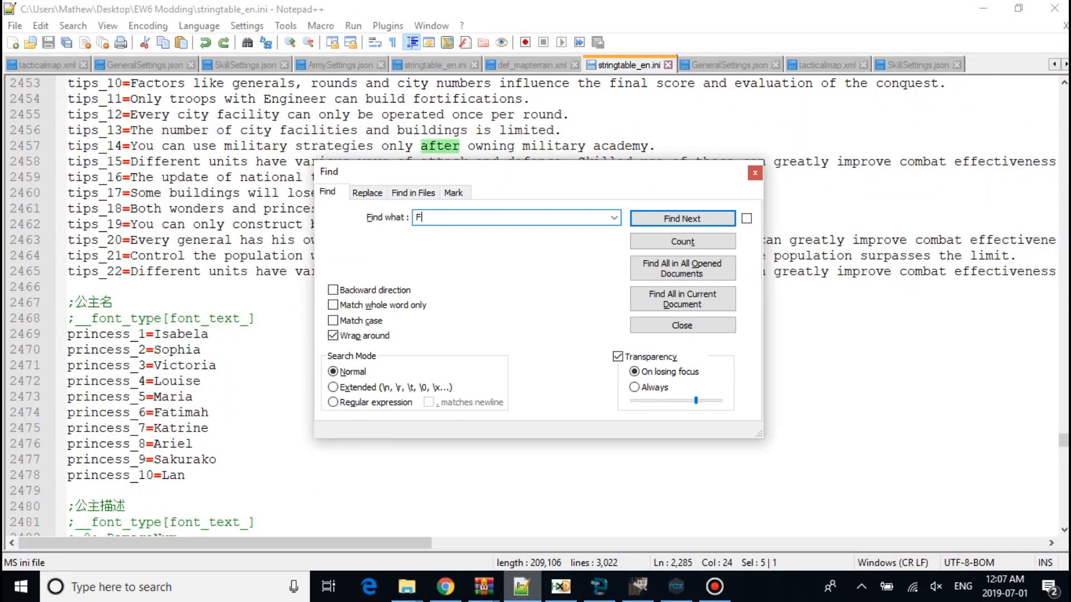
Step: Search stringtable_en.ini to reach the line Wilhelm II=Wilhelm II
click(681, 218)
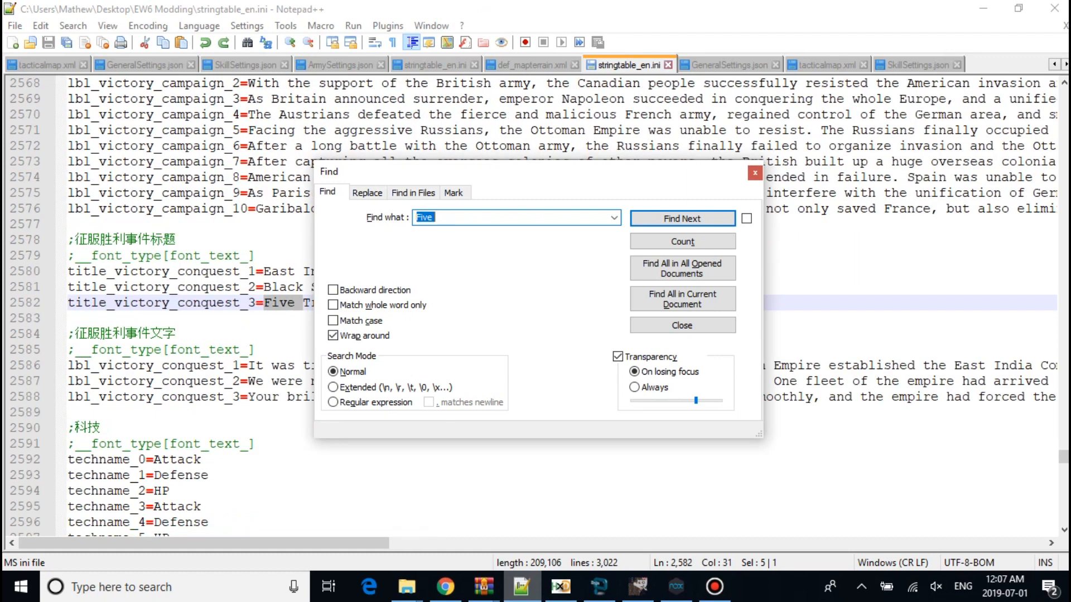
click(681, 325)
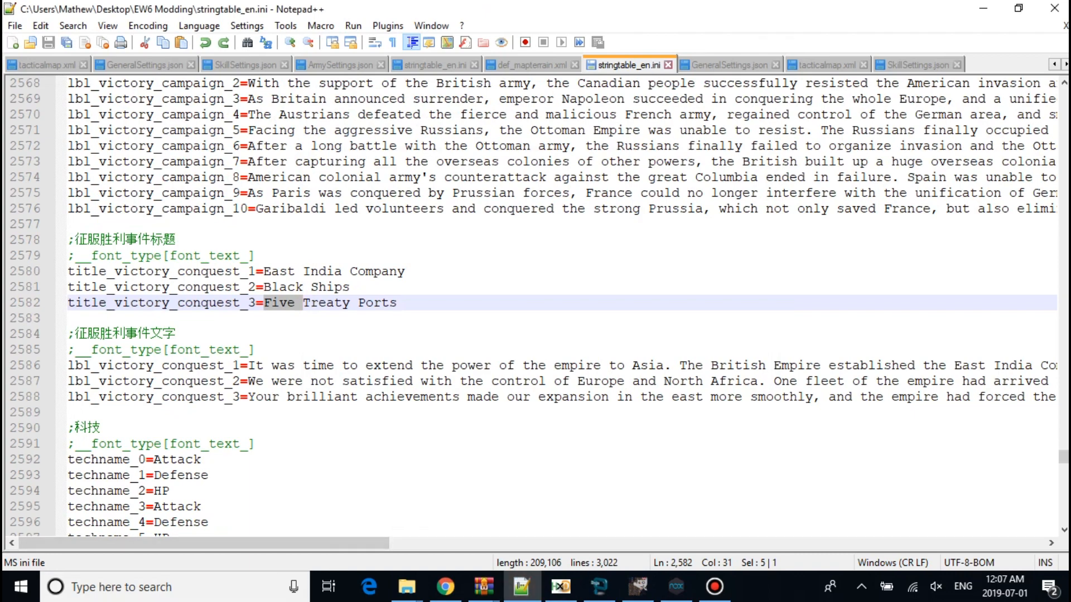
scroll(down, 3)
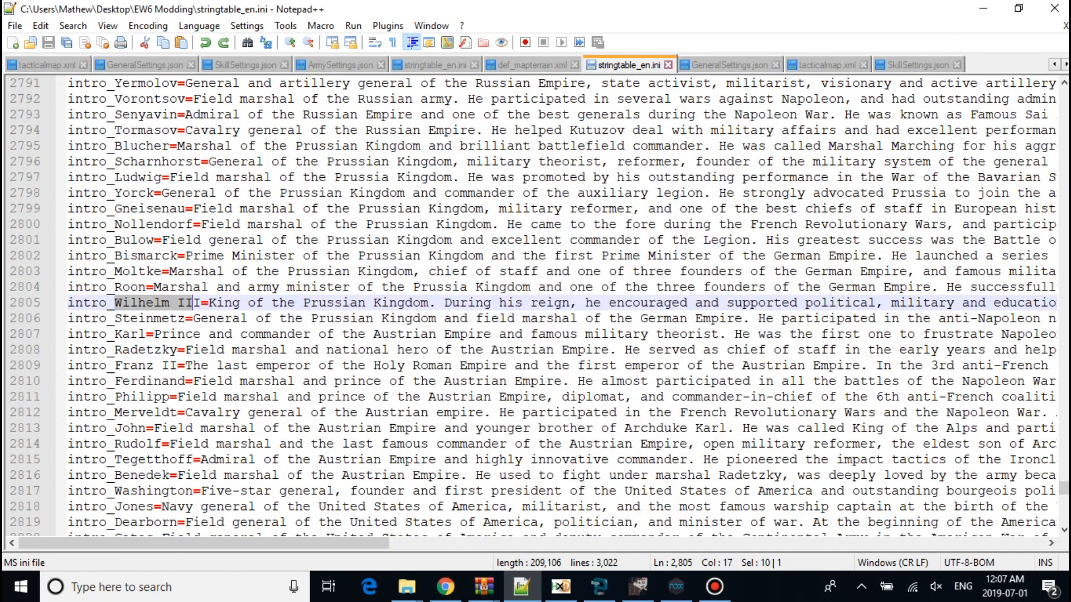
key(Ctrl+f)
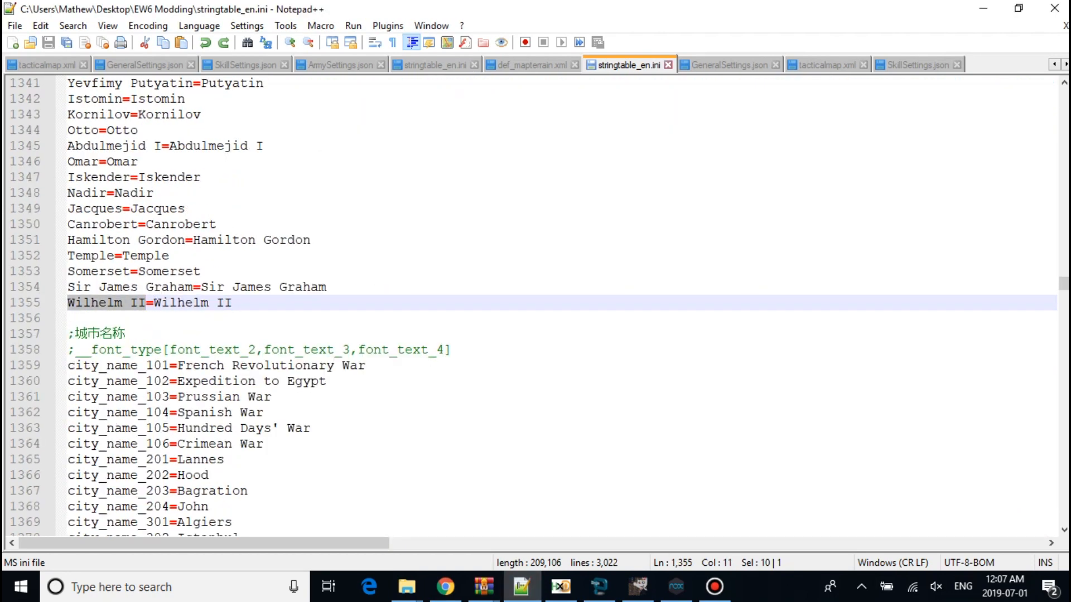
click(727, 64)
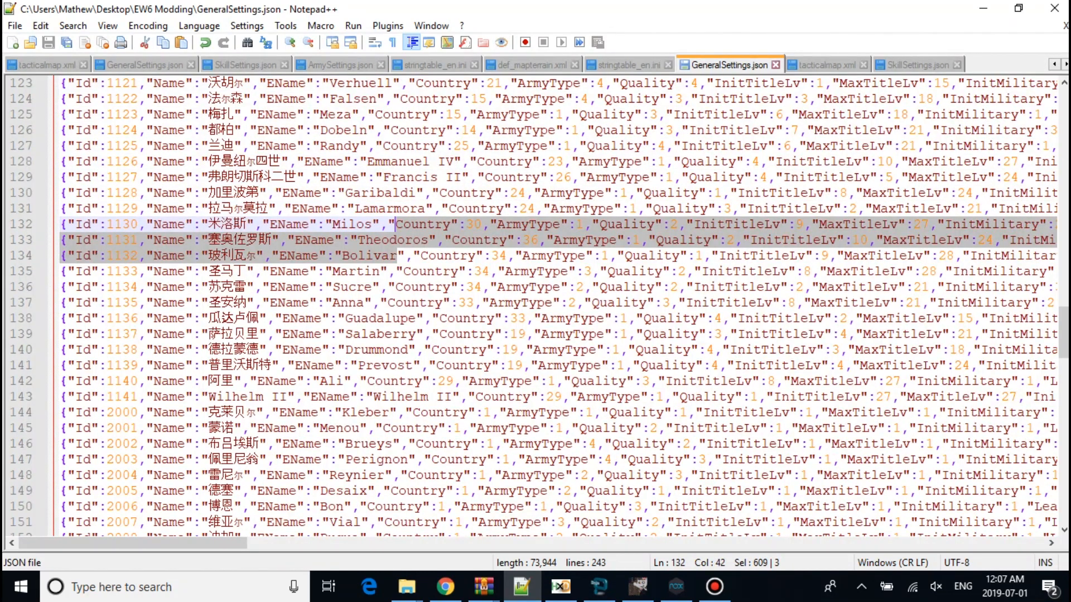
Step: Delete the old Country value 29 from Wilhelm II's entry on line 143
scroll(up, 3)
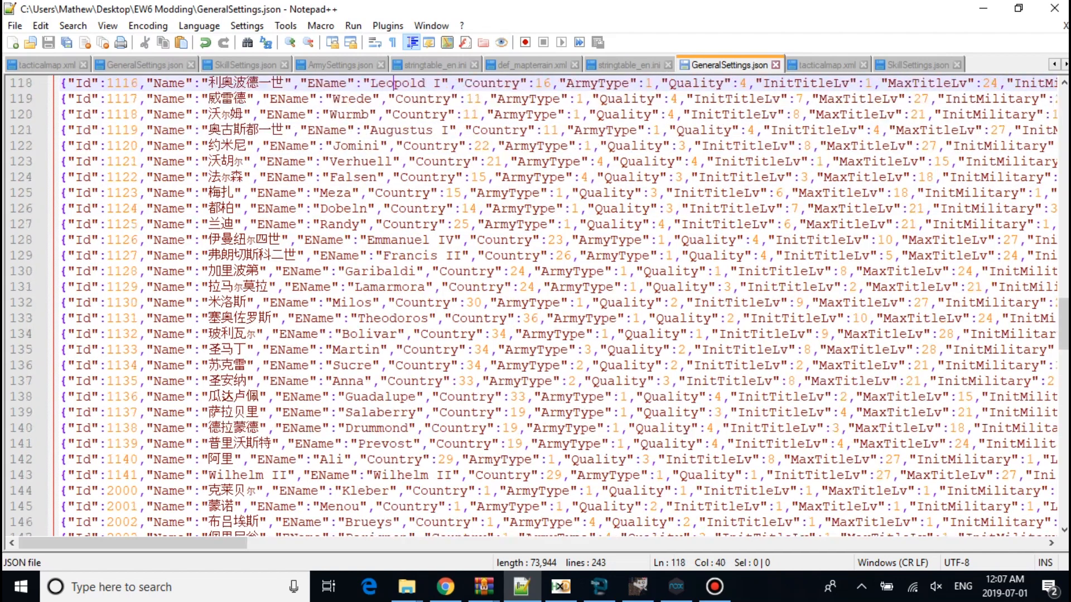
key(ctrl+f)
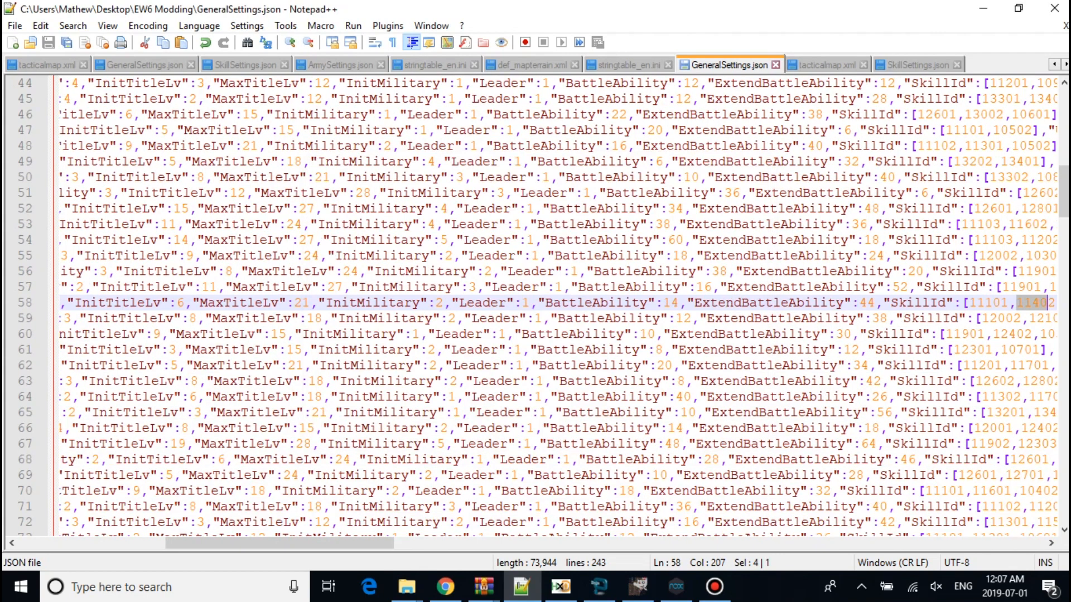
scroll(left, 3)
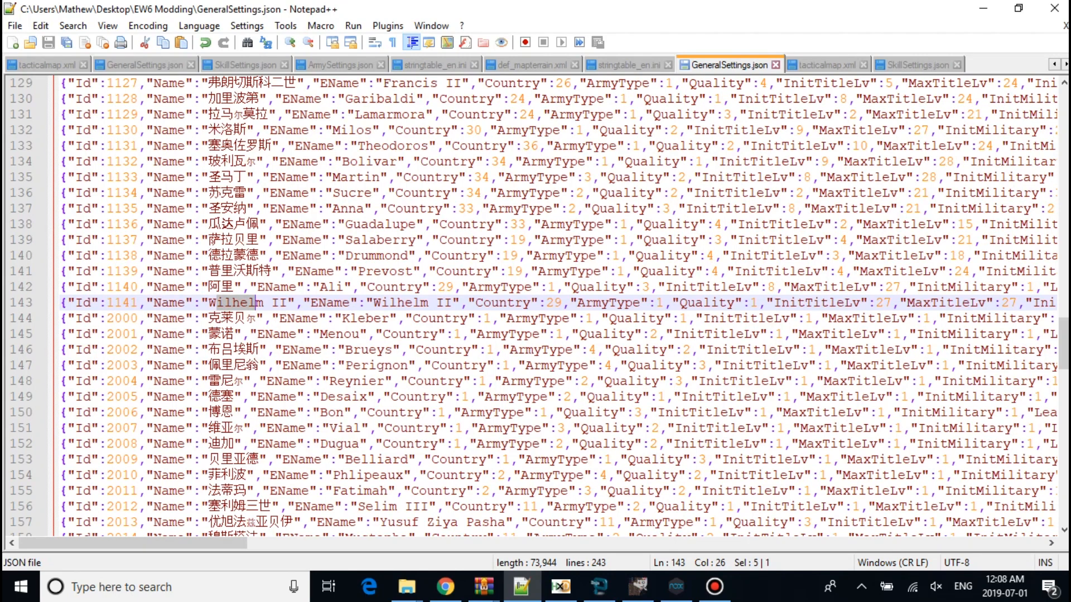
click(553, 302)
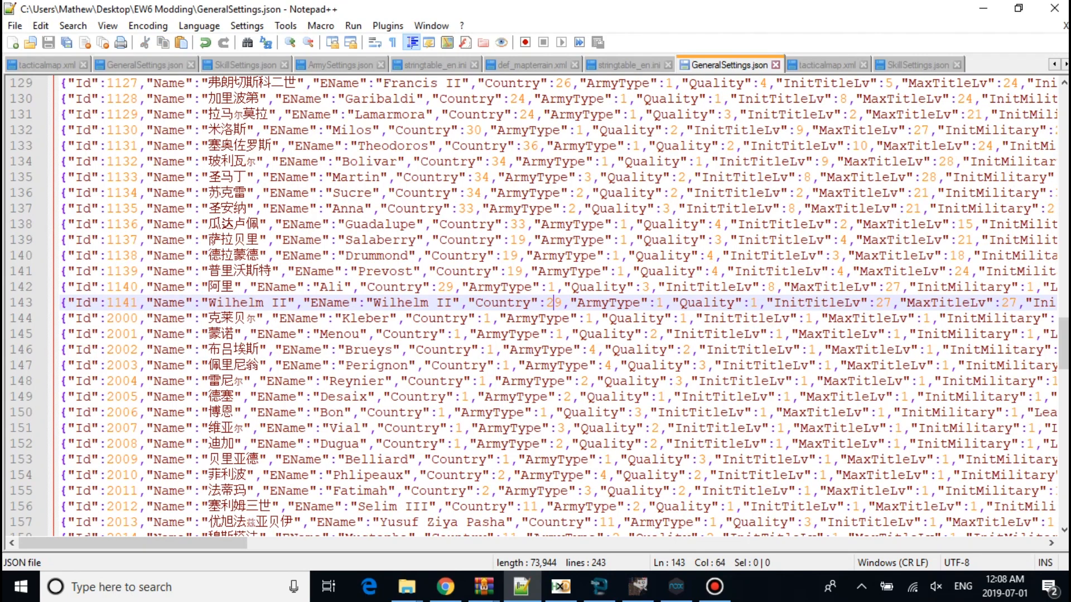
key(Backspace)
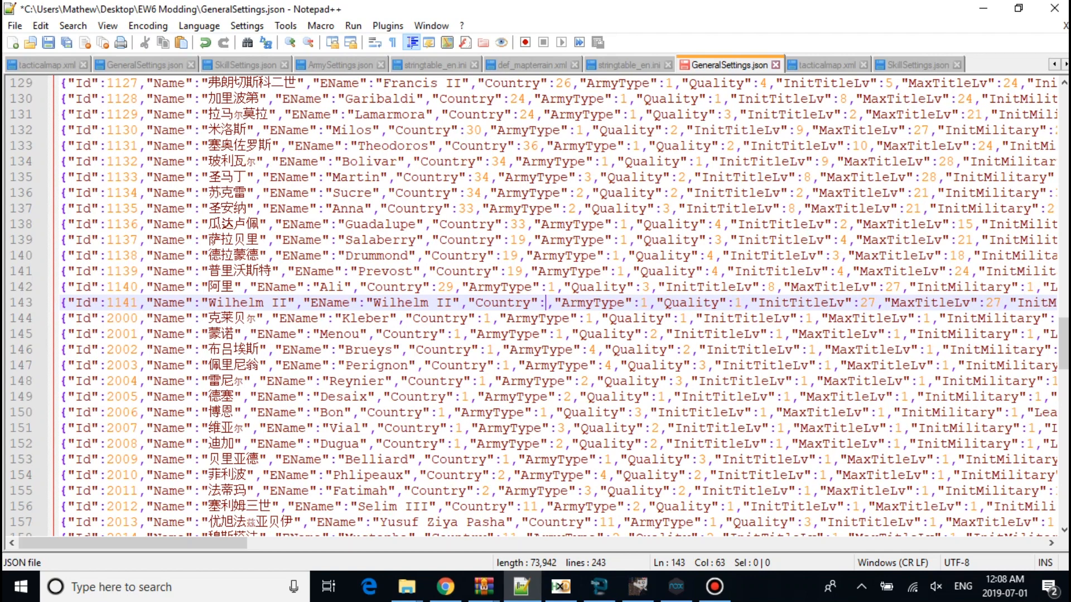
click(918, 64)
text(B)
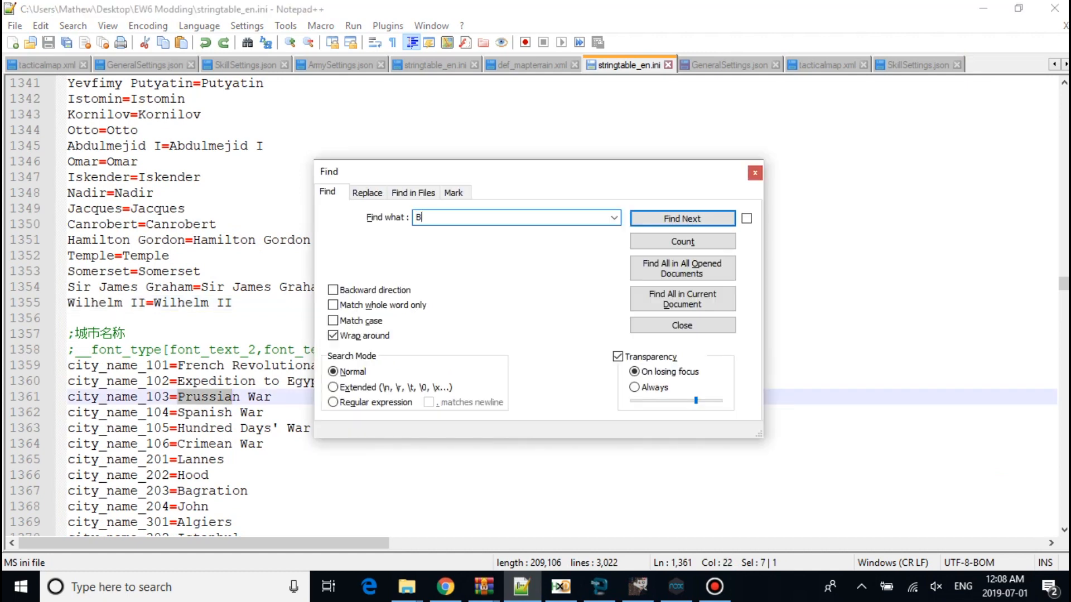
Step: Search the string table for 'United States' to check the country list
text(United Sta)
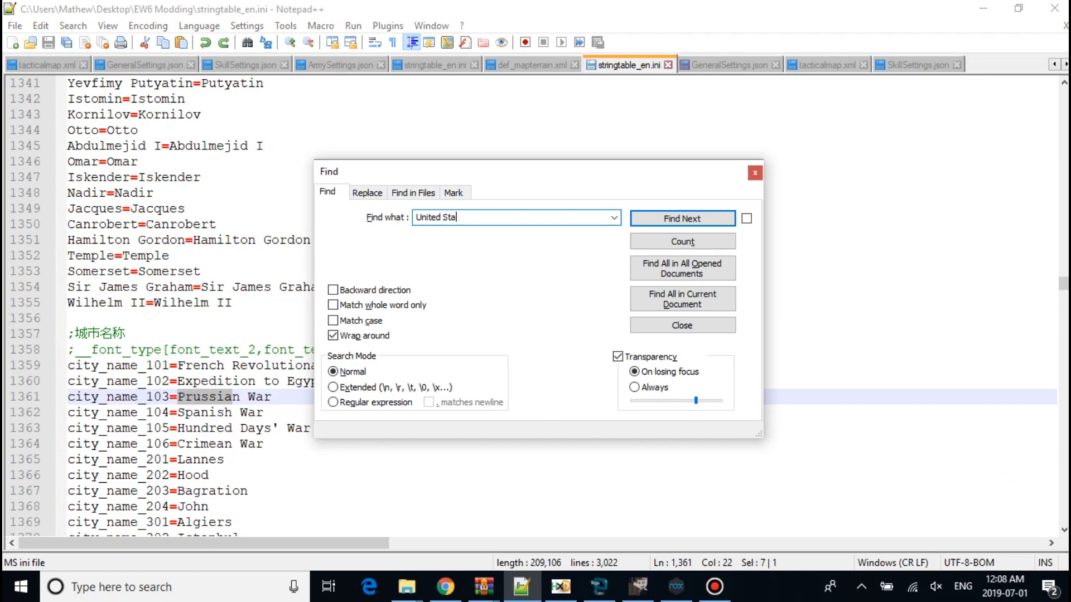
click(681, 218)
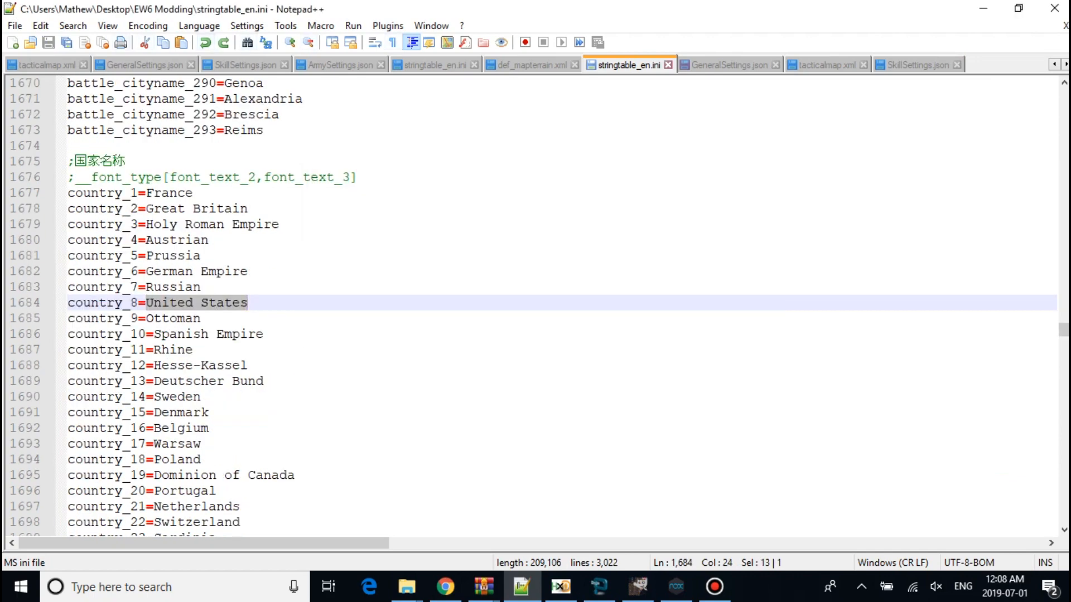
click(729, 64)
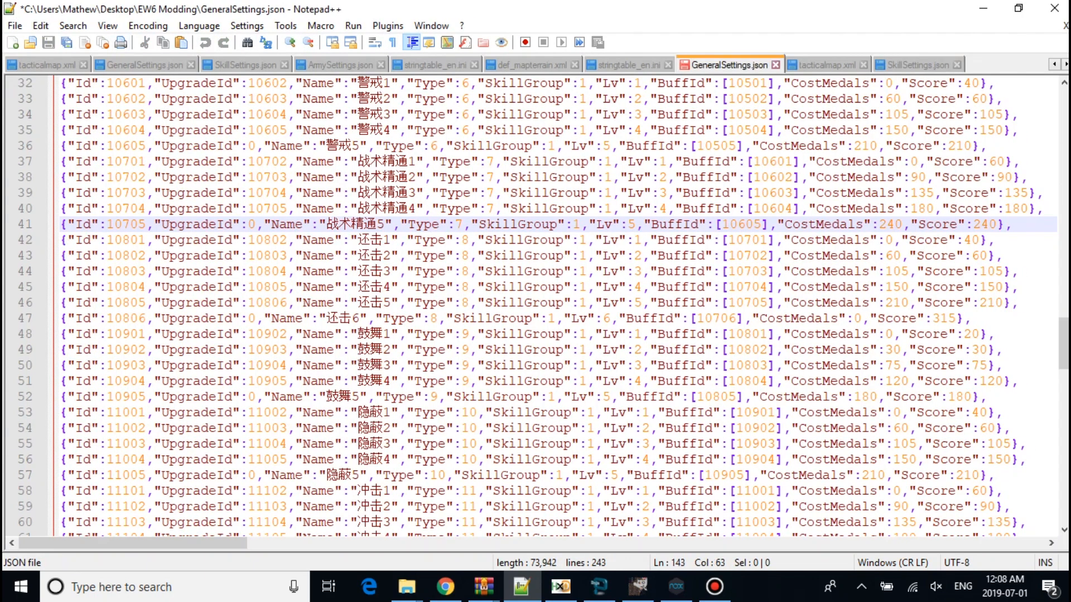
Step: Enter 5 (Prussia) as Wilhelm II's Country value in GeneralSettings.json
scroll(down, 3)
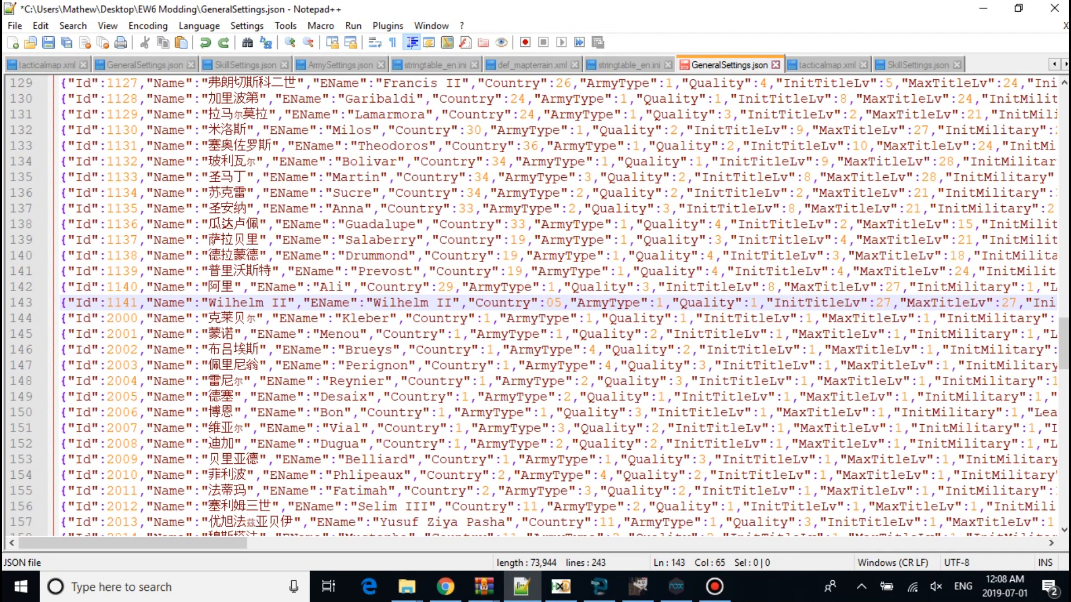
key(BackSpace)
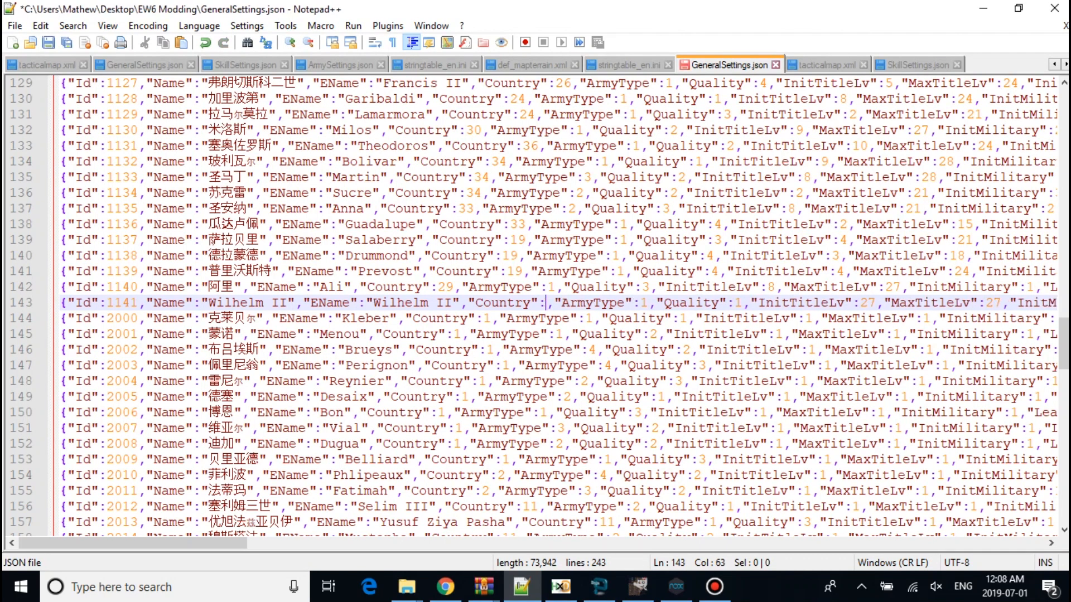
text(5)
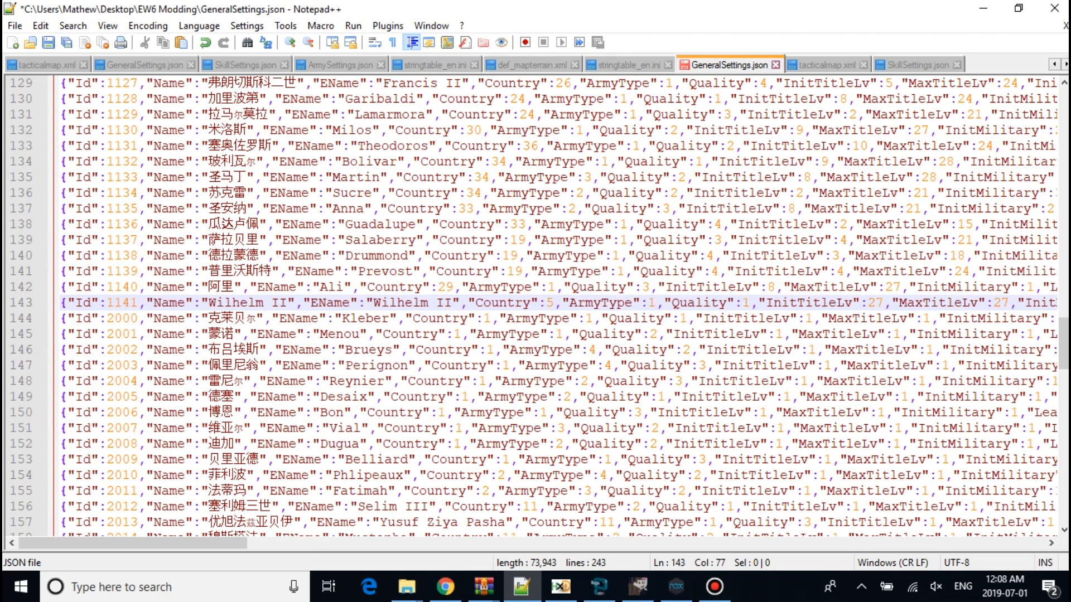
scroll(right, 3)
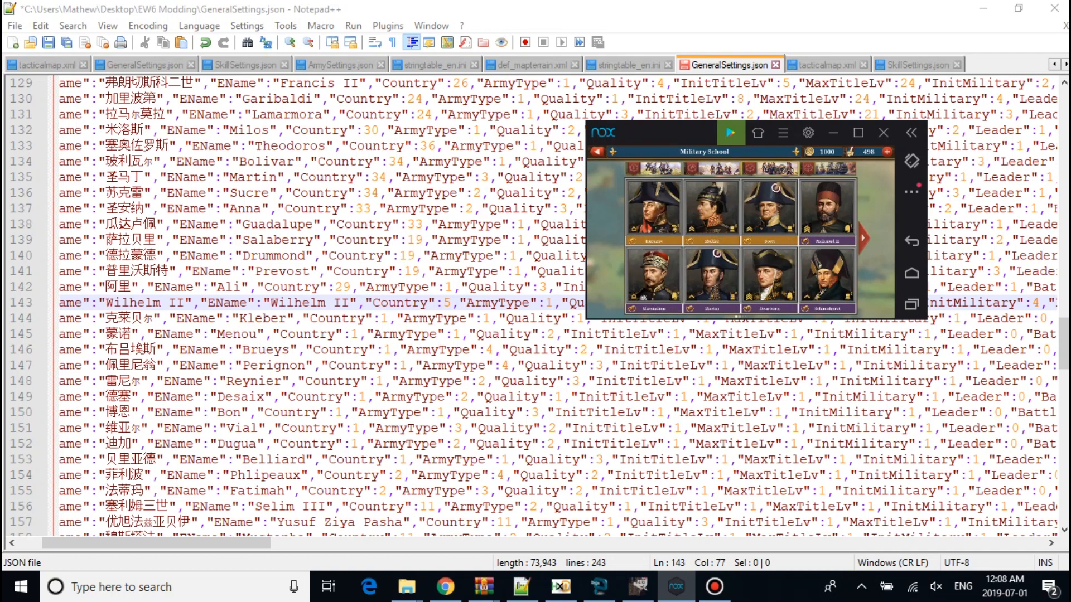
Step: Set Wilhelm II's InitTitleLv and MaxTitleLv to 27 with Country 5
click(883, 133)
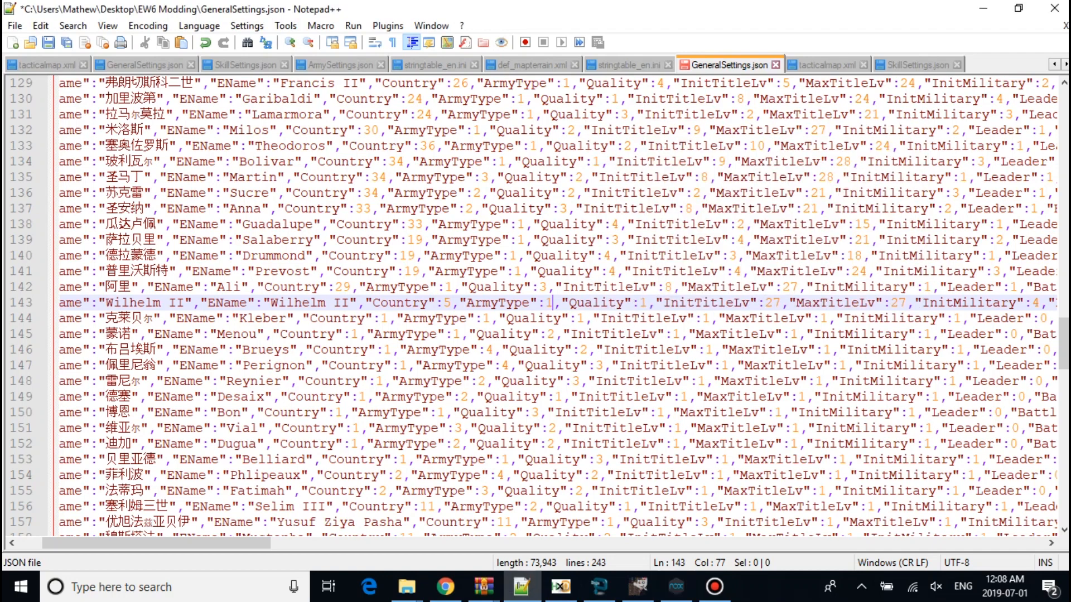
scroll(right, 3)
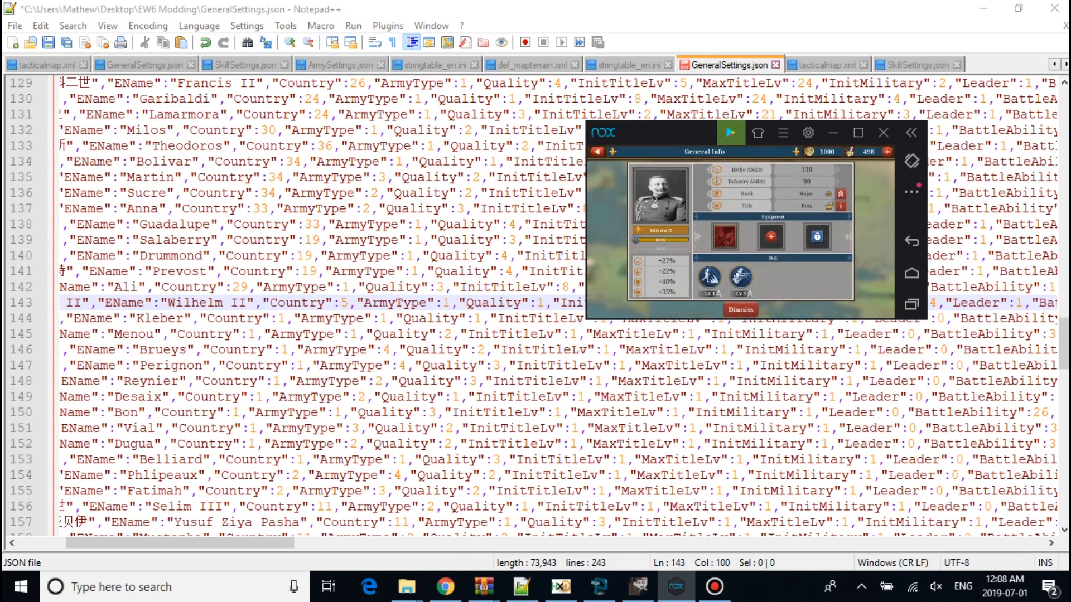
click(739, 310)
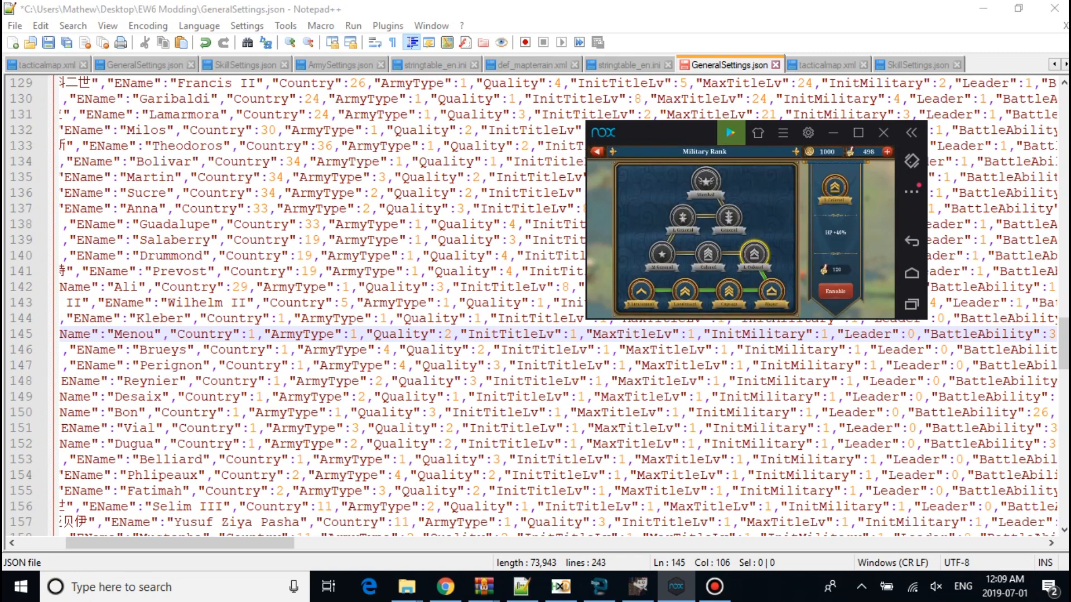
click(882, 133)
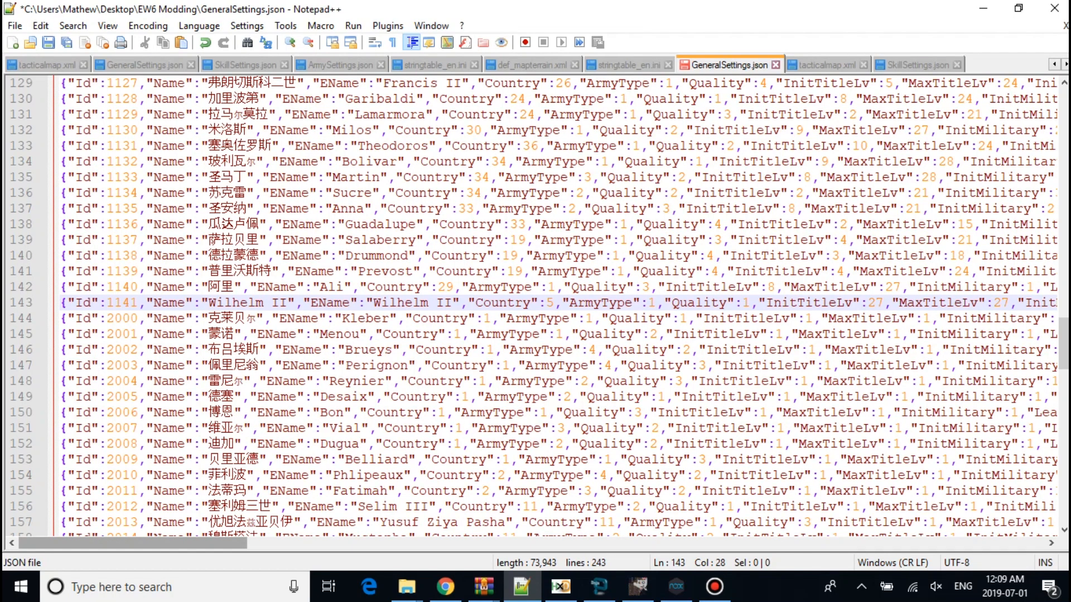
scroll(right, 3)
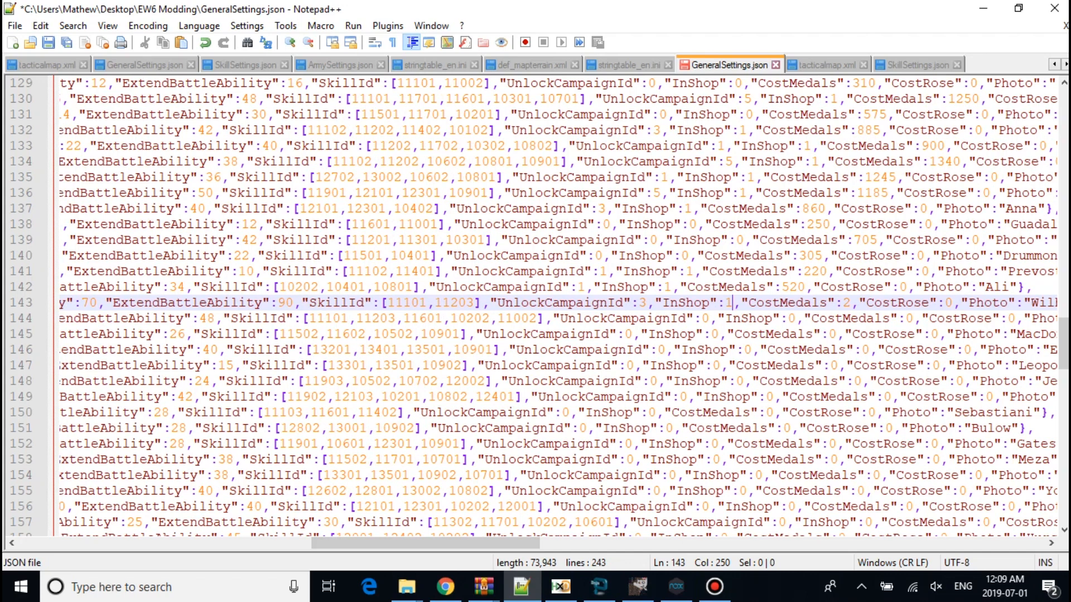
click(945, 302)
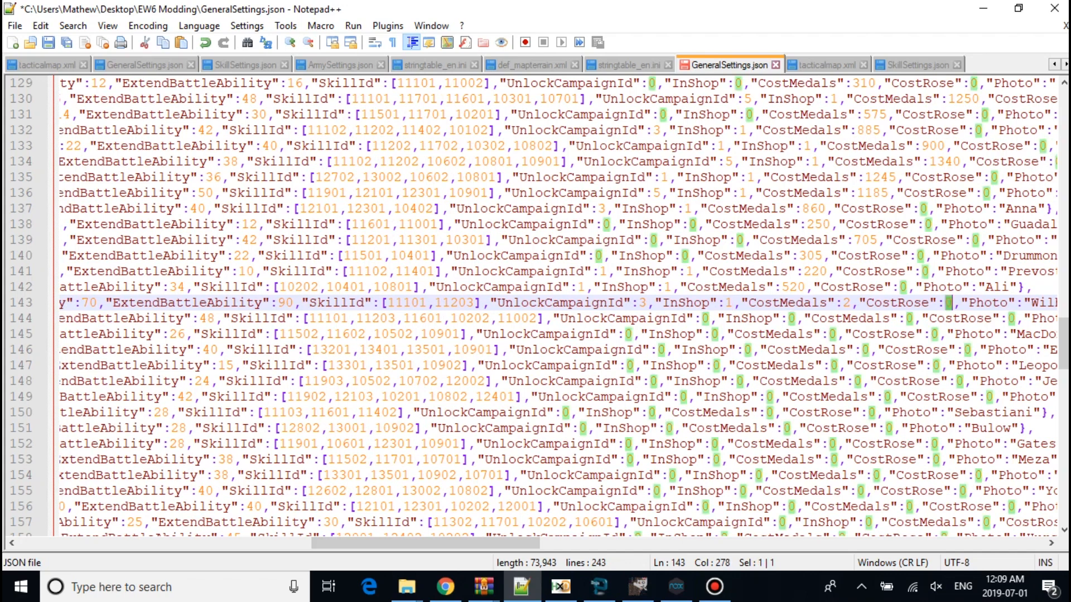
click(947, 302)
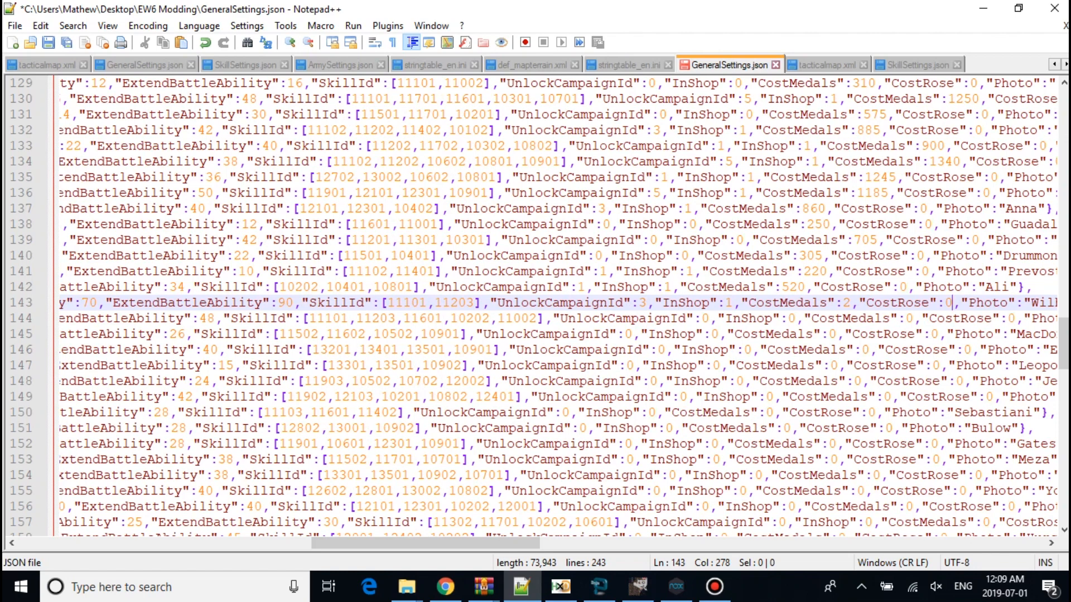
scroll(right, 3)
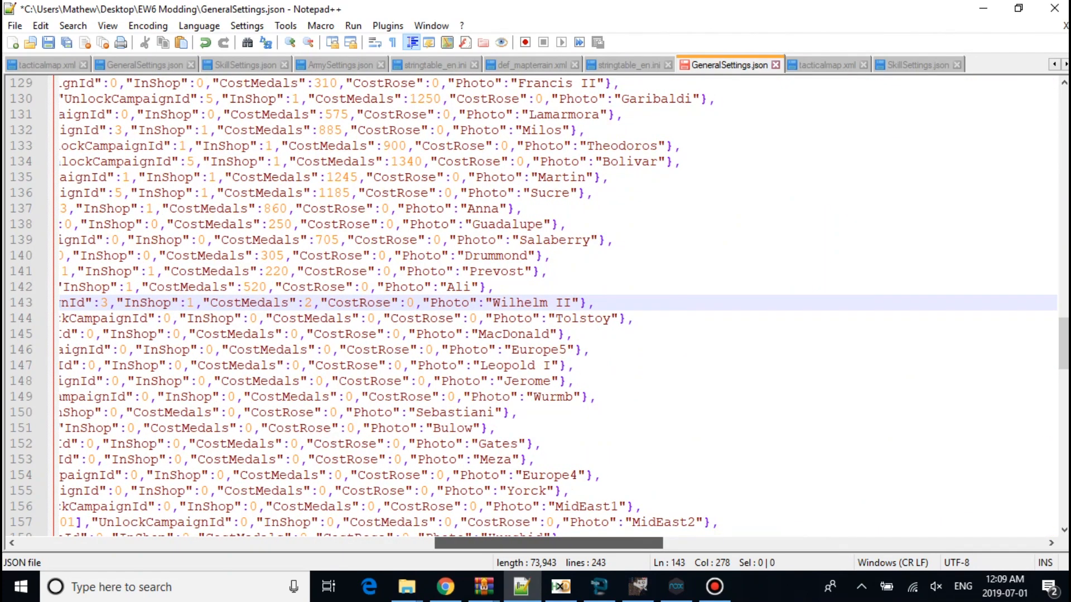
scroll(right, 3)
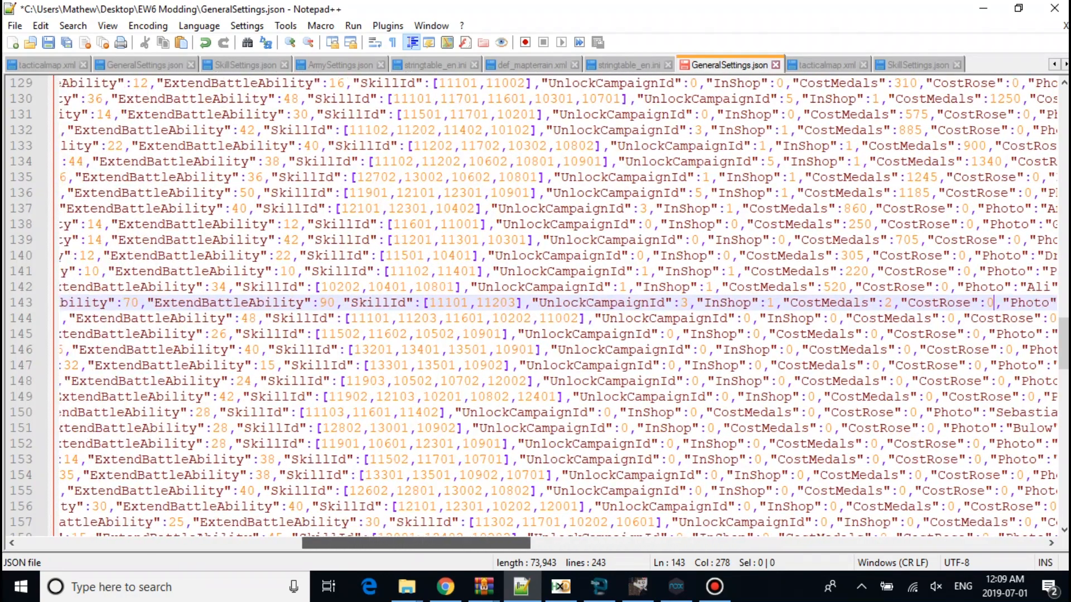
mouse_move(826, 64)
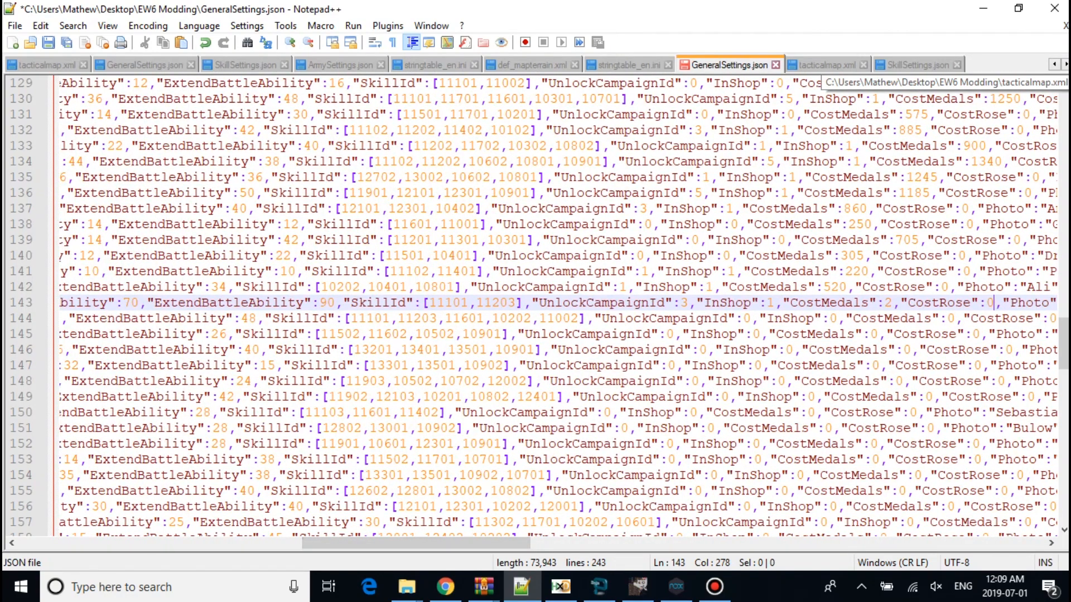
mouse_move(917, 64)
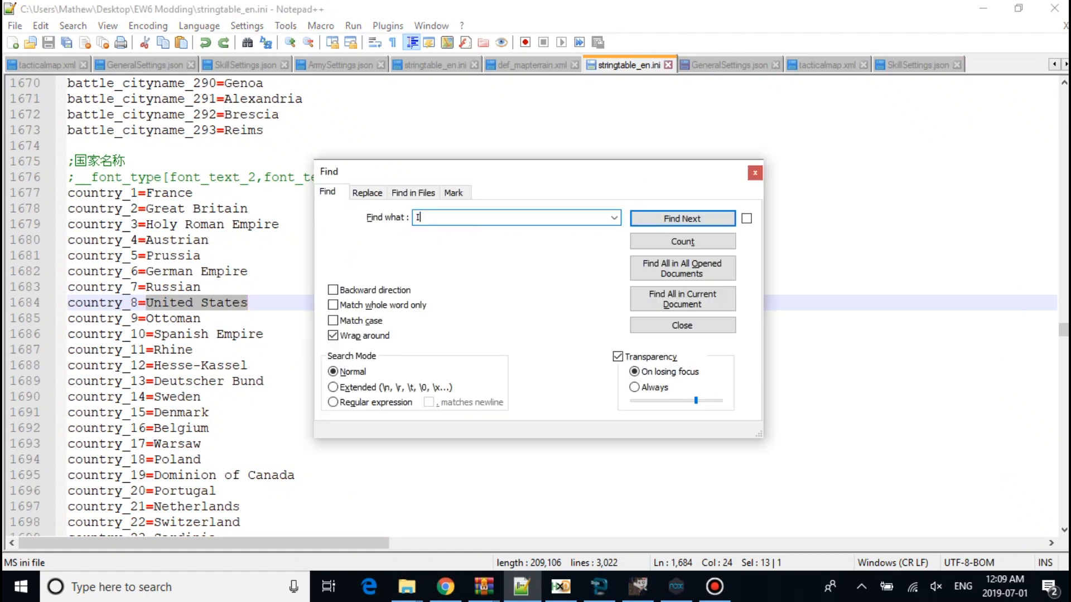
Step: Search for 'Infantry Master' and scroll SkillSettings.json down to its level-6 entry, Id 11806
text(nfantry)
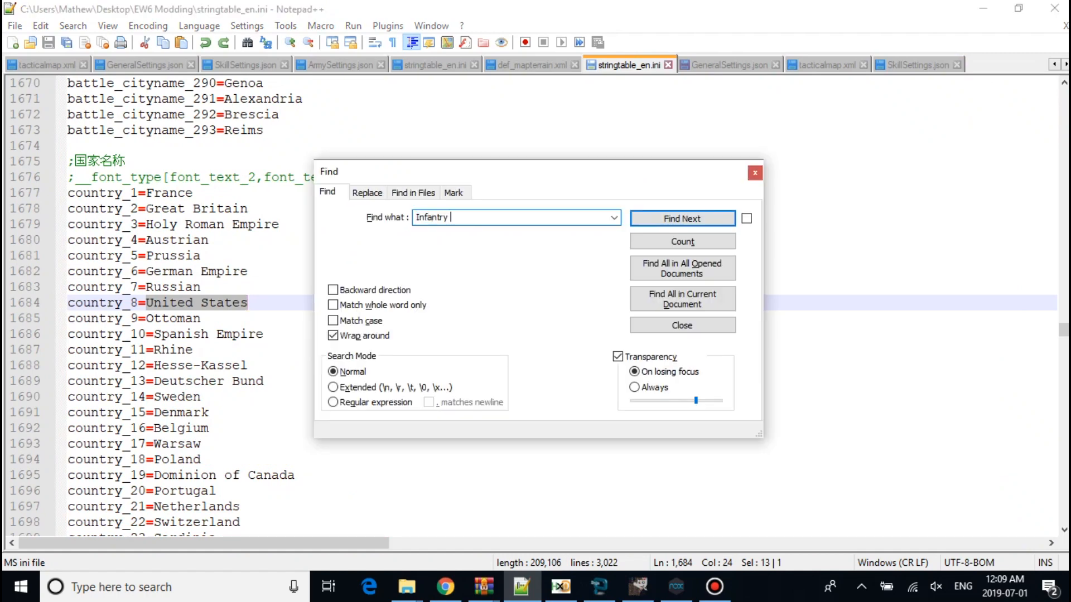
click(681, 218)
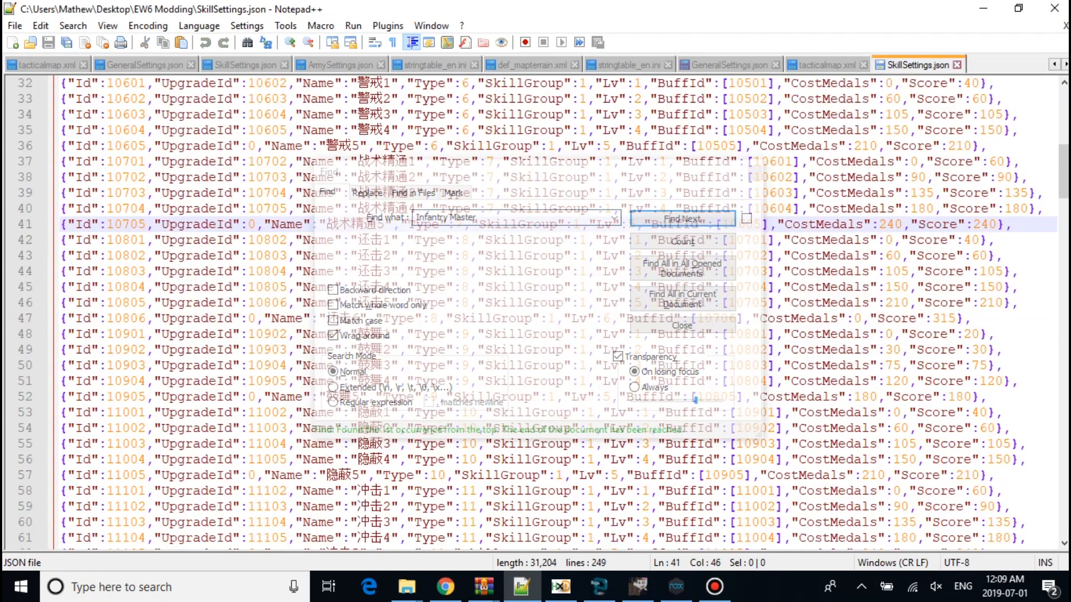
click(681, 325)
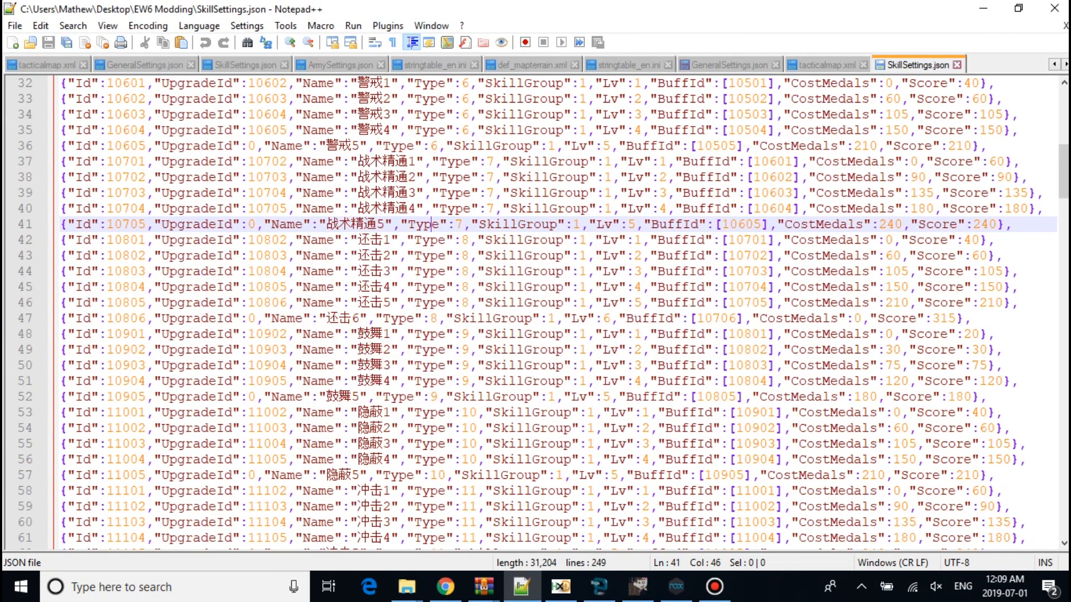
scroll(down, 3)
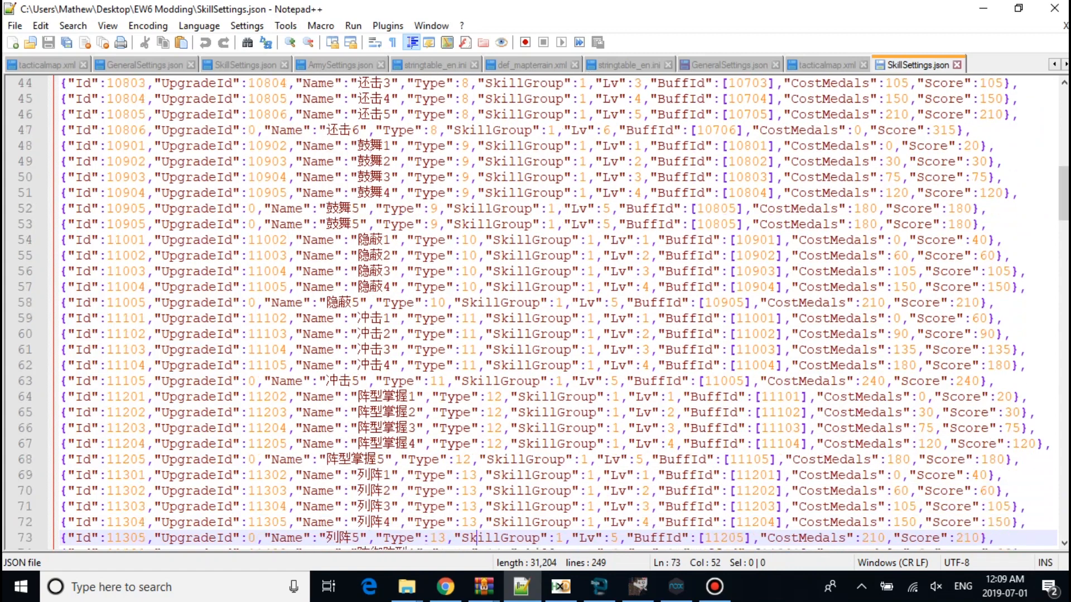
scroll(down, 3)
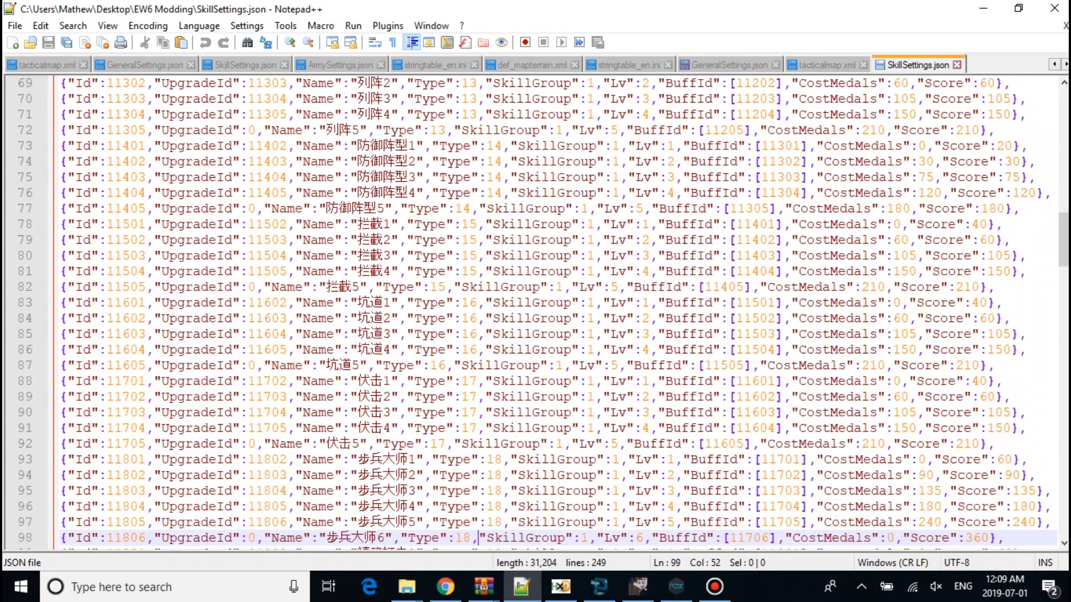
scroll(down, 3)
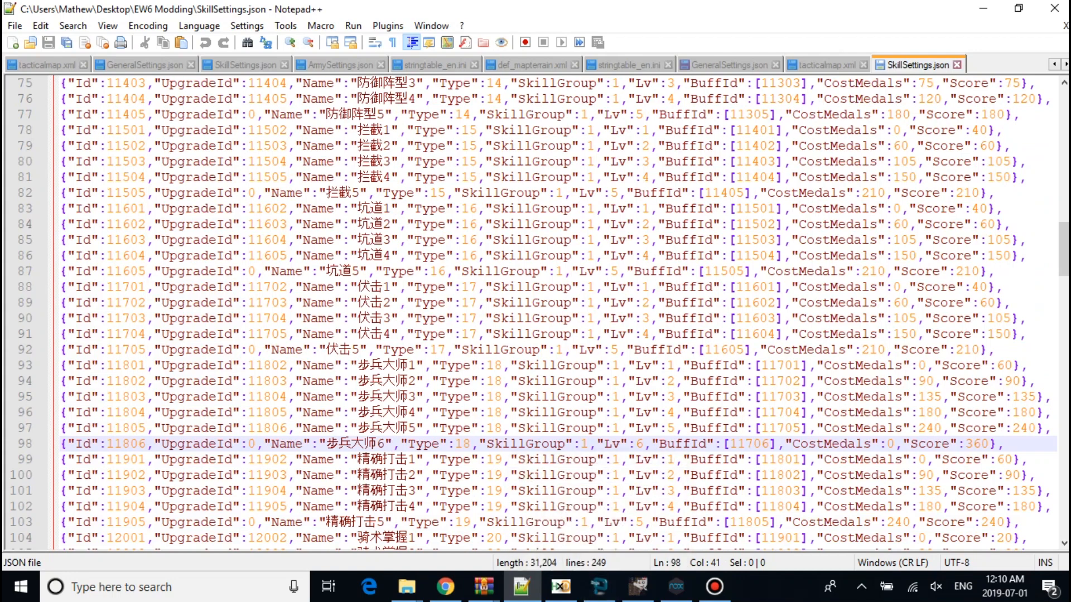
click(728, 64)
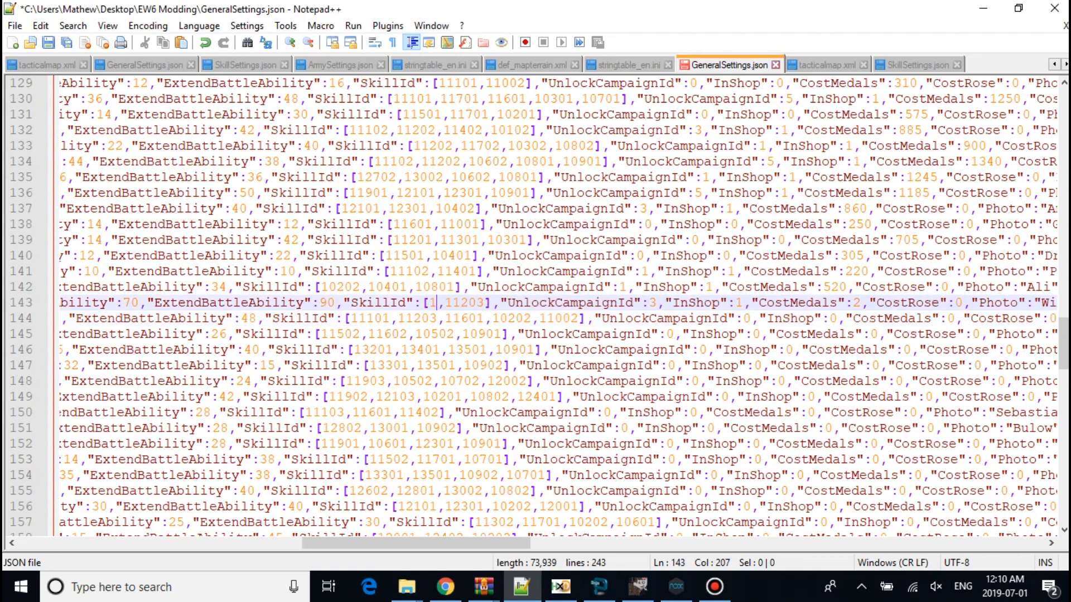
Step: Change Wilhelm II's first skill to 10806, save, and check skill 8's name in the string table
text(0806)
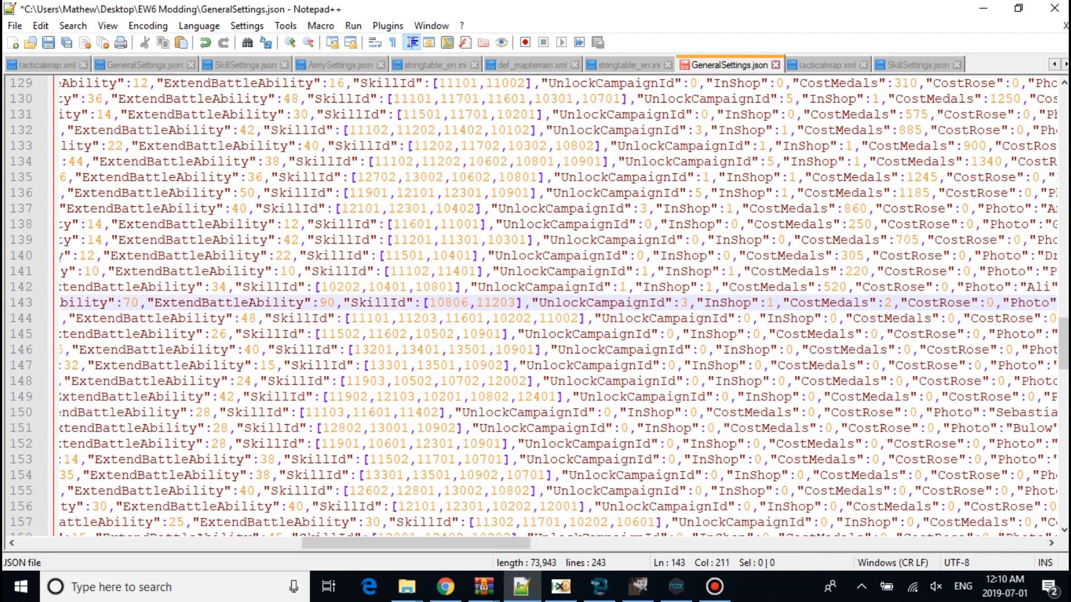
key(ctrl+s)
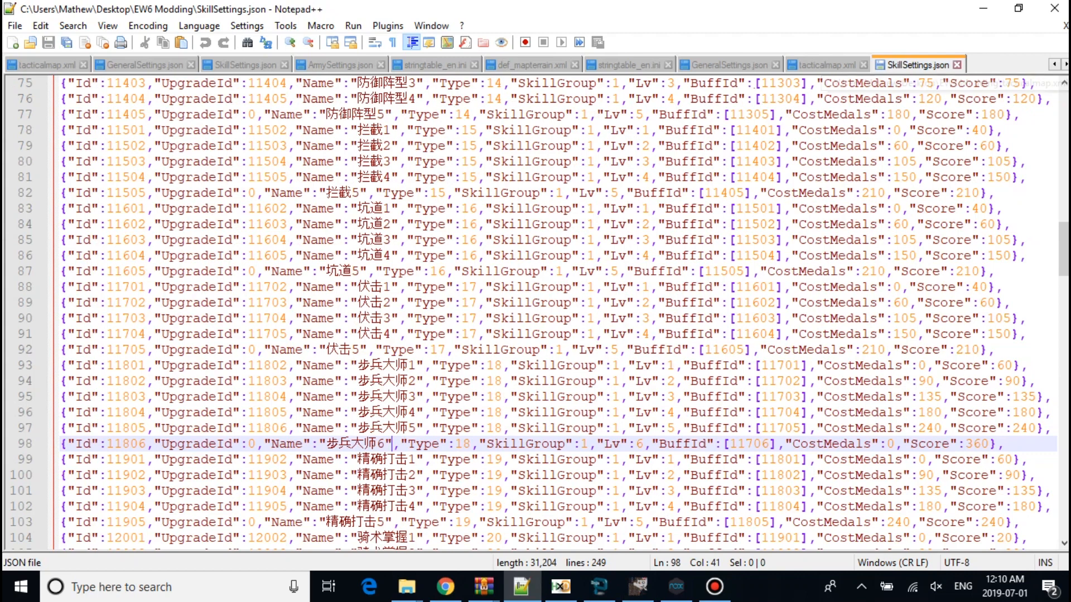
click(627, 65)
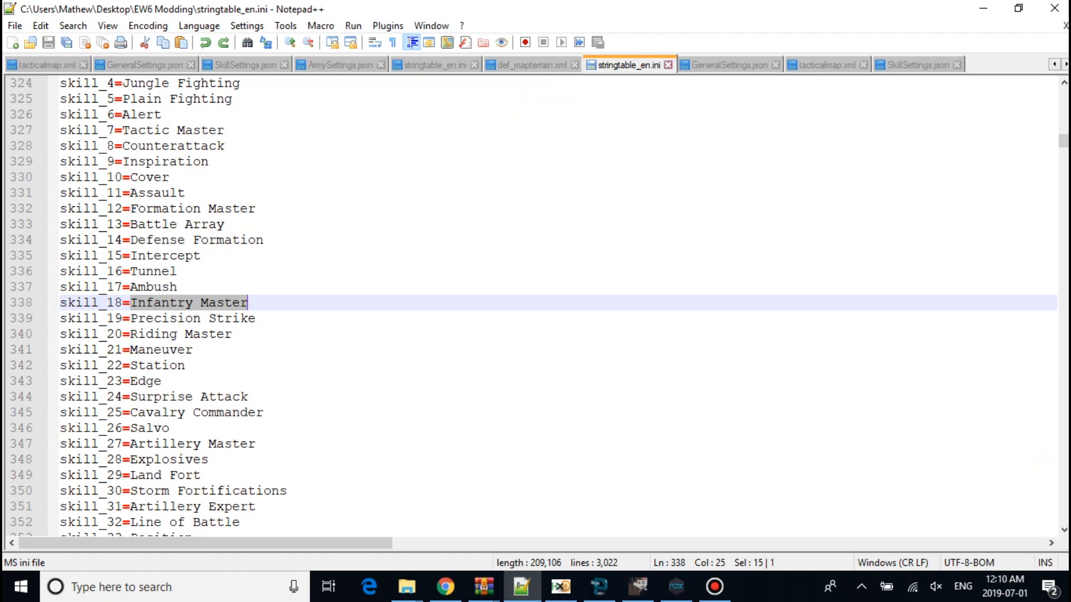
click(179, 145)
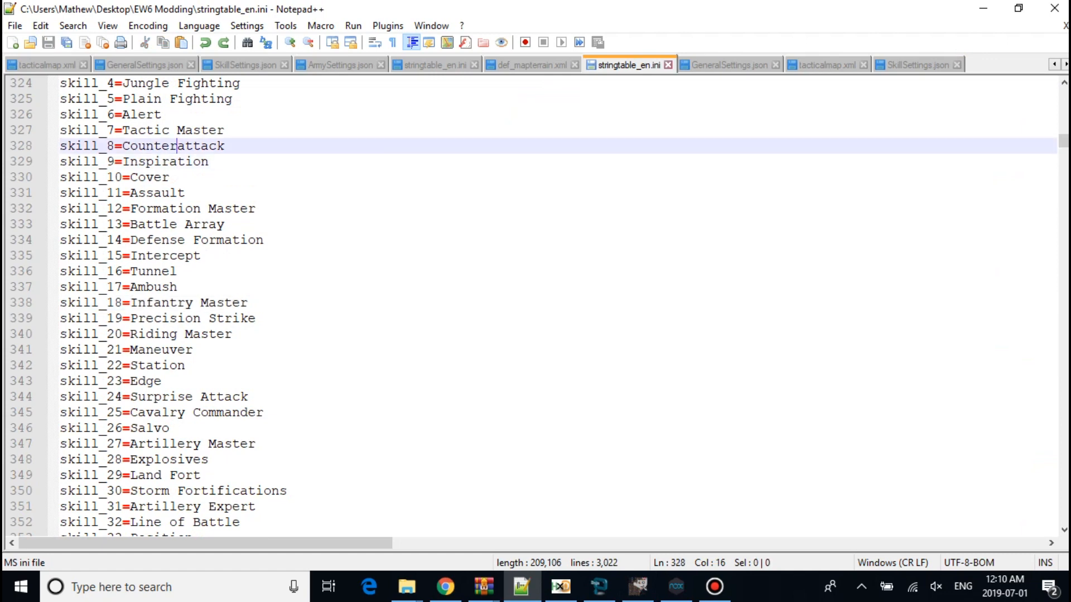
scroll(up, 3)
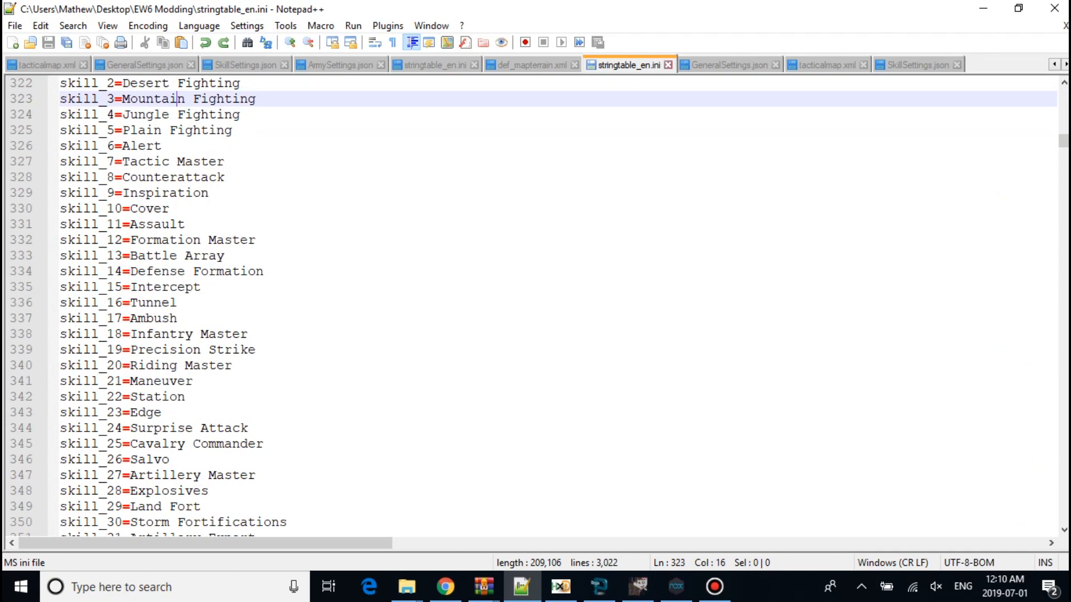
Step: Look up skill IDs in SkillSettings.json and start typing 11105 as Wilhelm II's second skill
click(918, 65)
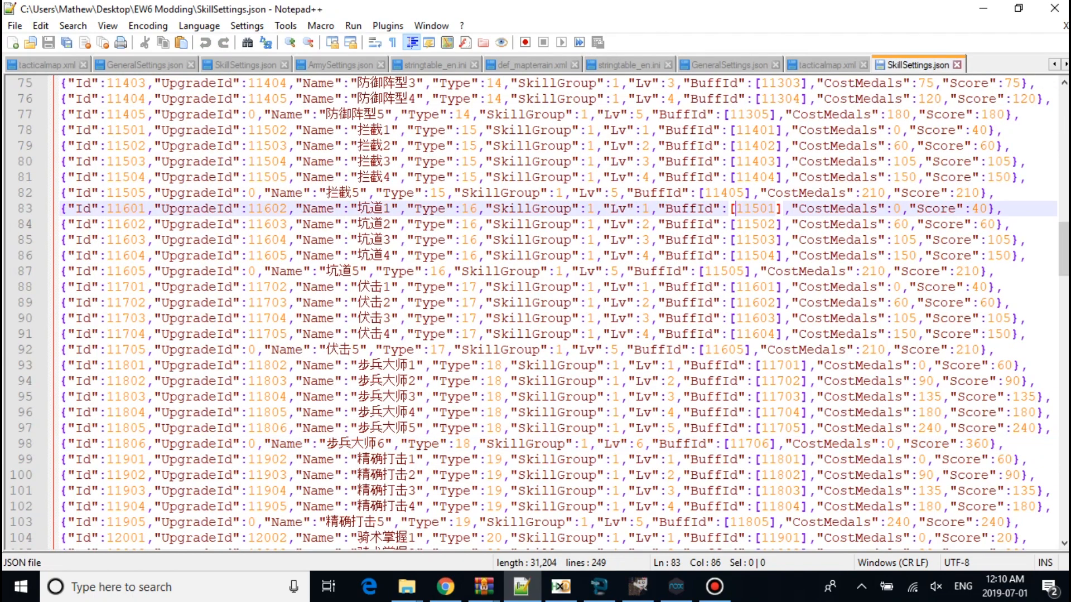
scroll(up, 3)
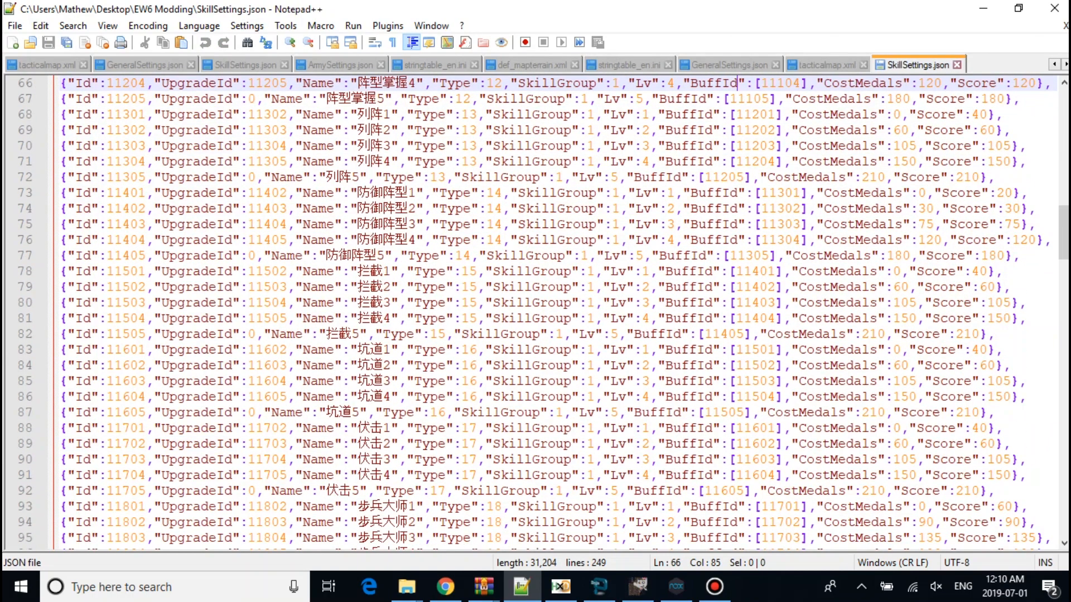
scroll(up, 3)
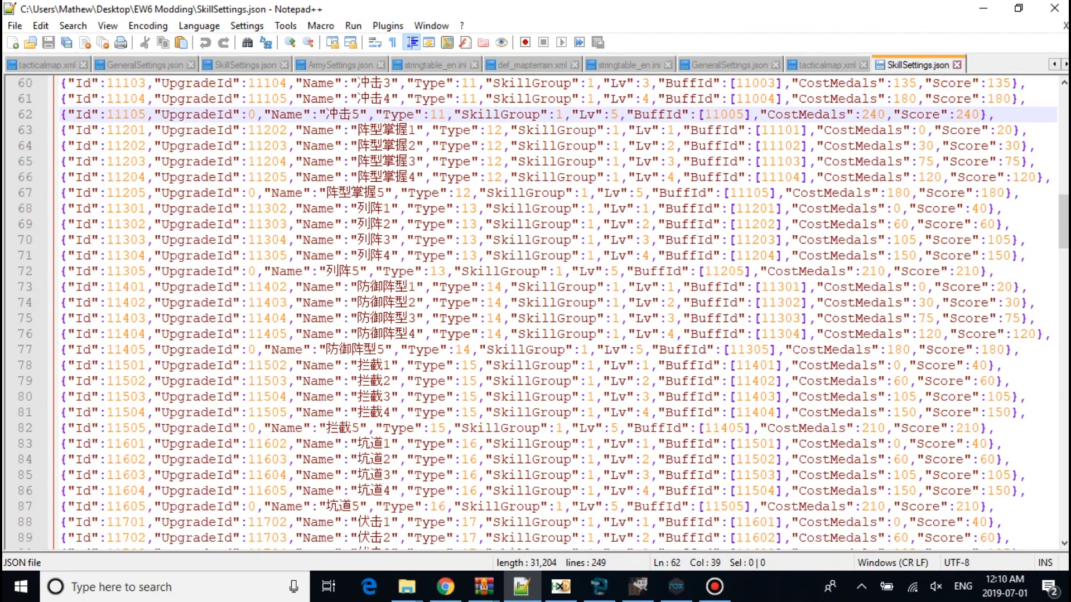
click(727, 64)
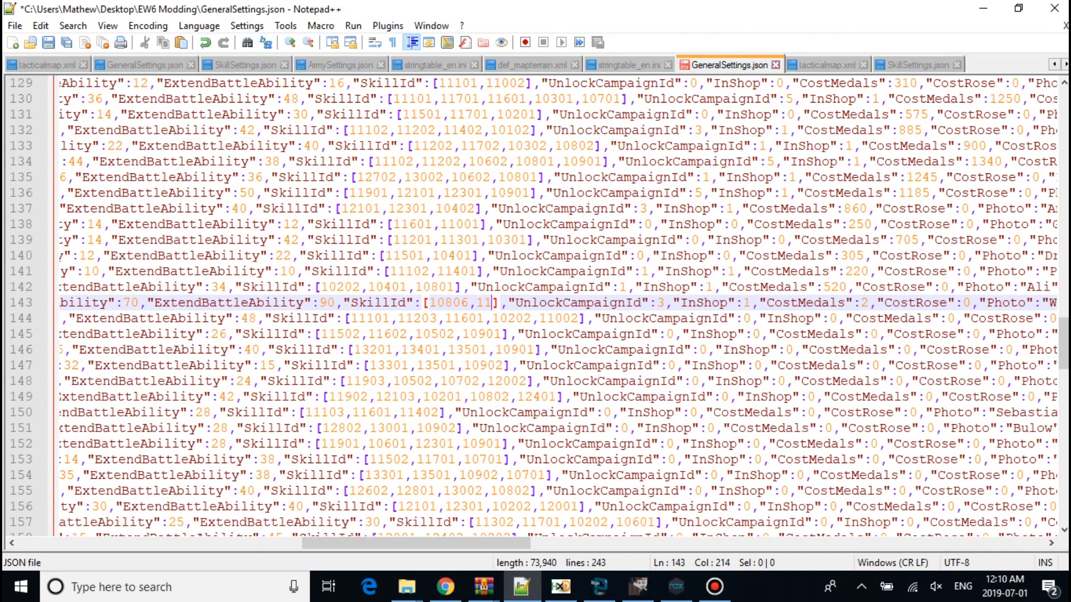
text(10)
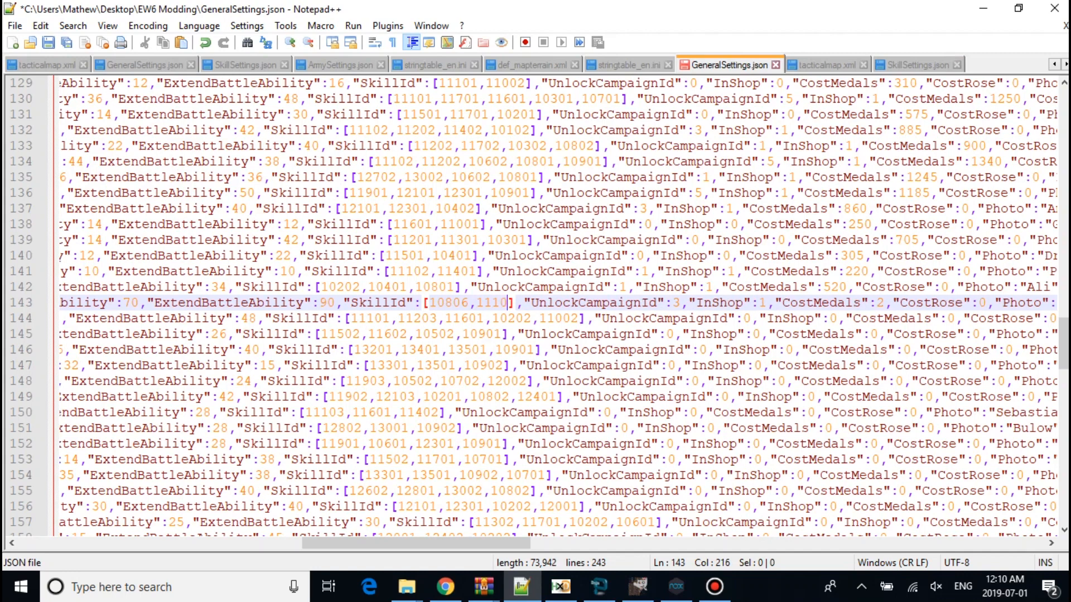
text(5)
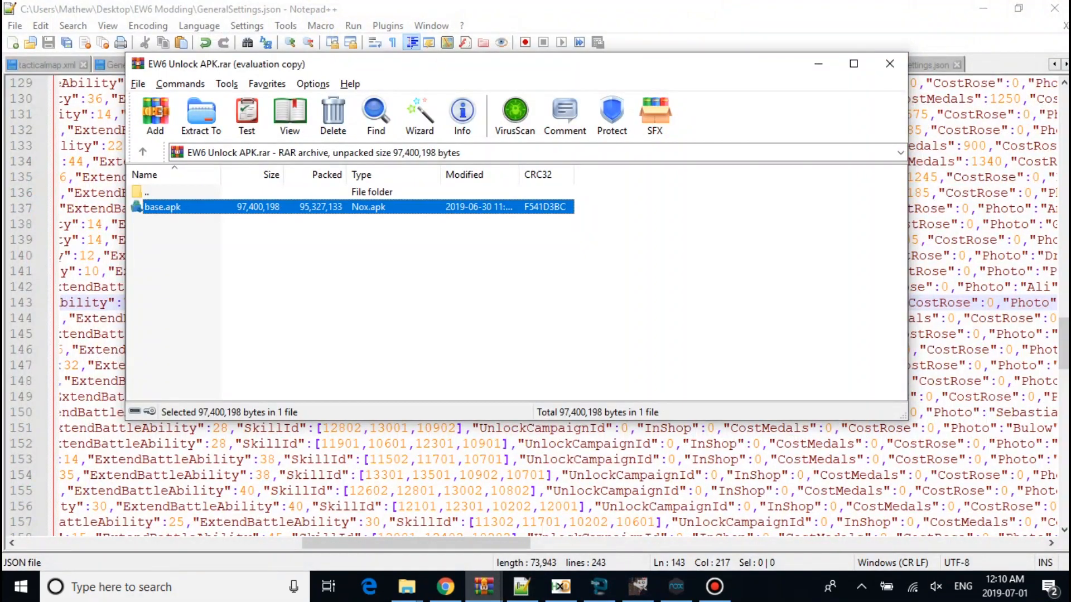
Step: Open base.apk in WinRAR and browse into its assets\data folder of JSON settings
click(200, 115)
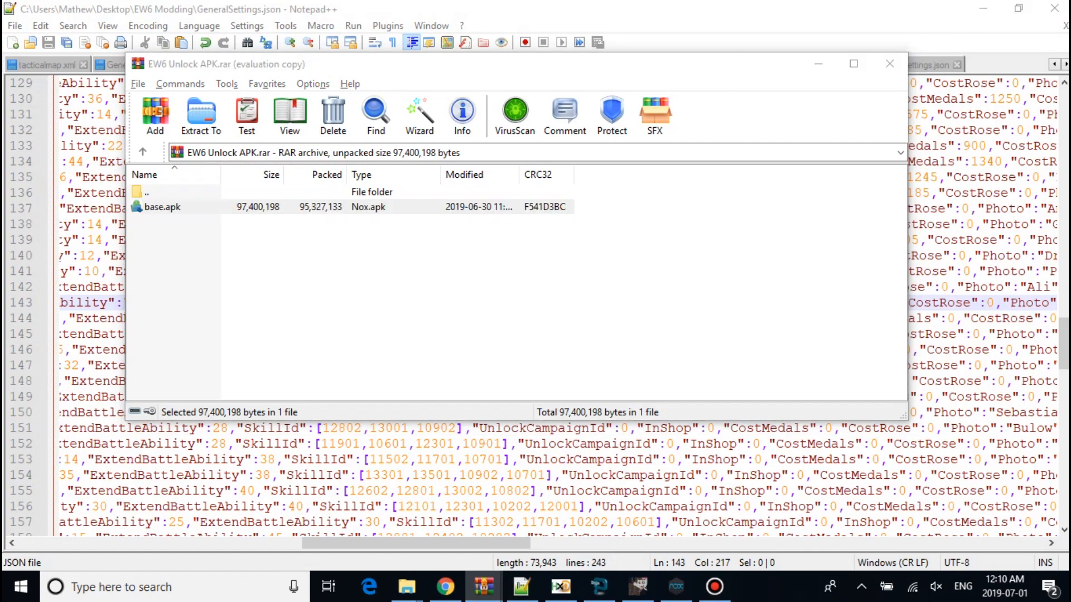
double_click(162, 206)
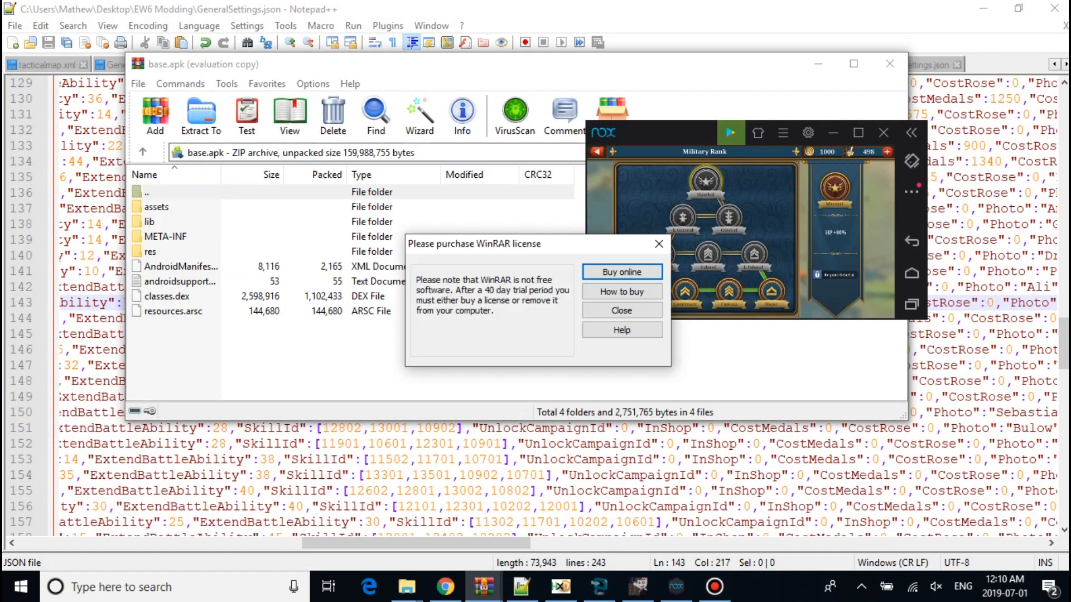
click(620, 310)
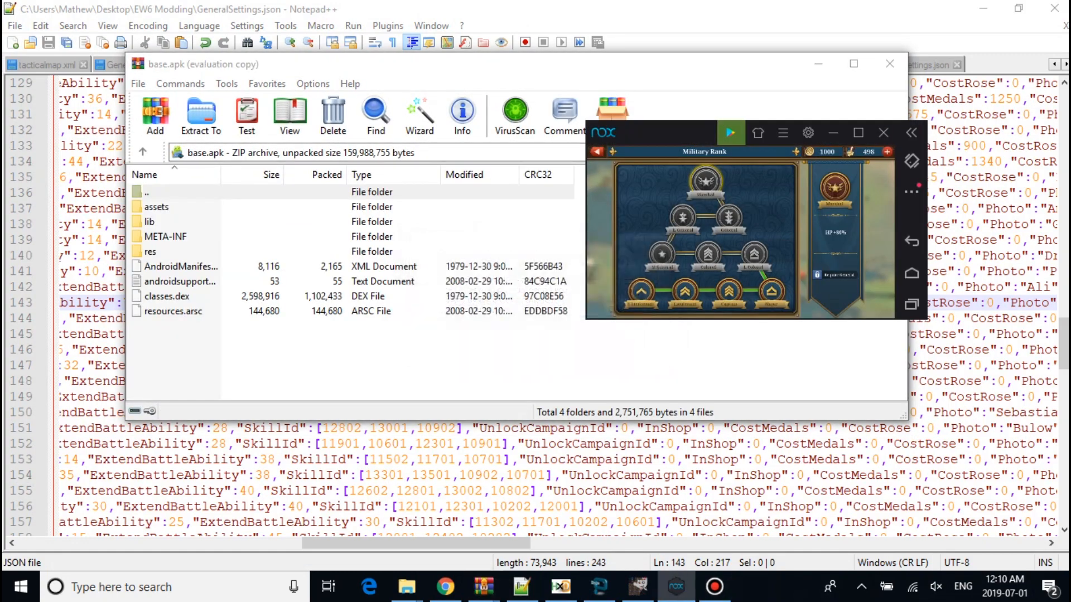
double_click(157, 206)
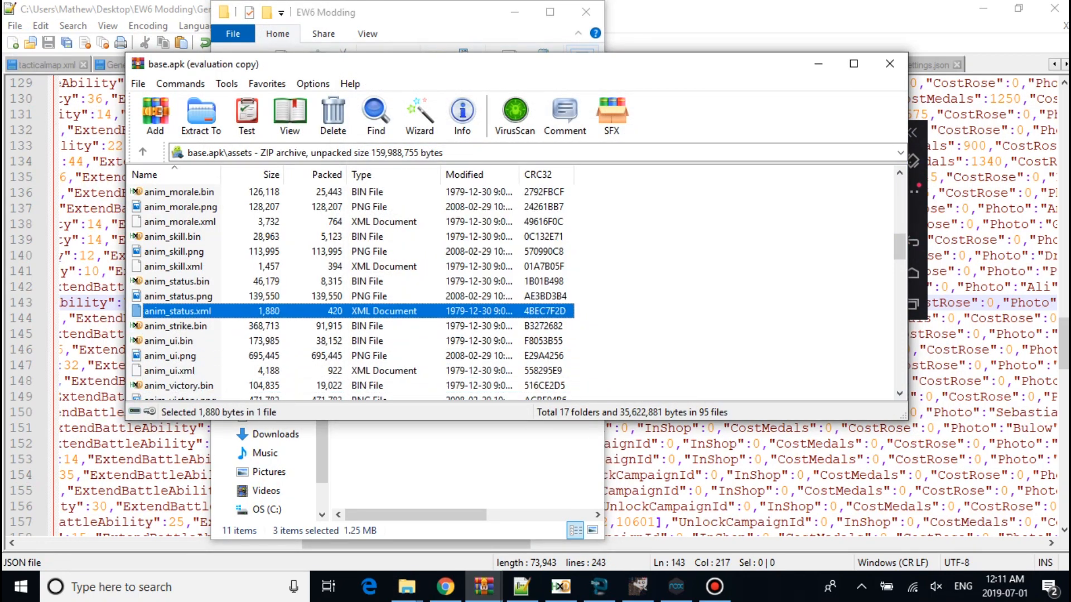
click(137, 152)
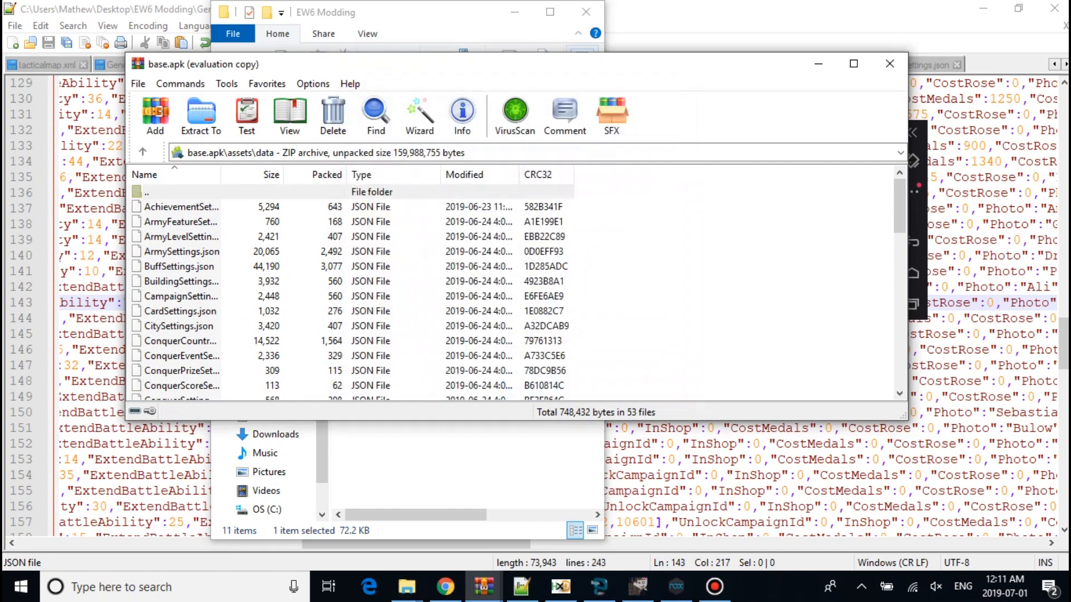
click(140, 153)
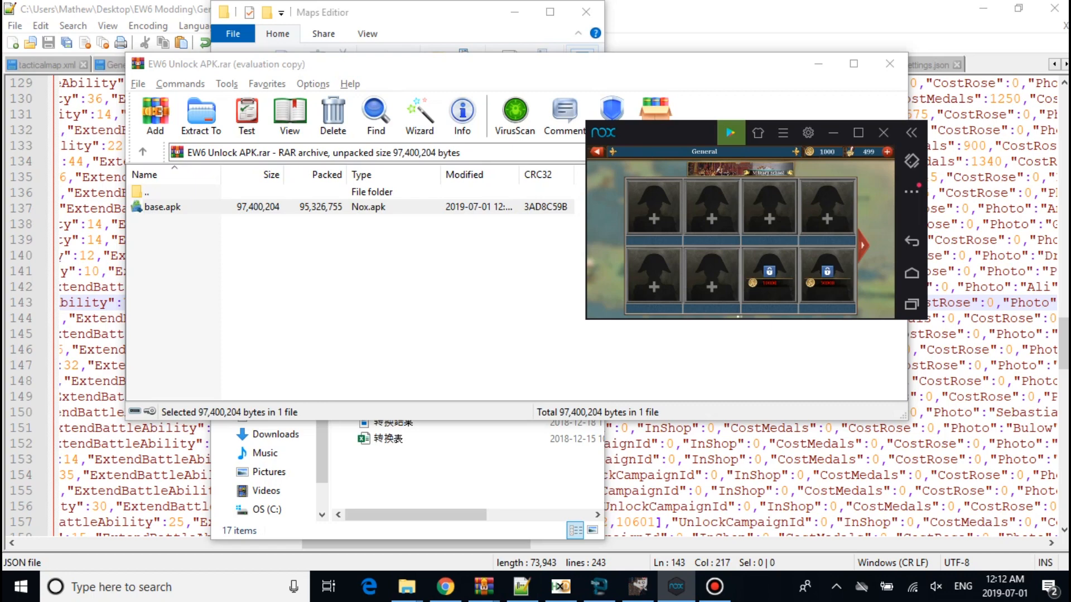
click(200, 113)
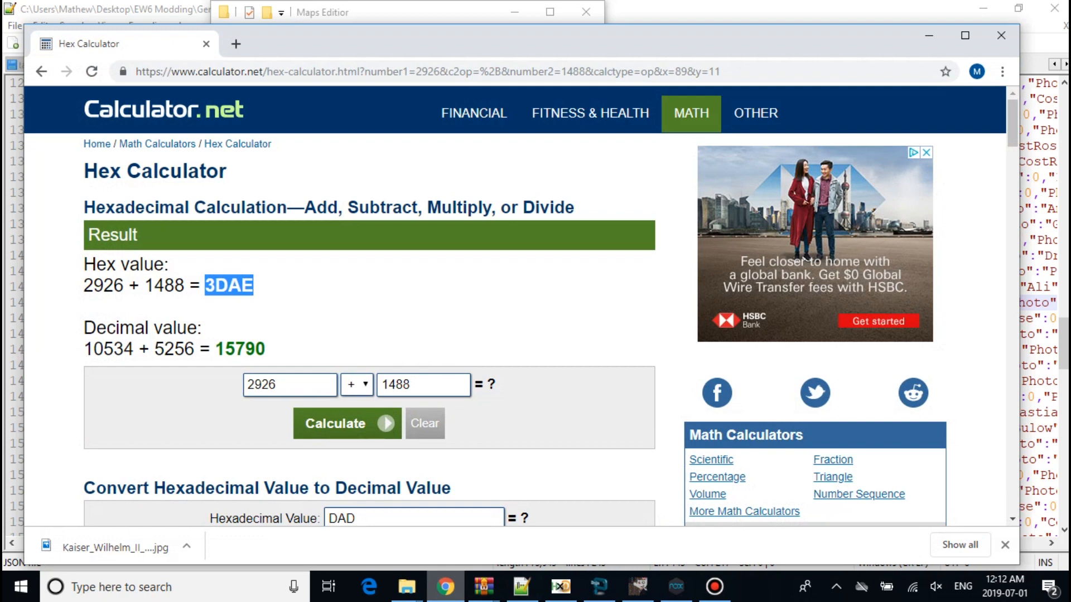
Step: Answer the NoxPlayer prompt and bring European War 6 up full-screen at its title screen
click(675, 587)
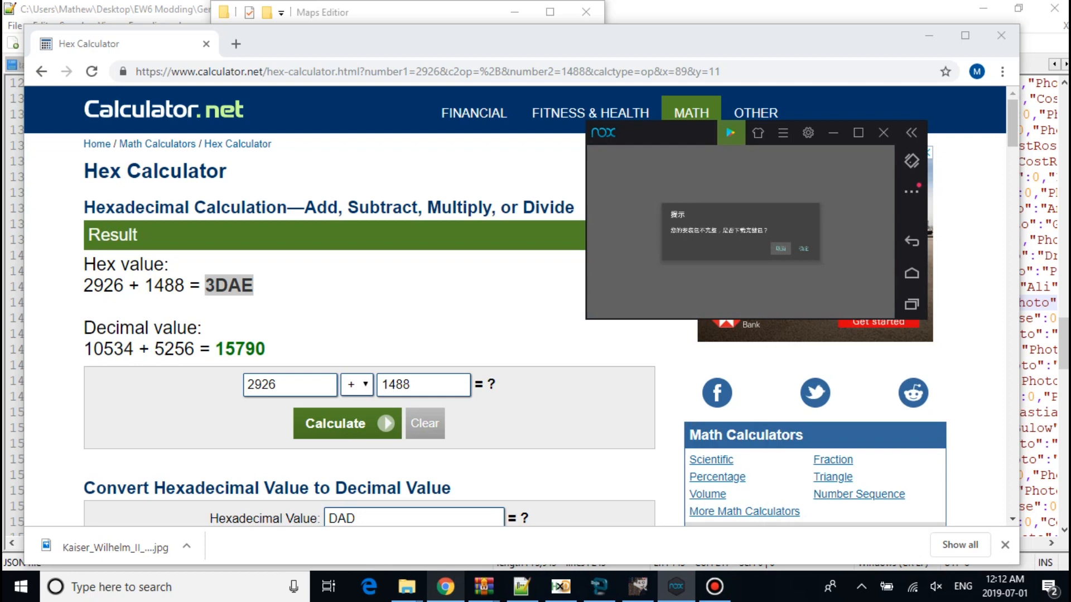
click(803, 249)
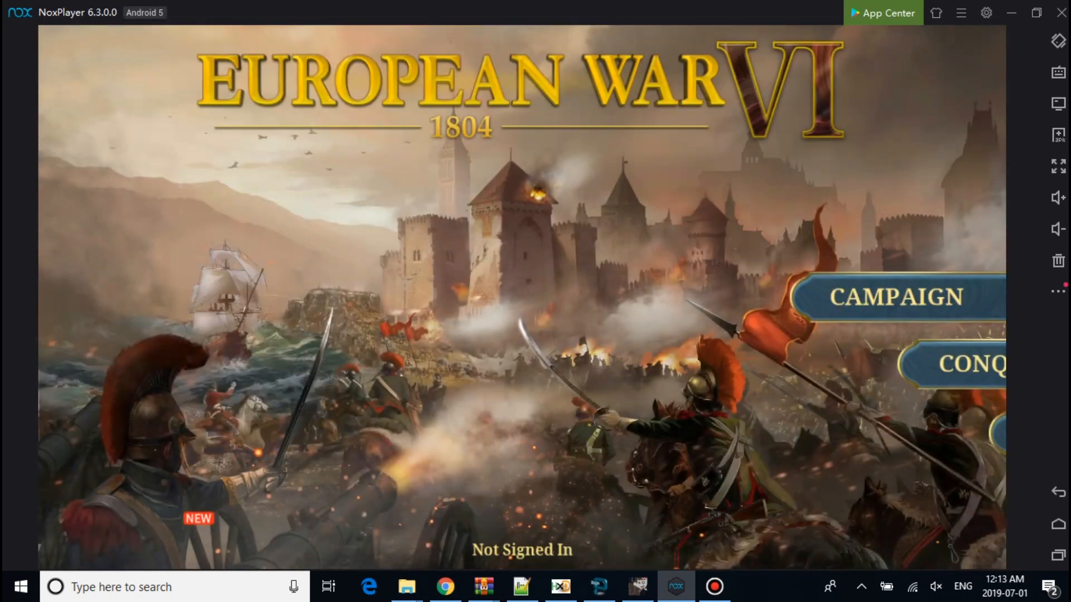
Step: Enter the game and page the Military School roster to the second set of generals
click(949, 364)
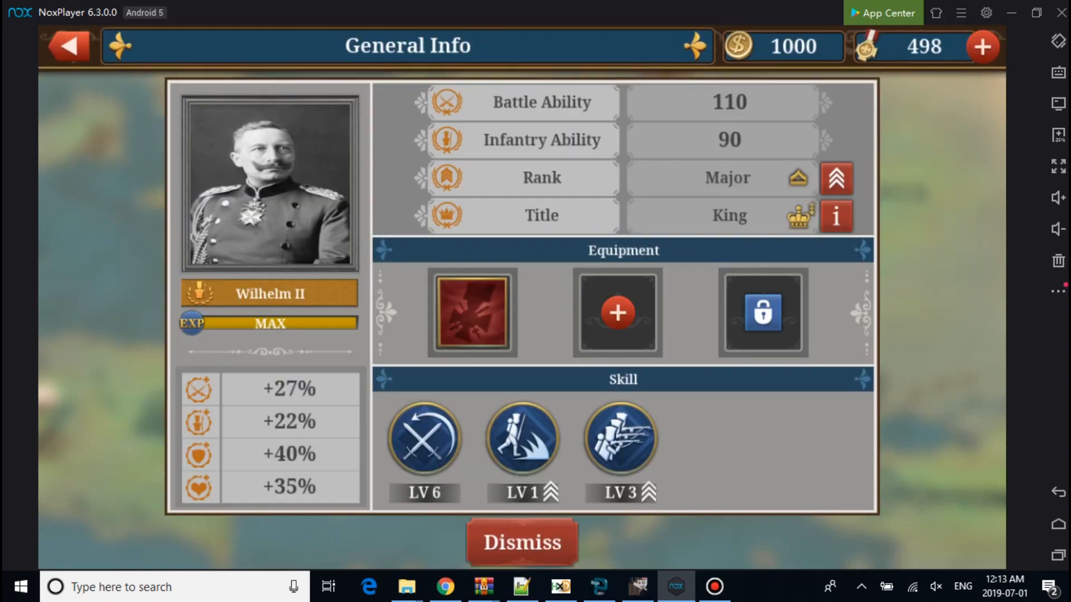
click(67, 46)
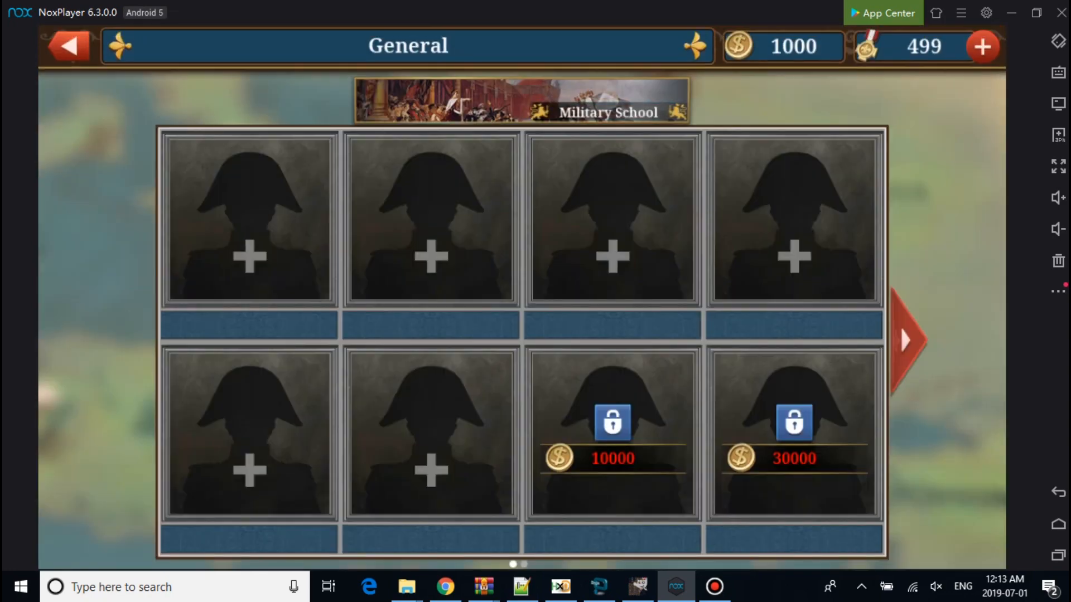
click(248, 218)
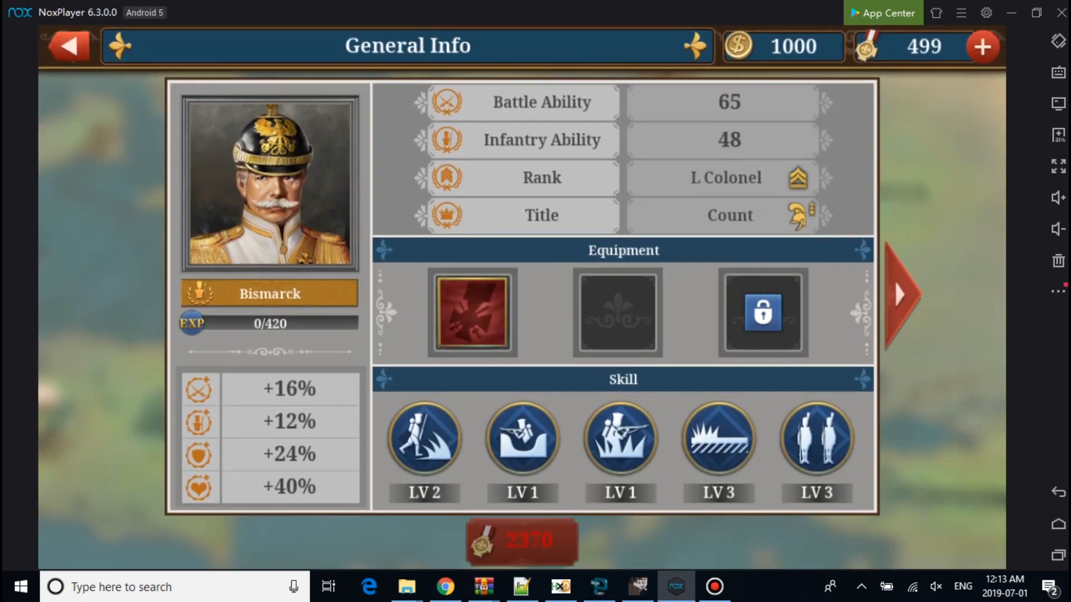
click(68, 46)
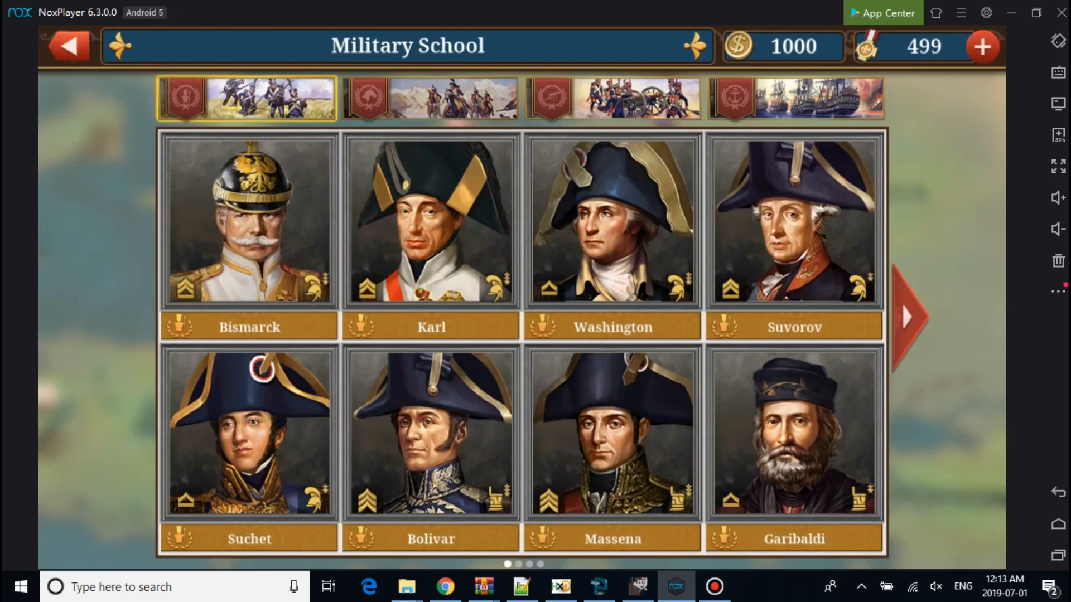
click(908, 316)
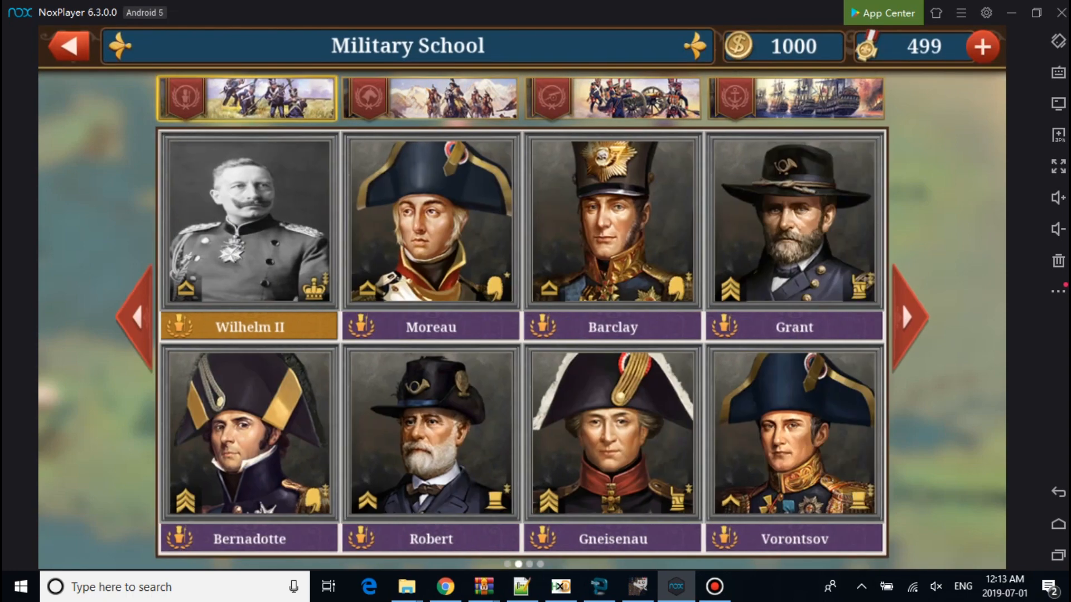
click(248, 220)
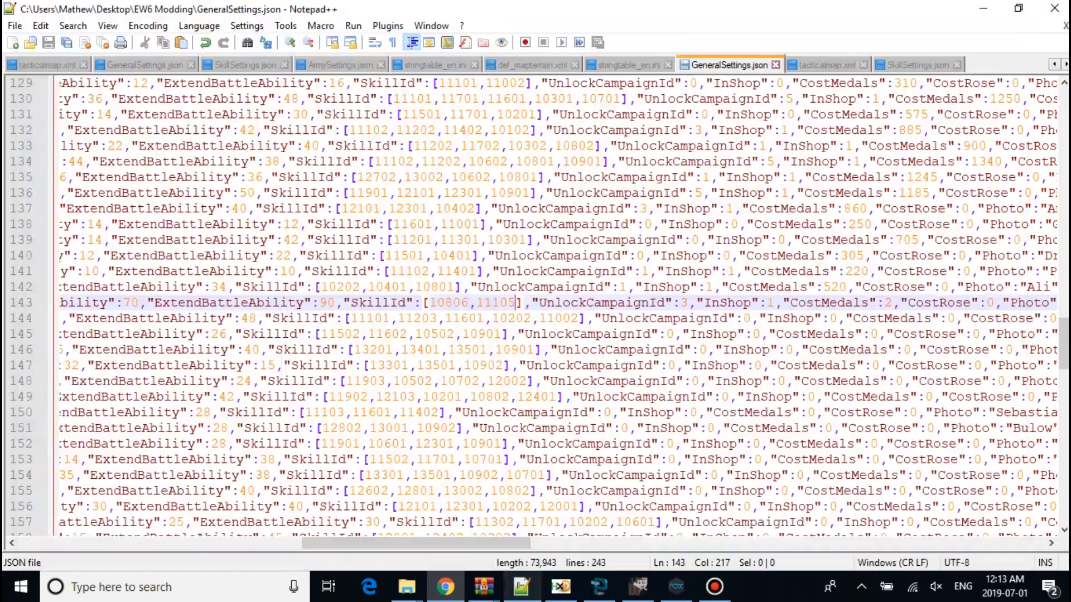
click(629, 64)
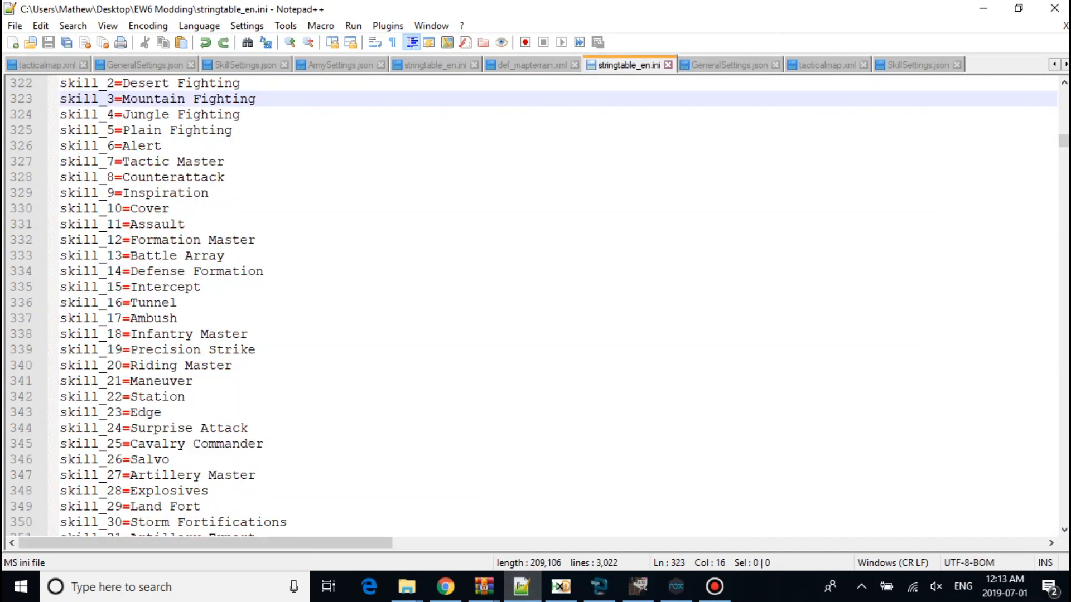
click(158, 271)
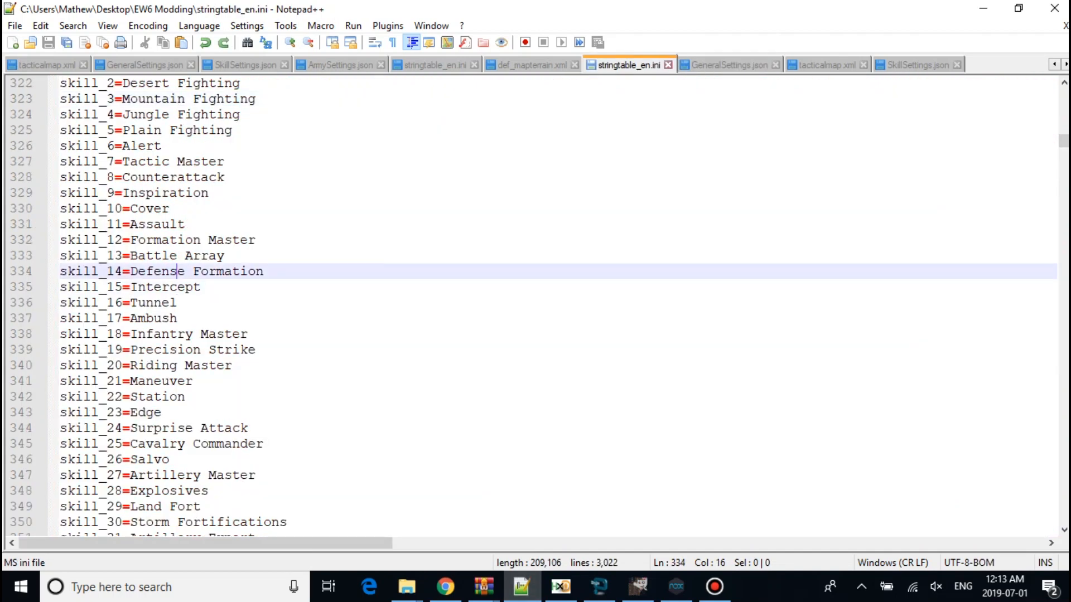
click(163, 239)
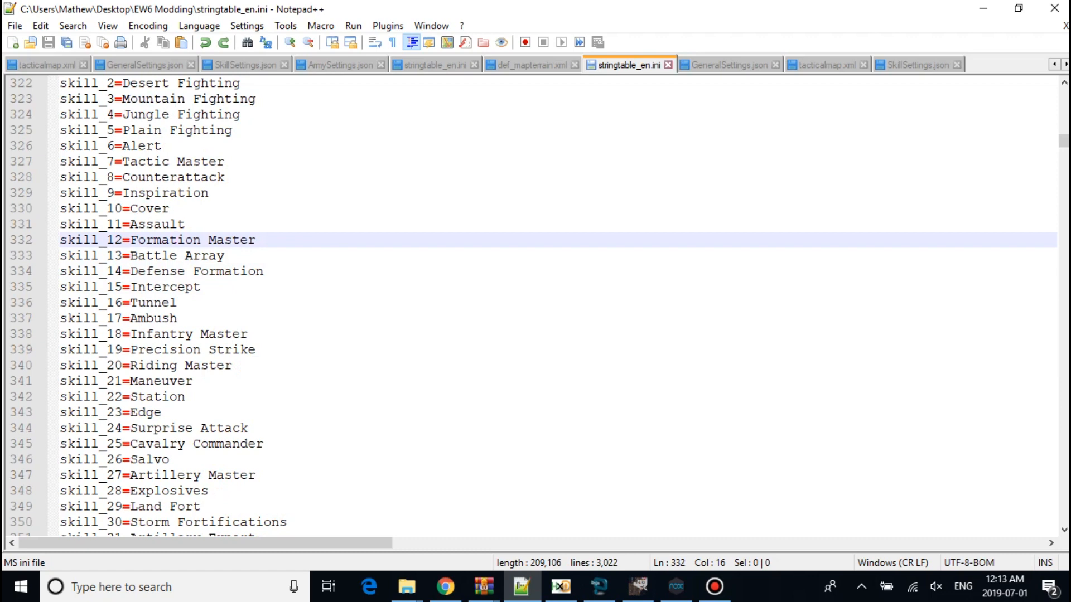
click(827, 64)
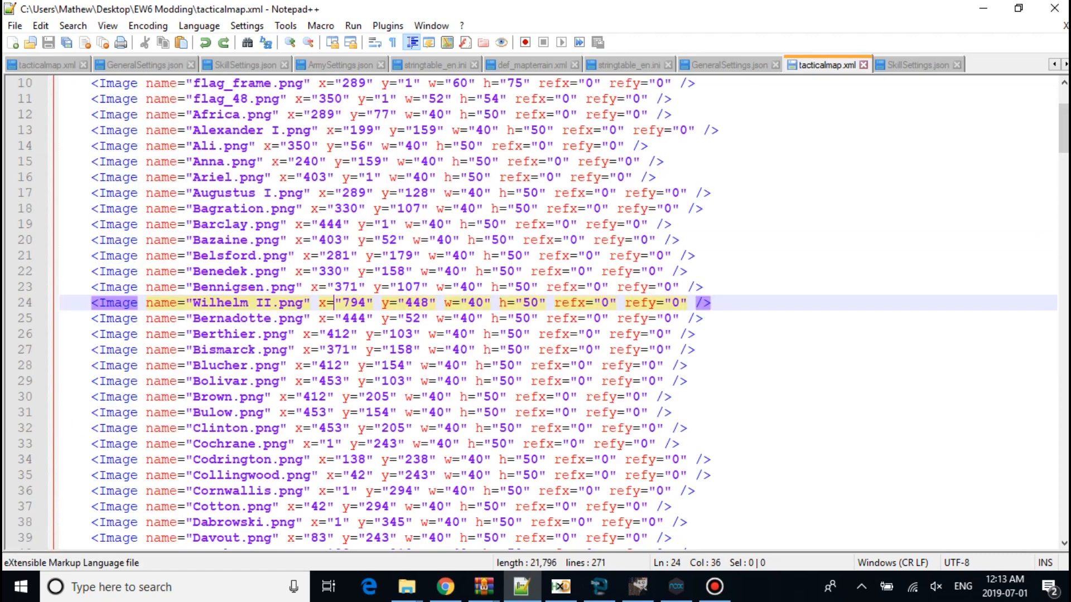
click(917, 64)
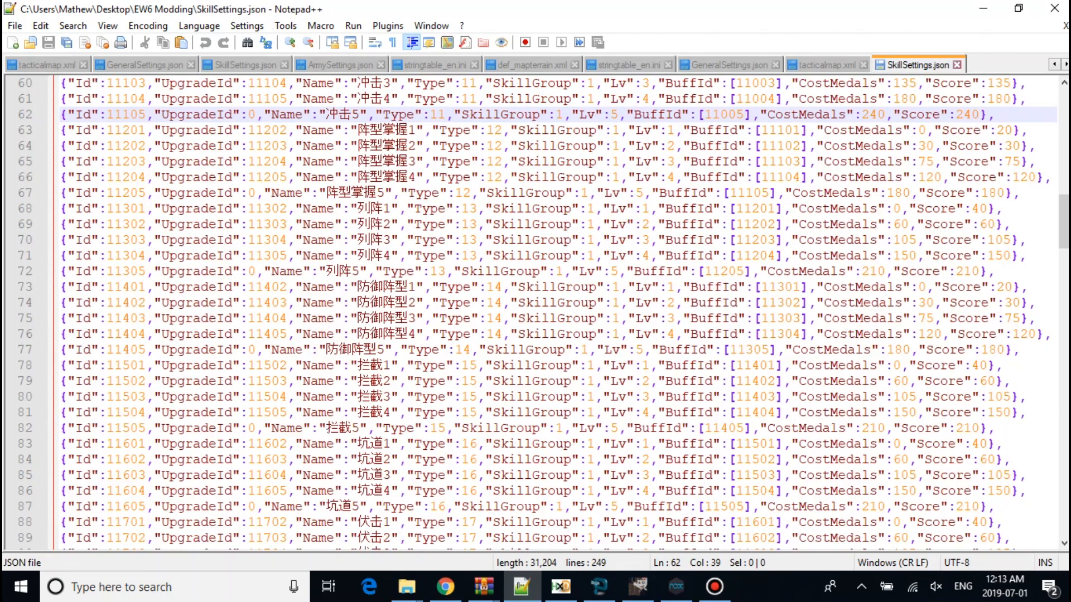
click(727, 64)
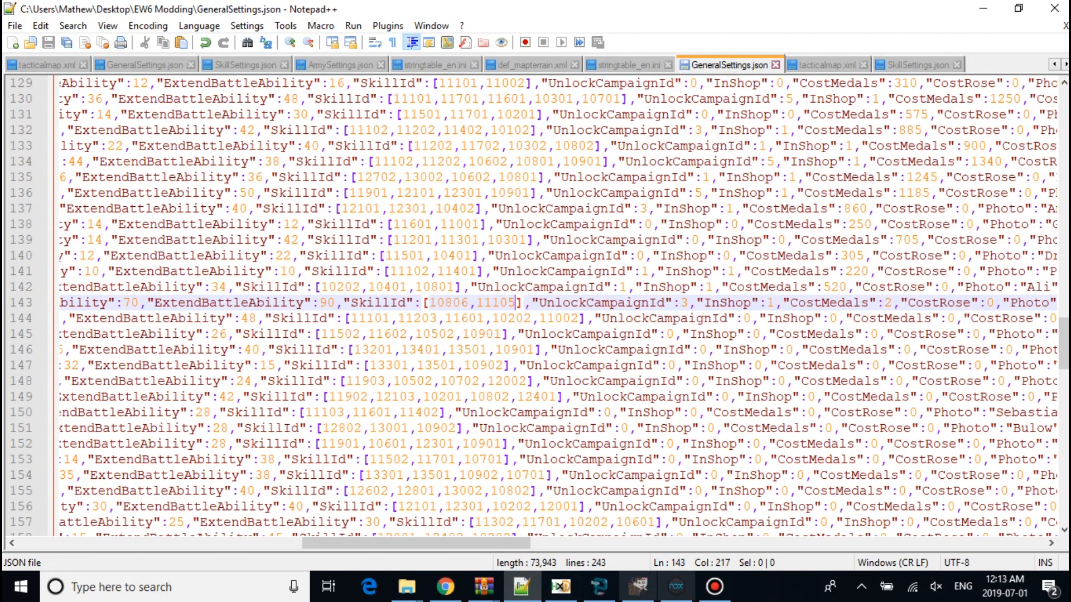
click(676, 586)
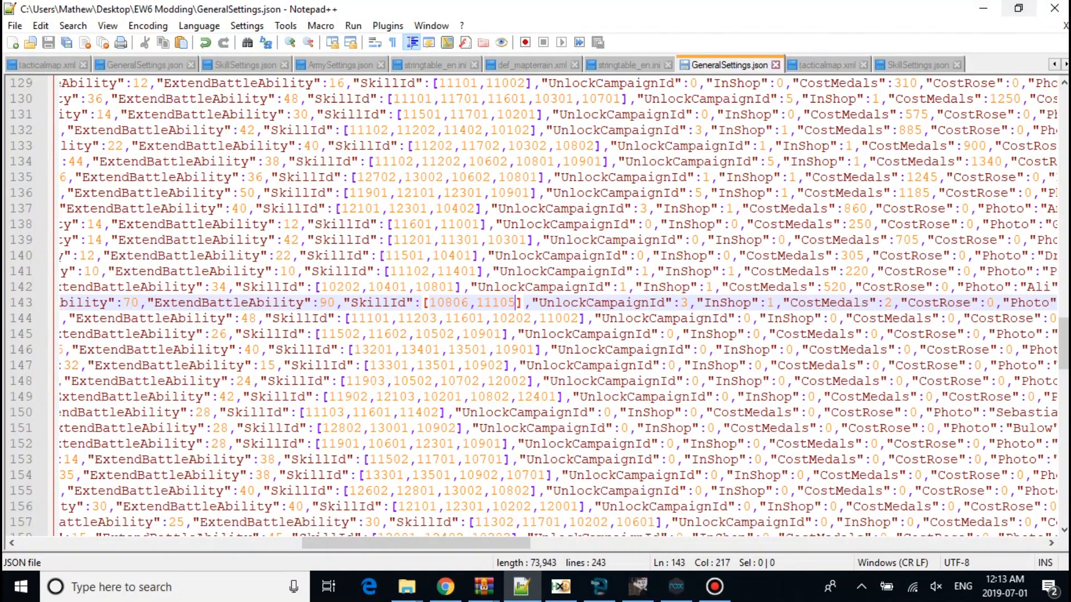
click(626, 64)
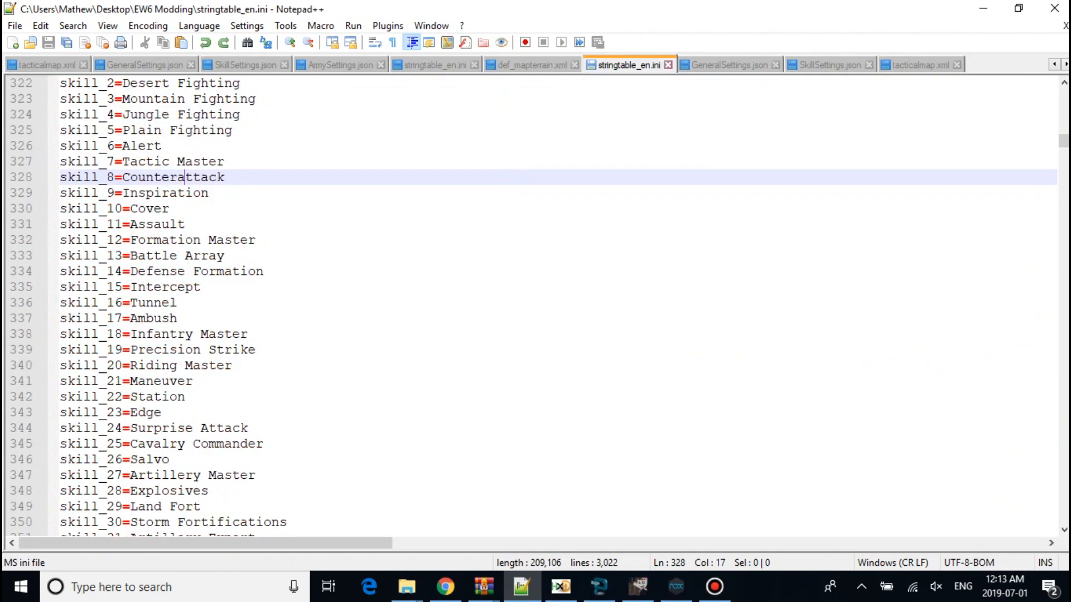
click(830, 64)
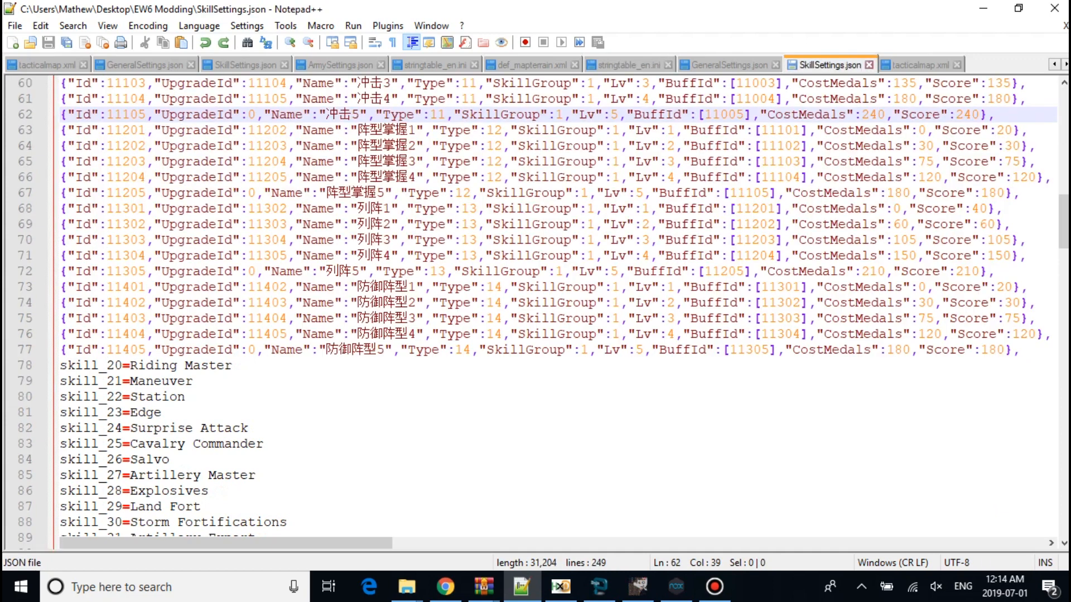
scroll(down, 3)
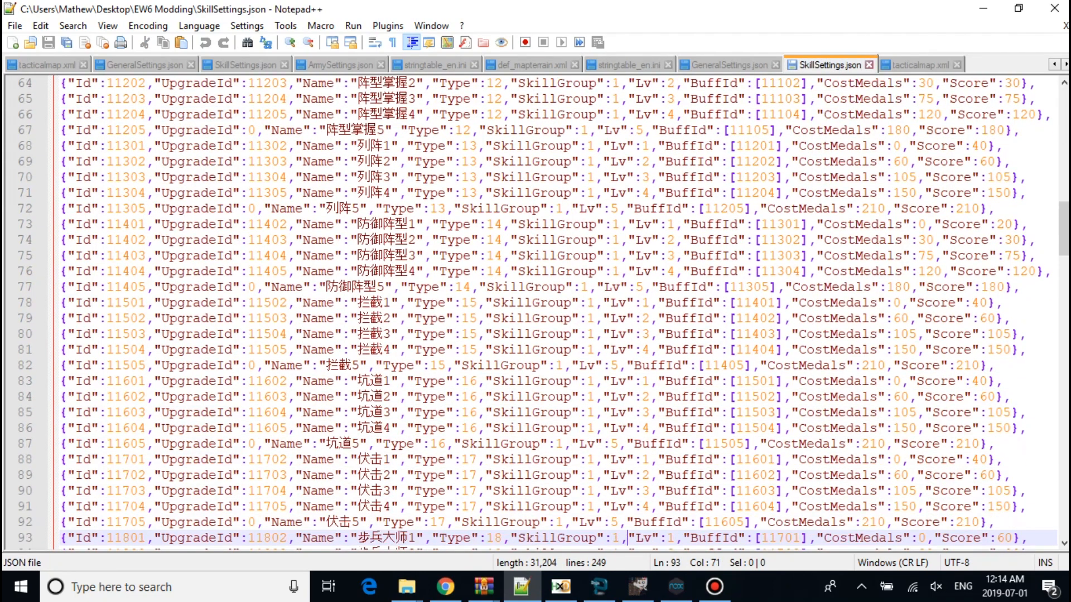
scroll(down, 3)
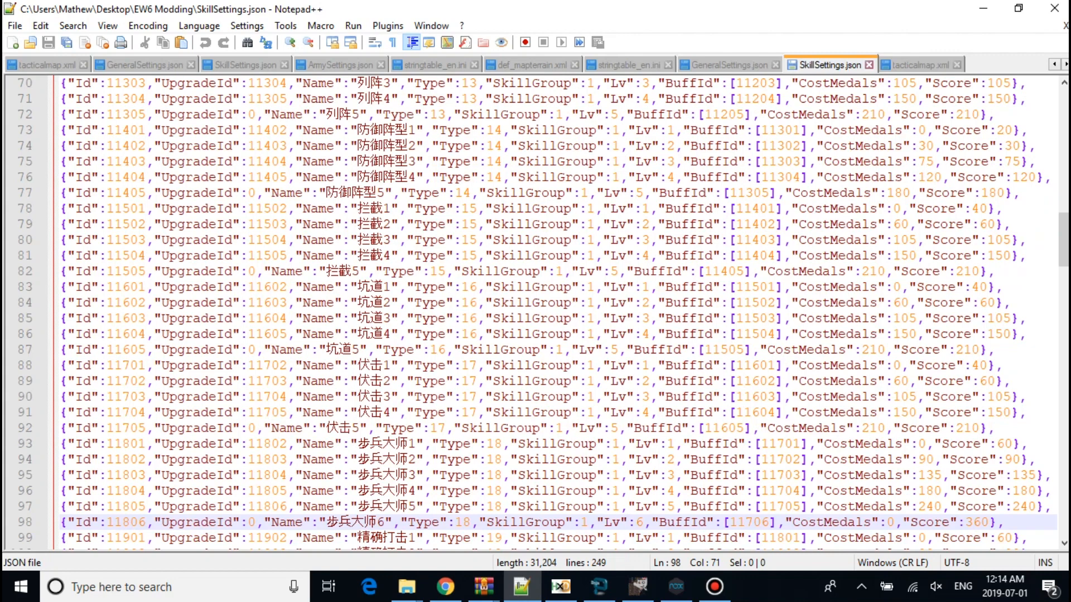
click(727, 64)
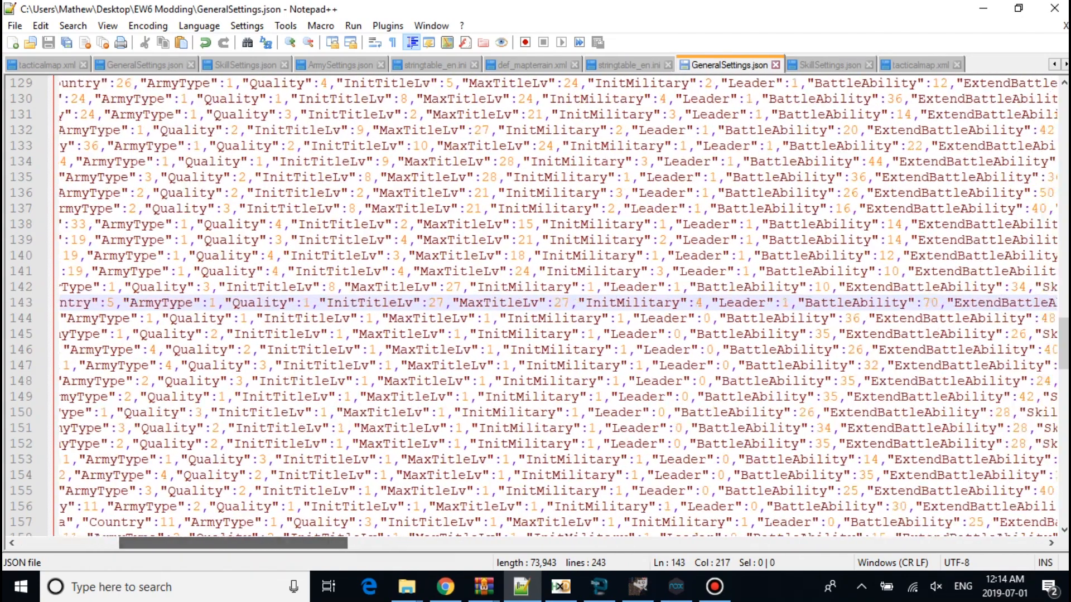
Step: Open Wilhelm II's General Info page and inspect his portrait and skills, including Counterattack
click(675, 586)
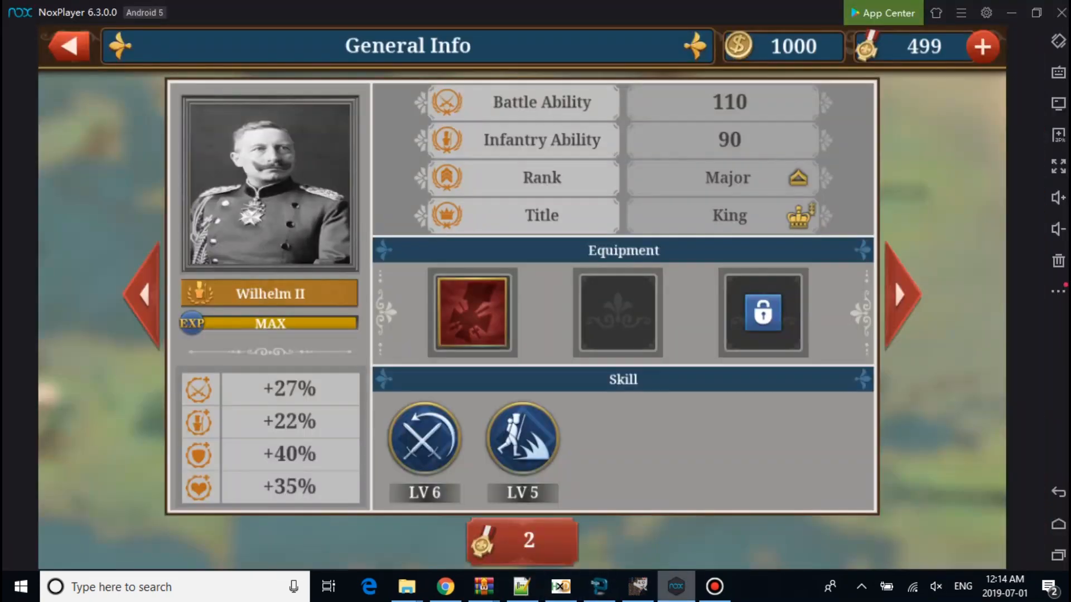
click(423, 440)
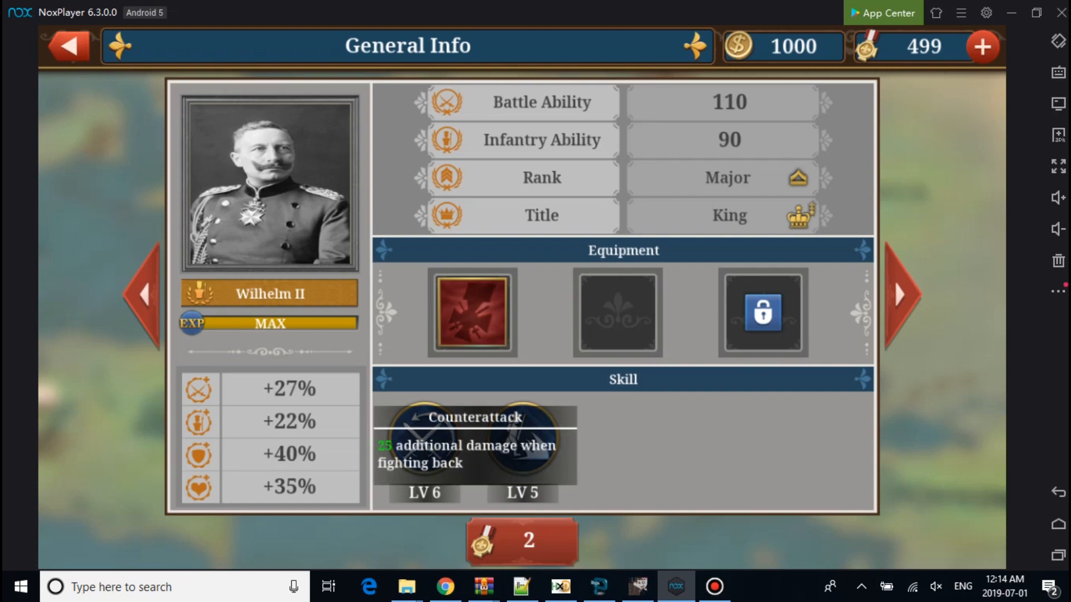
click(68, 45)
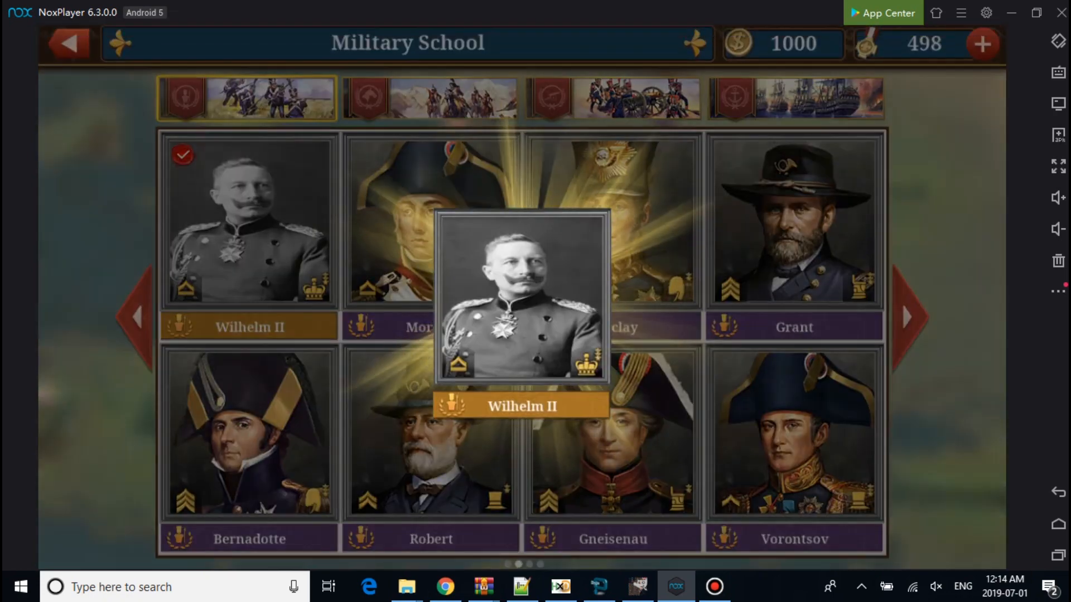
click(520, 295)
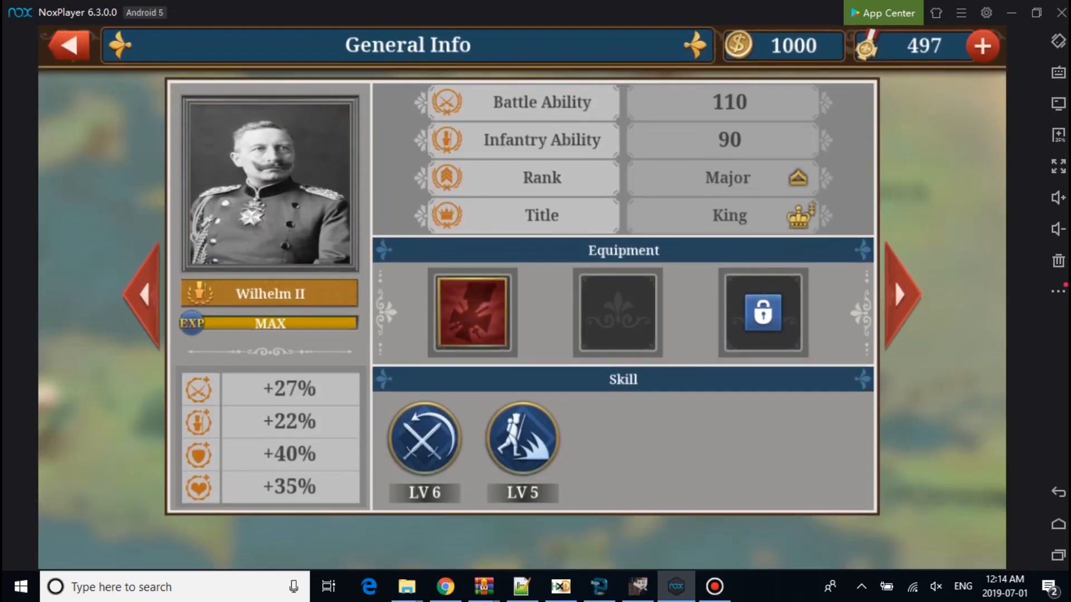
click(423, 444)
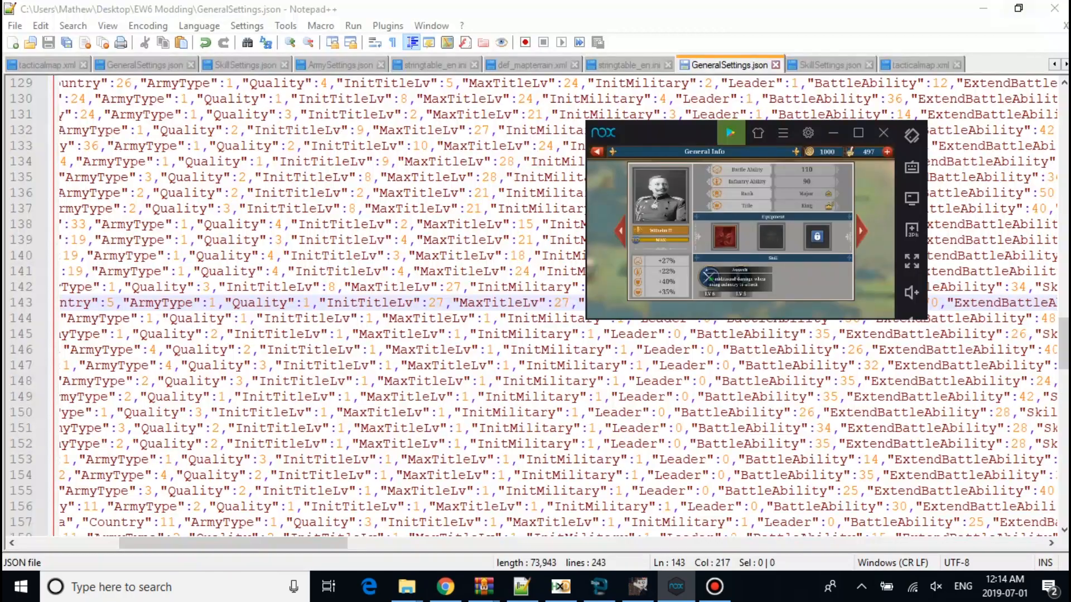
Step: Hide NoxPlayer, view Wilhelm II's GeneralSettings.json line, then switch to SkillSettings.json
click(883, 132)
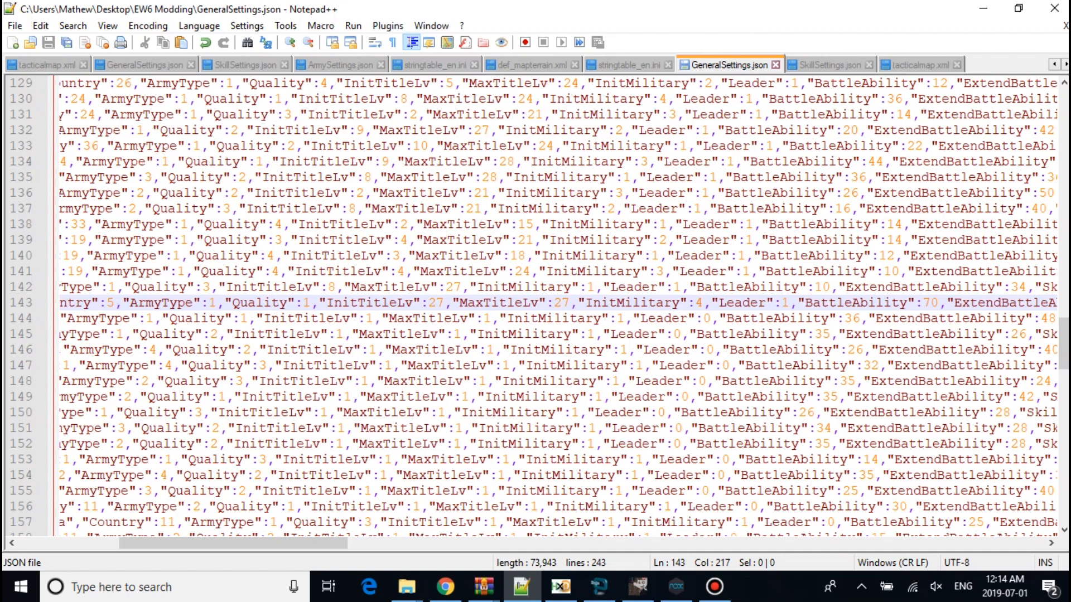
scroll(left, 3)
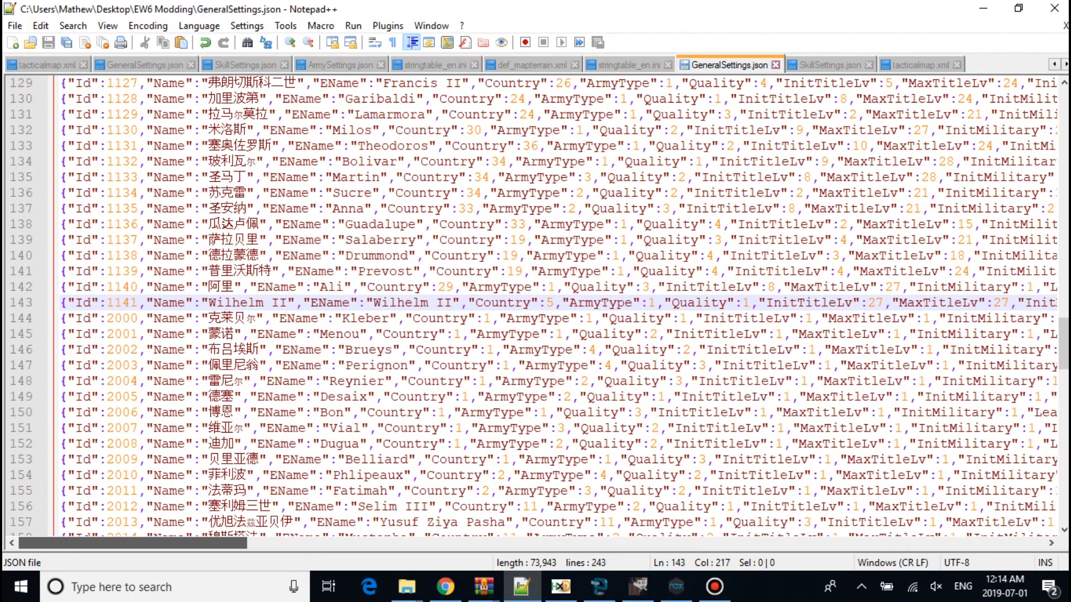
click(826, 63)
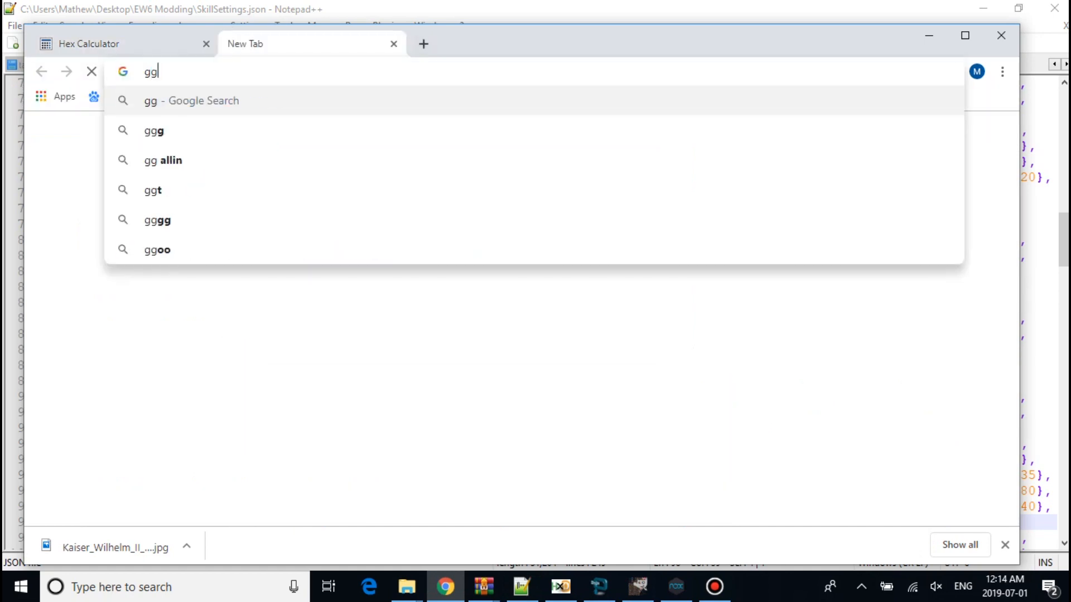
Step: Translate 步兵大师 in Google Translate, getting 'Infantry master', and return to Notepad++
text(google translate)
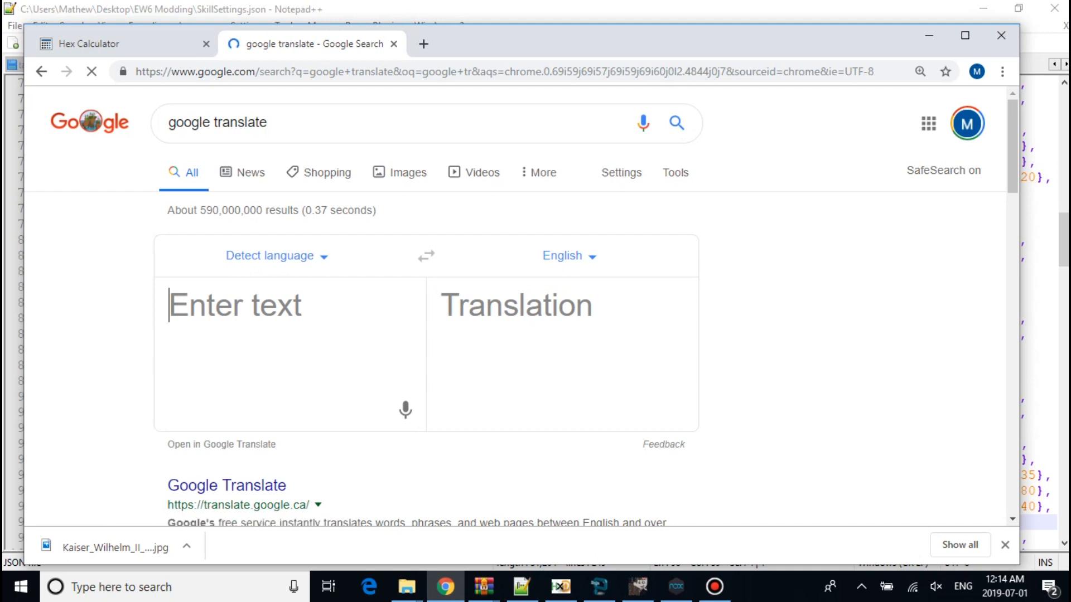
text(步兵大师)
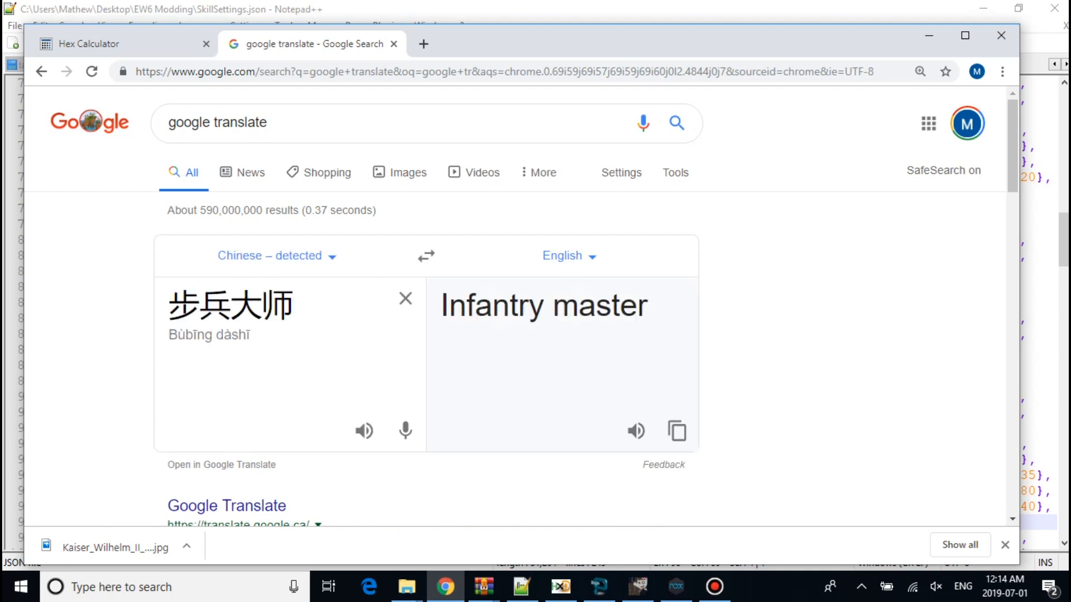
click(521, 586)
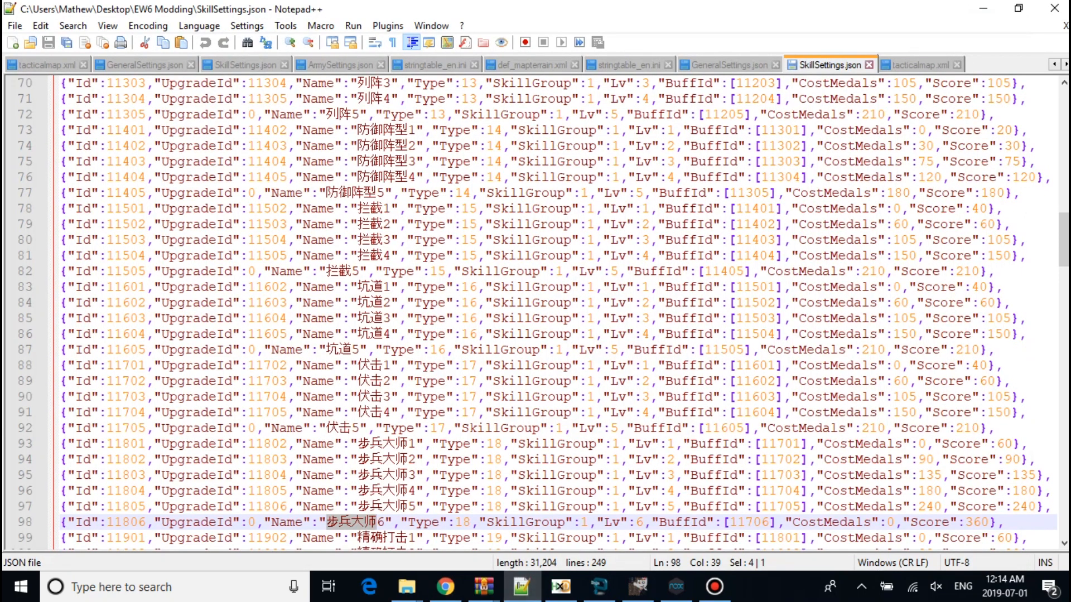
Step: Switch to GeneralSettings.json and scroll right to Wilhelm II's SkillId list
click(729, 64)
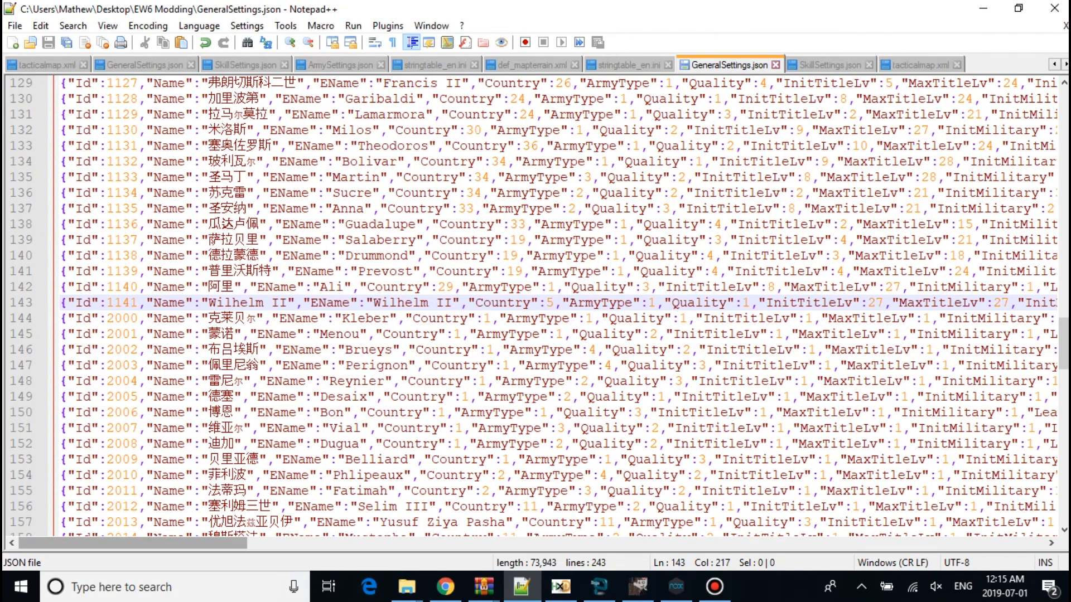
scroll(right, 3)
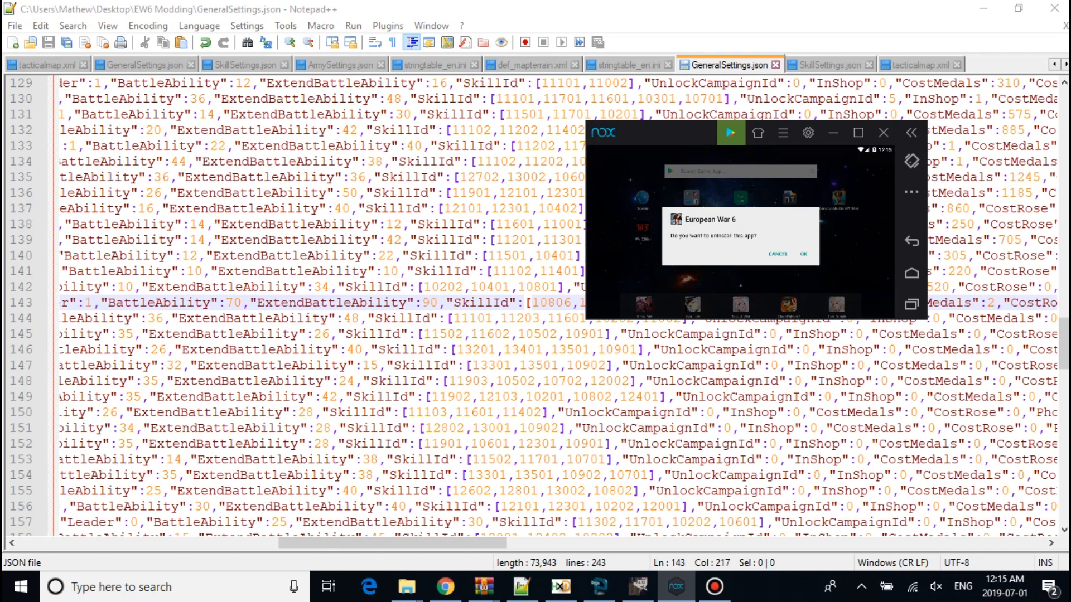
Step: Confirm uninstalling European War 6 and install the modded base.apk from WinRAR into NoxPlayer
click(803, 253)
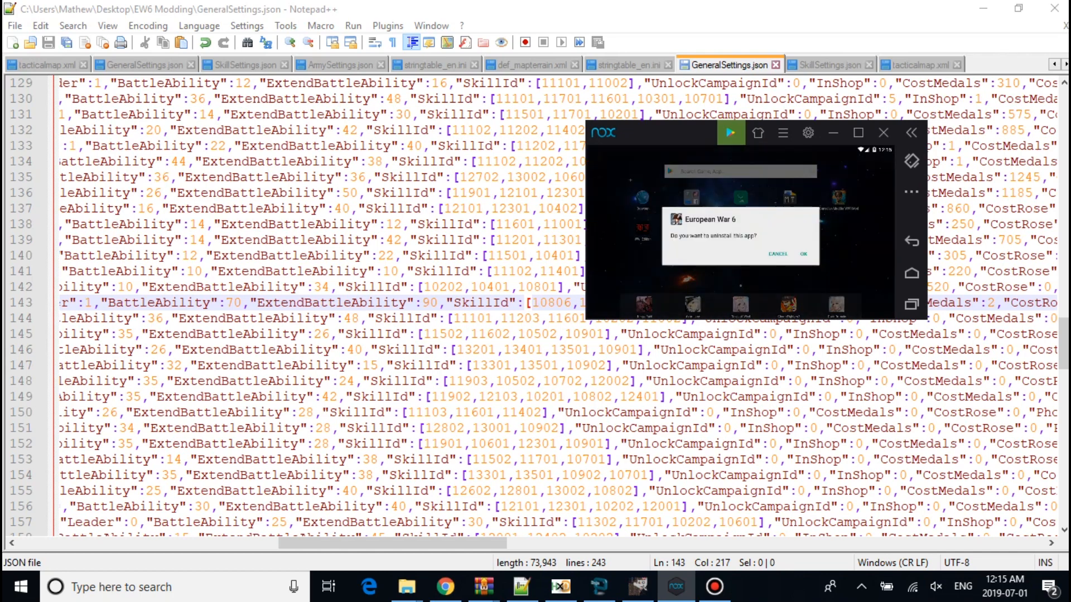
click(803, 253)
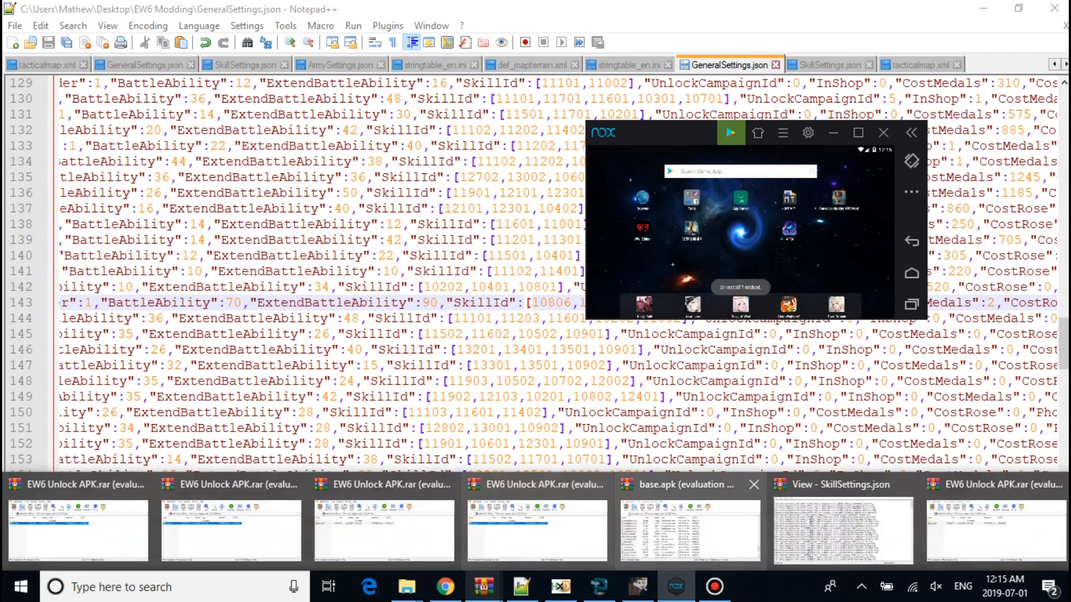
click(882, 133)
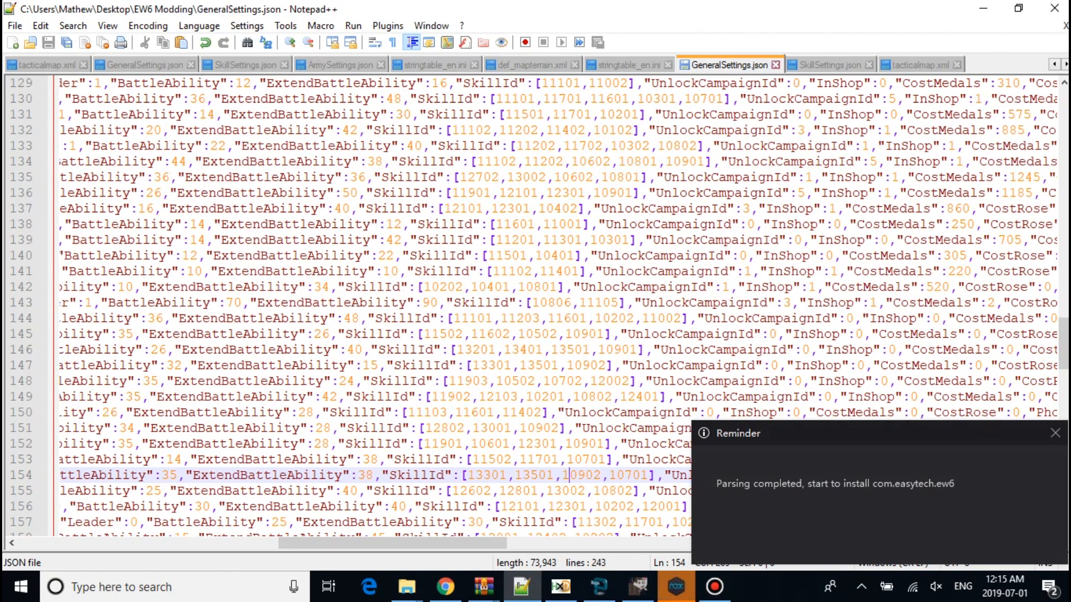
click(828, 63)
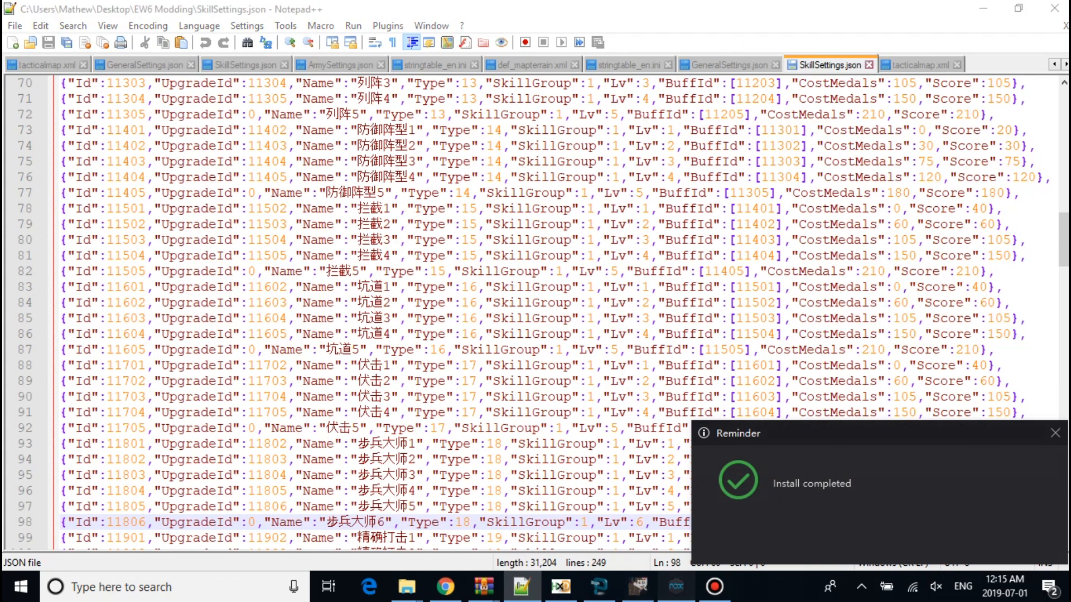
click(676, 586)
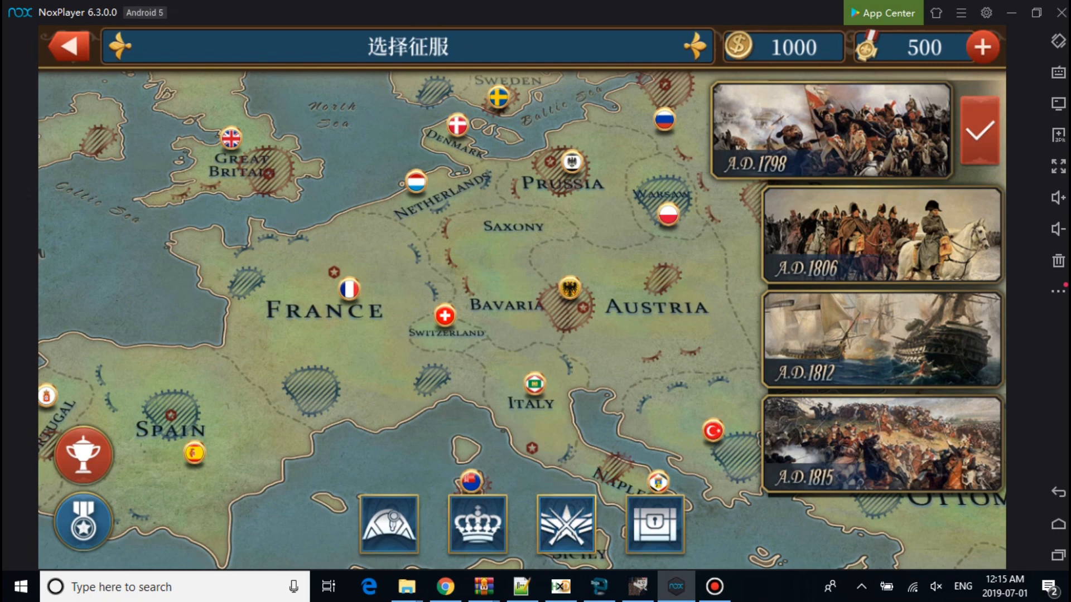
Step: From the main menu, go through Conquest to Military School's next page and open Wilhelm II's General Info
click(67, 47)
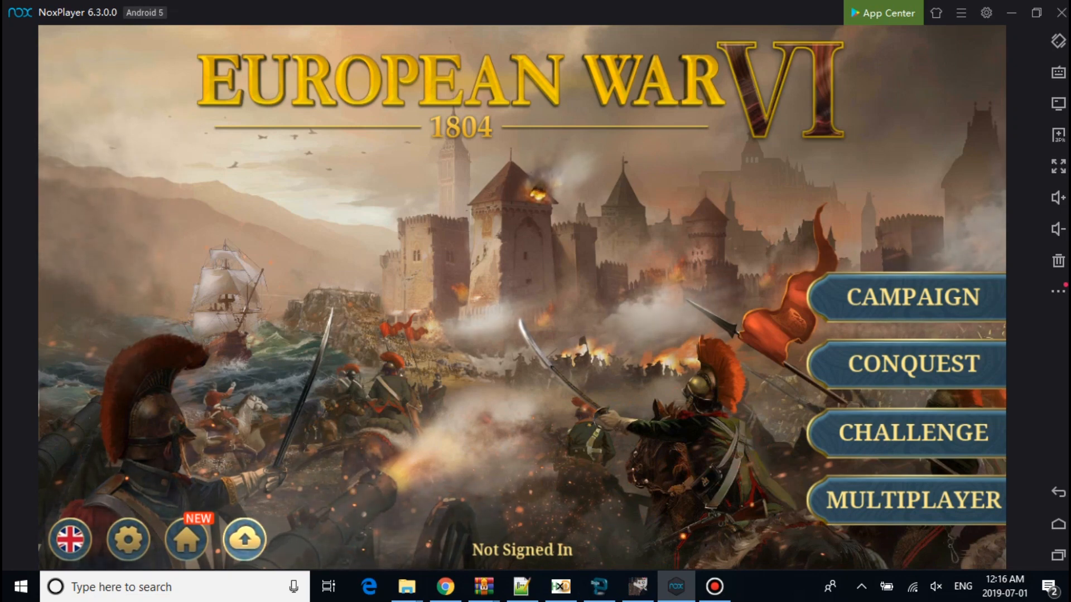
click(906, 365)
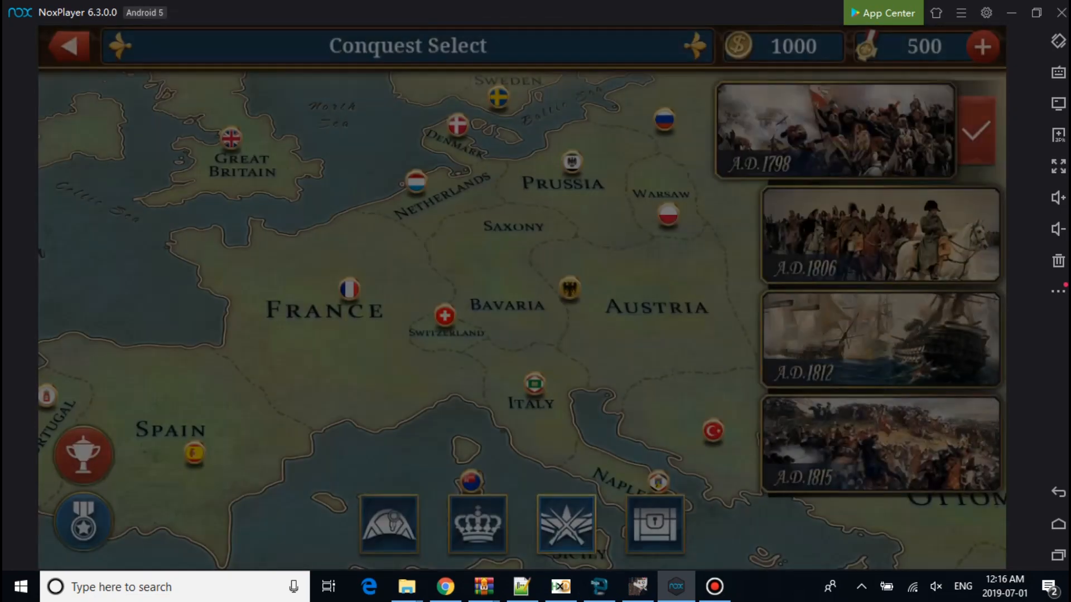
click(477, 525)
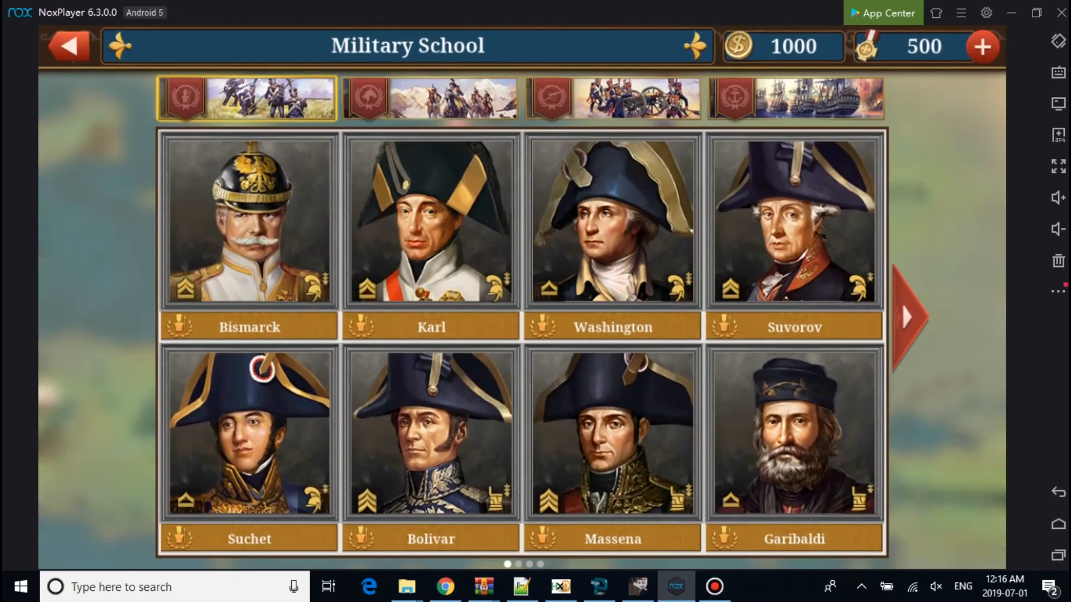
click(907, 317)
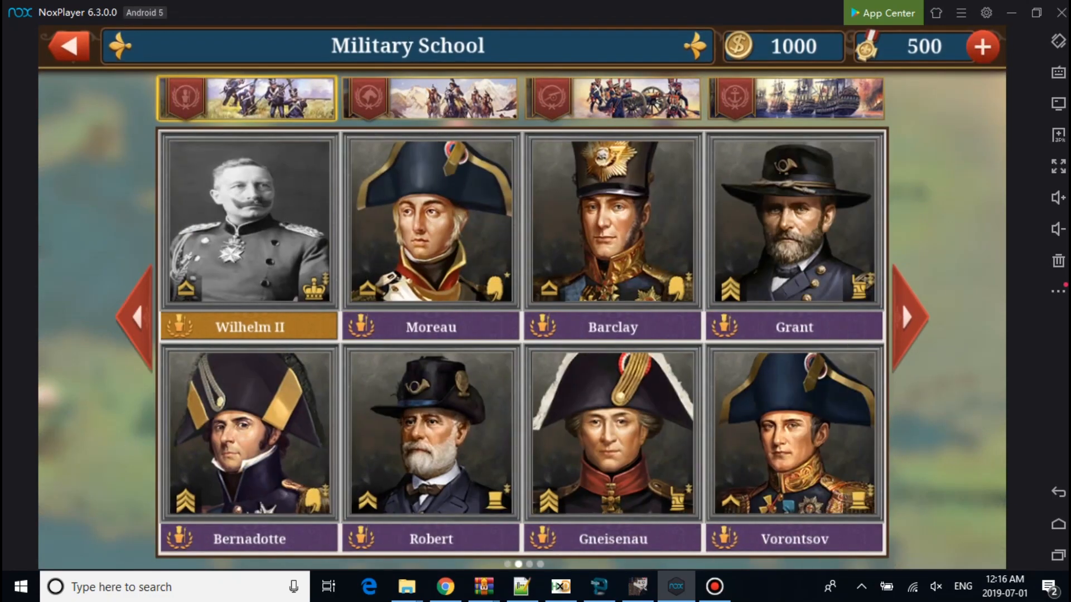
click(248, 220)
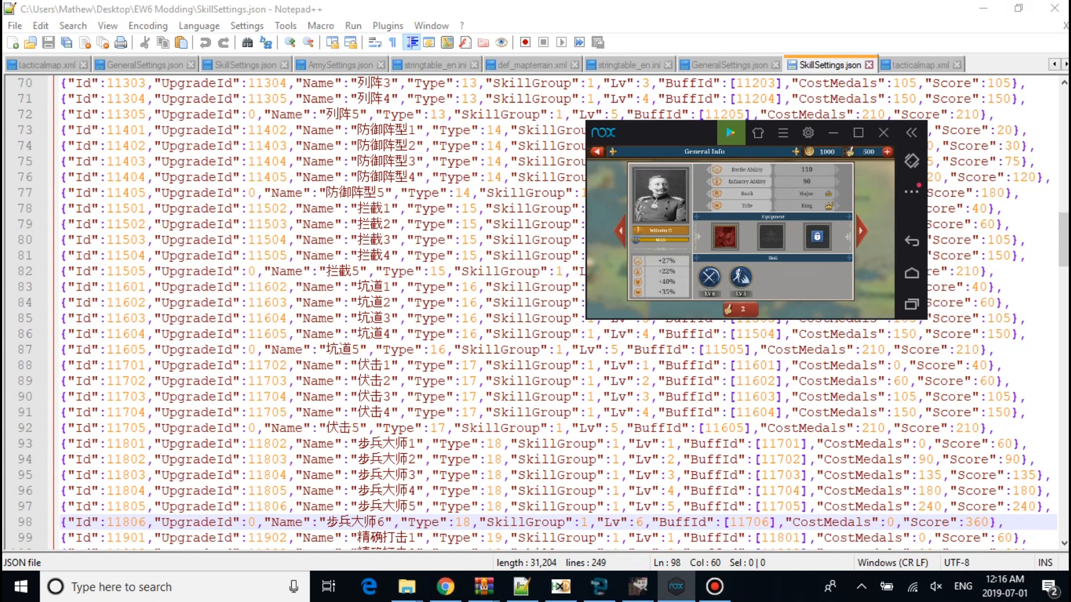
Step: Locate Wilhelm II's SkillId array on line 143 of GeneralSettings.json
click(727, 63)
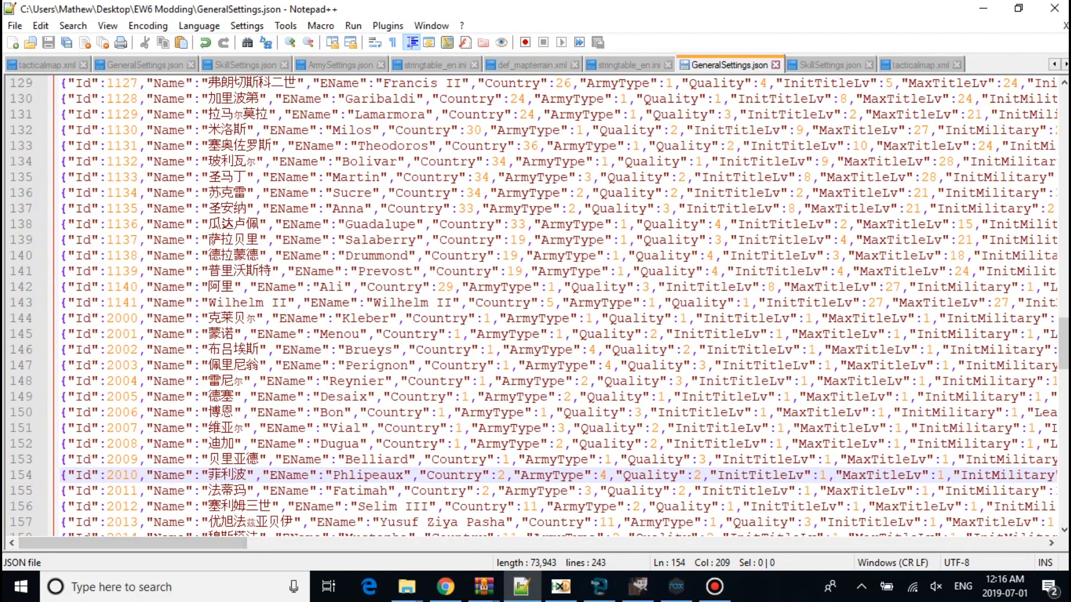
click(137, 302)
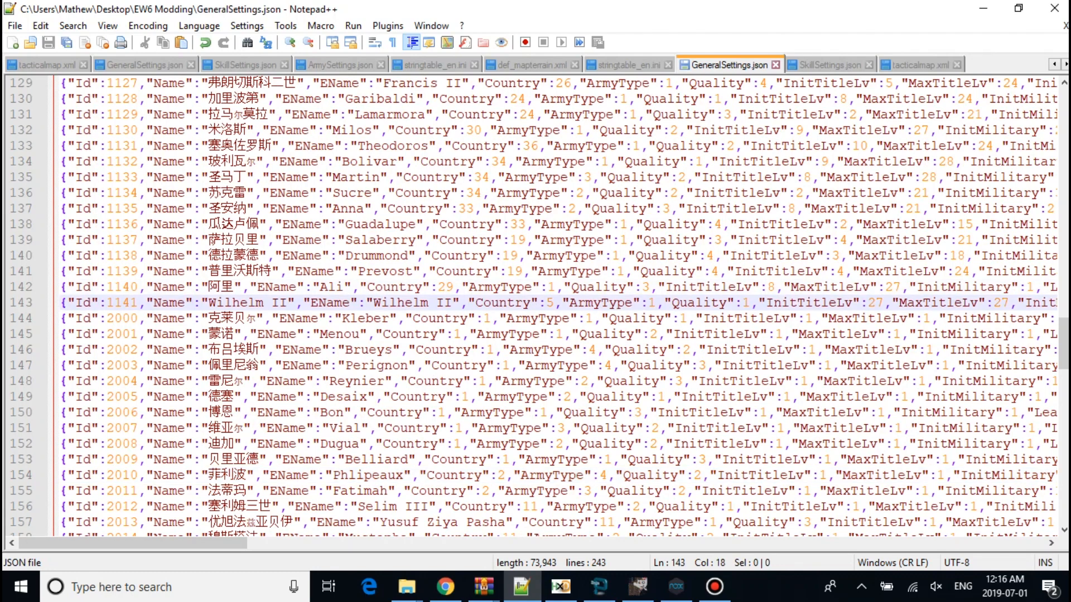
scroll(right, 3)
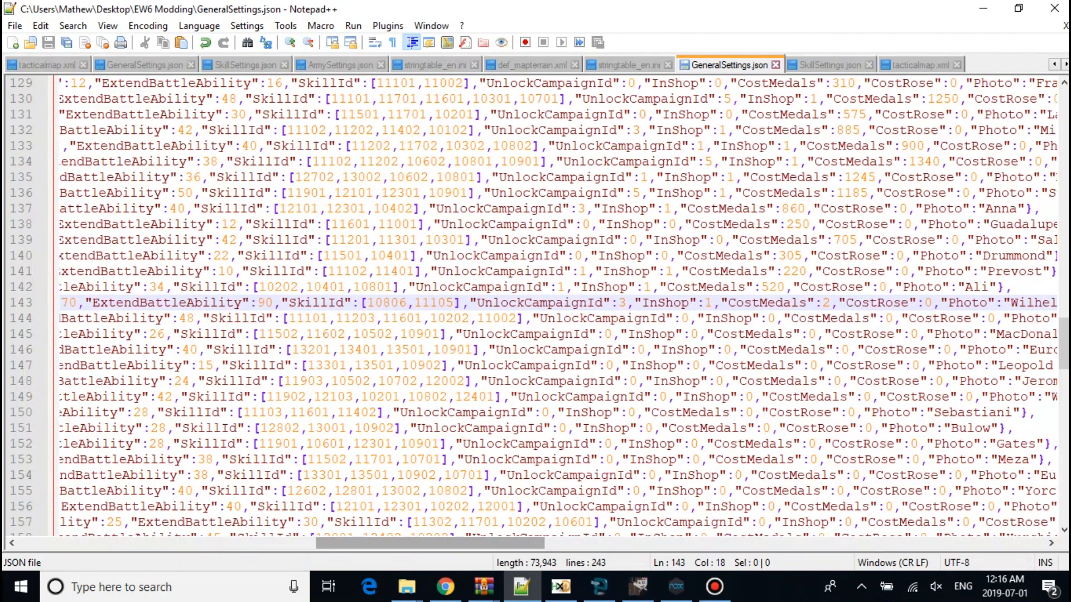
click(389, 301)
text(7)
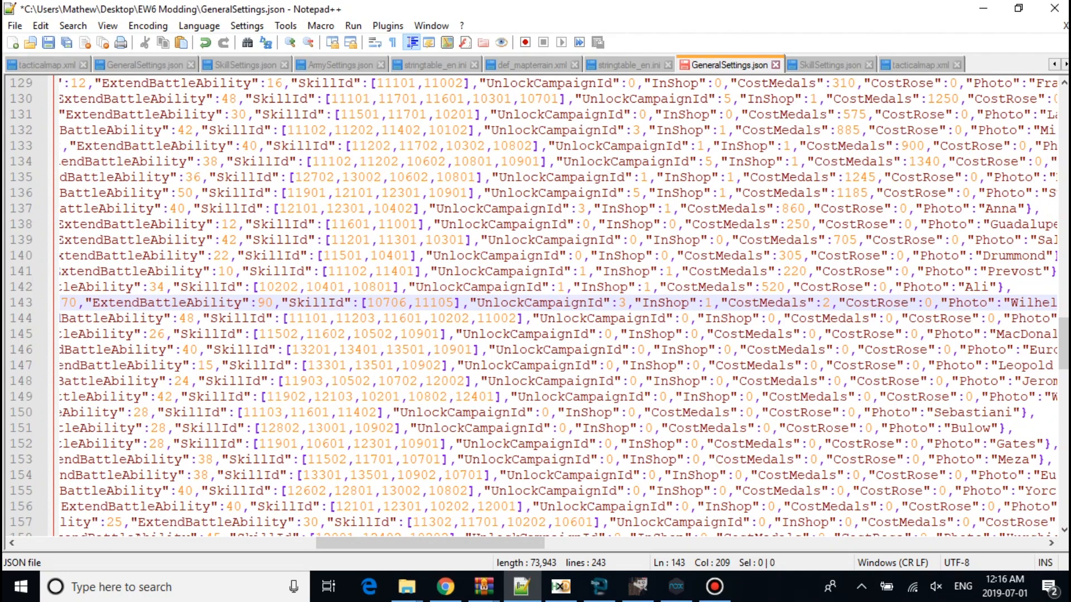
Step: Check skill names and definitions in the other mod files, then append ,10506 to the SkillId list
click(625, 65)
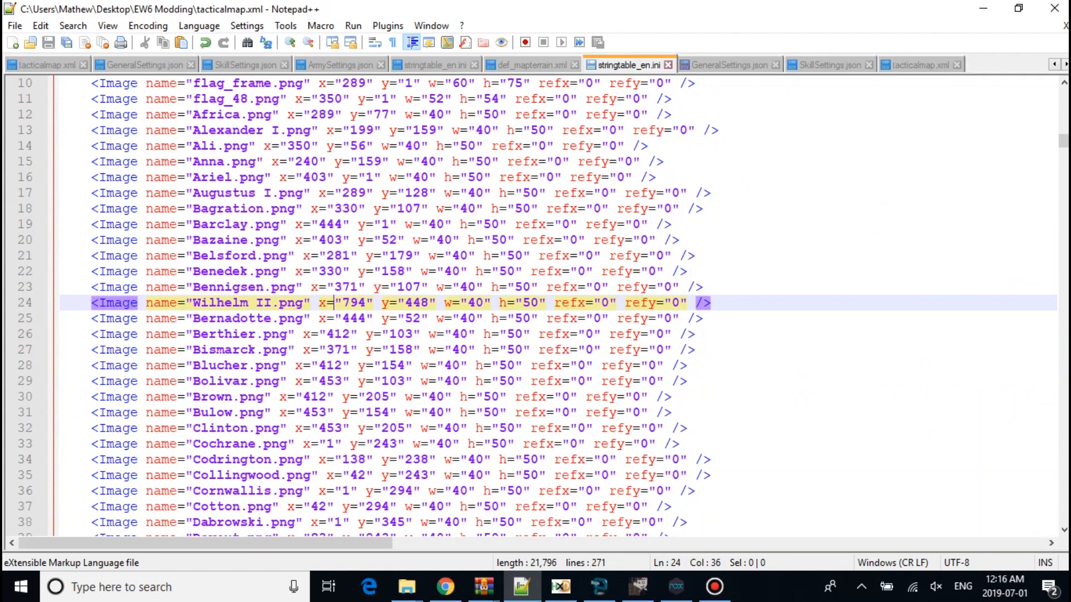
click(626, 64)
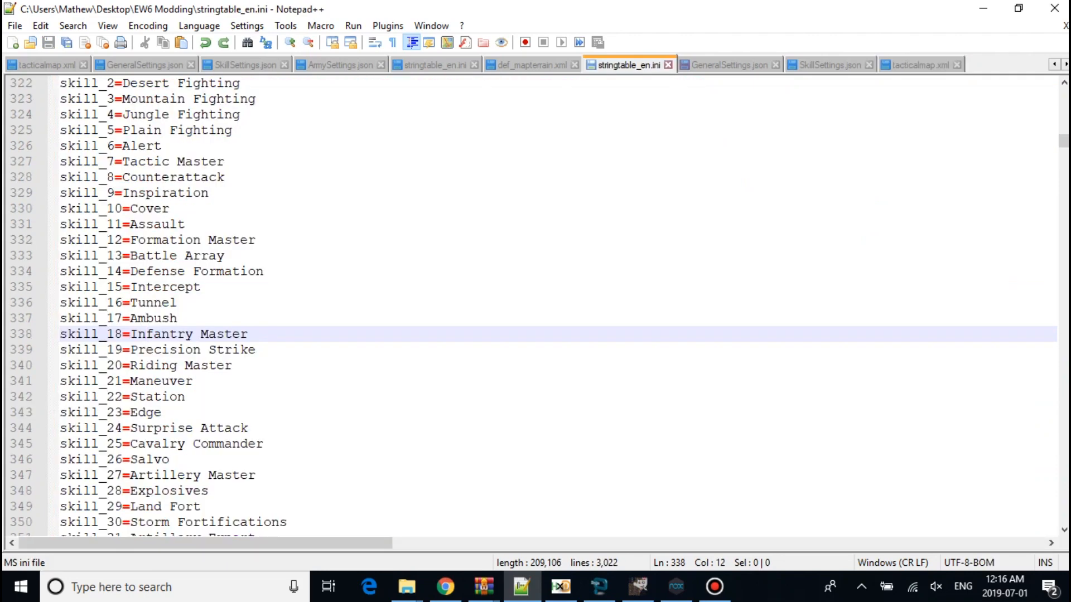
click(143, 334)
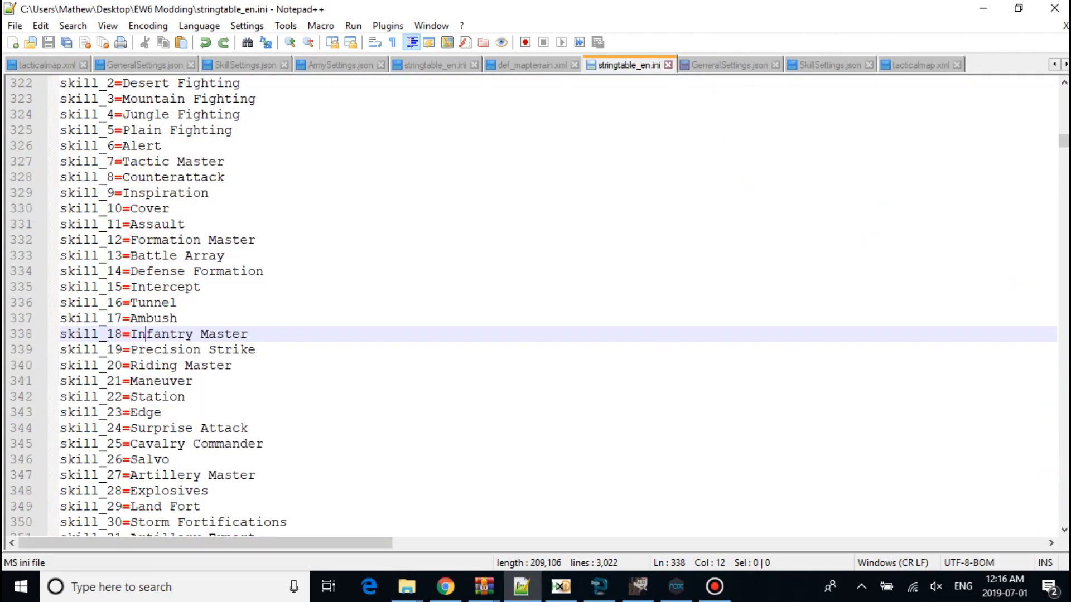
click(154, 130)
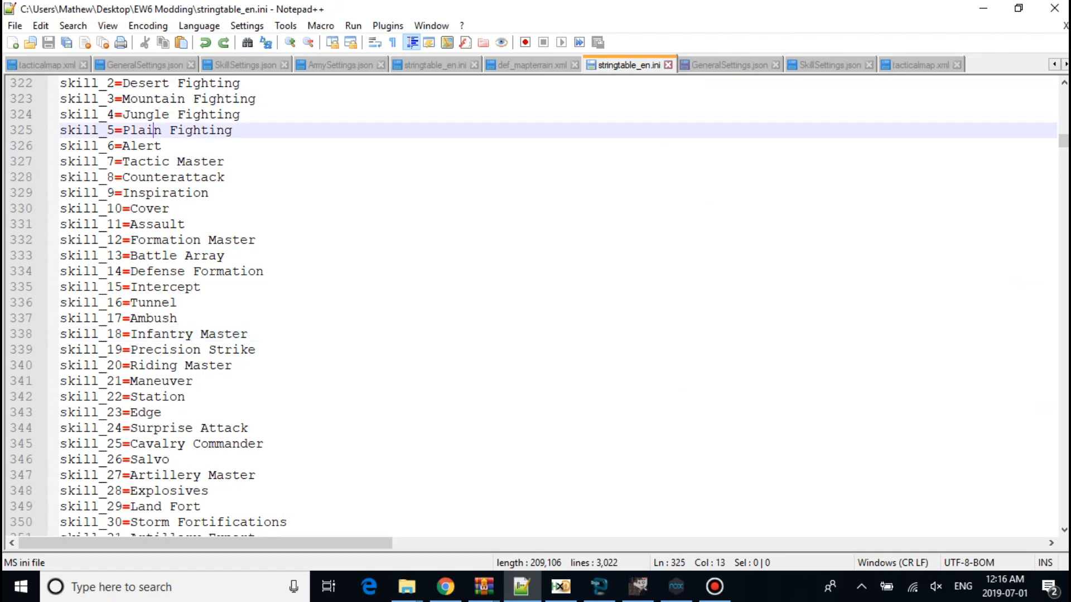
click(829, 64)
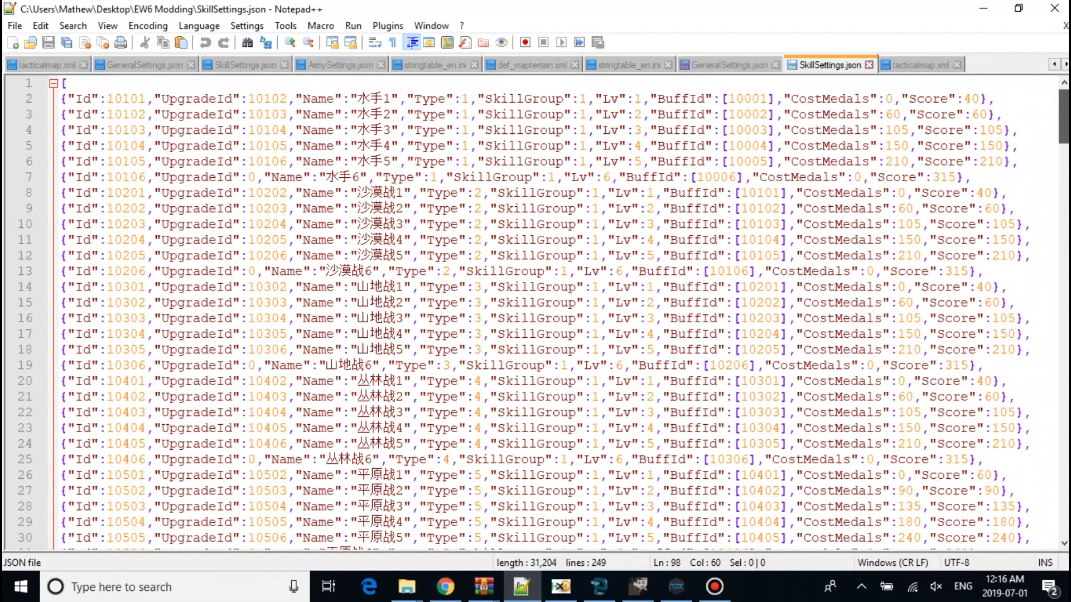
scroll(down, 3)
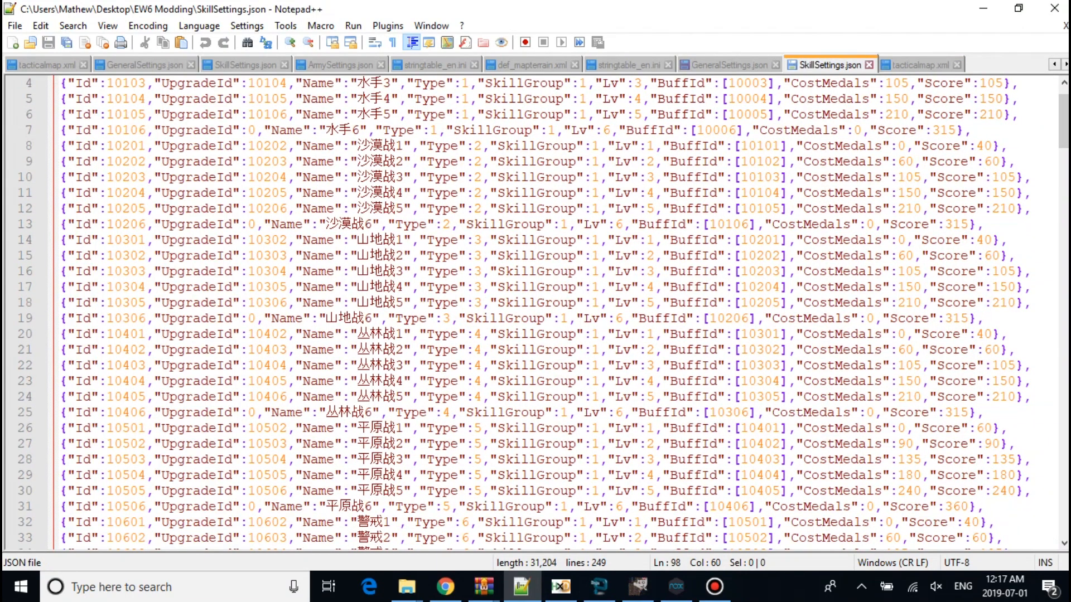
click(727, 64)
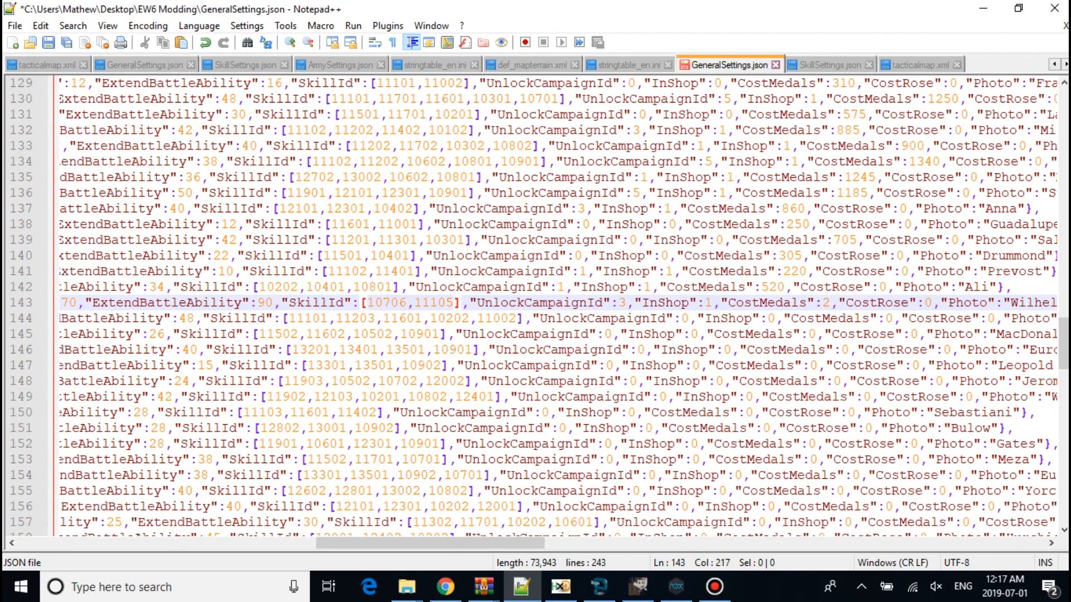
text(,10506)
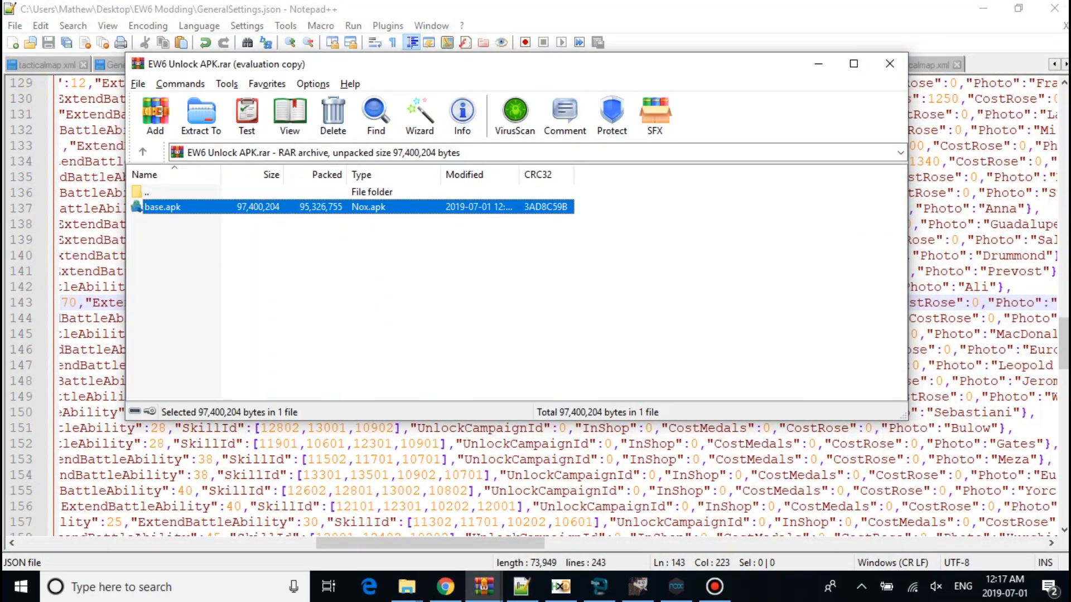
Step: Open base.apk inside the archive and browse to its assets\data folder
click(200, 114)
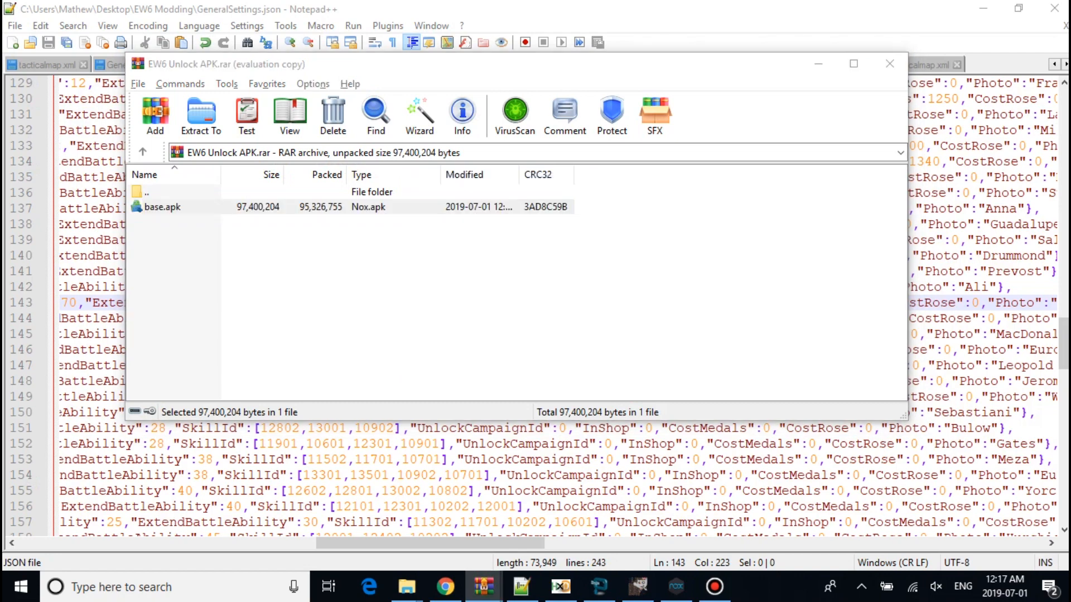
double_click(162, 207)
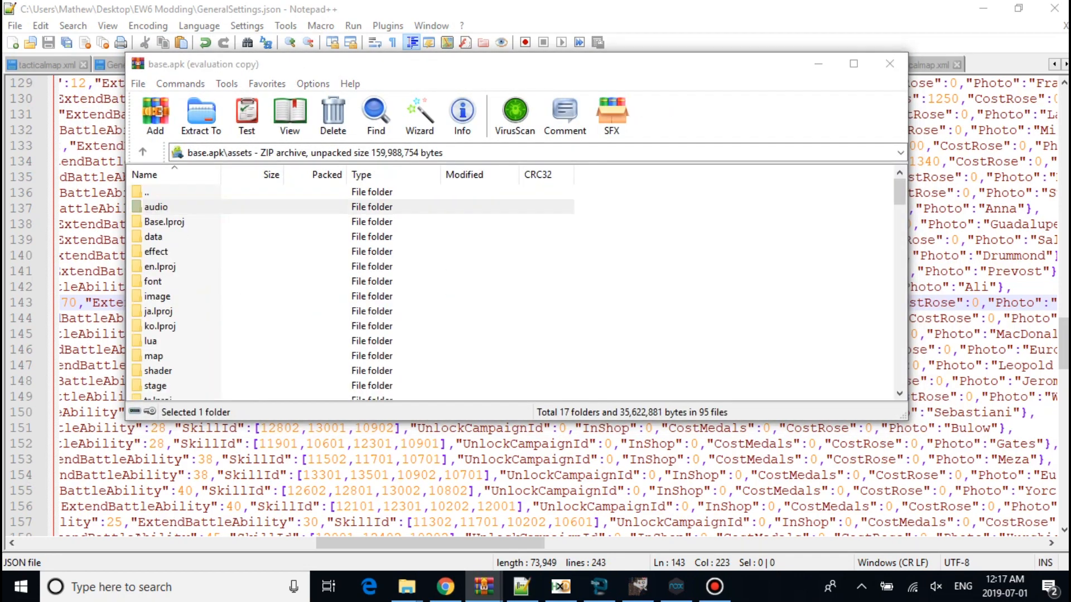
click(156, 385)
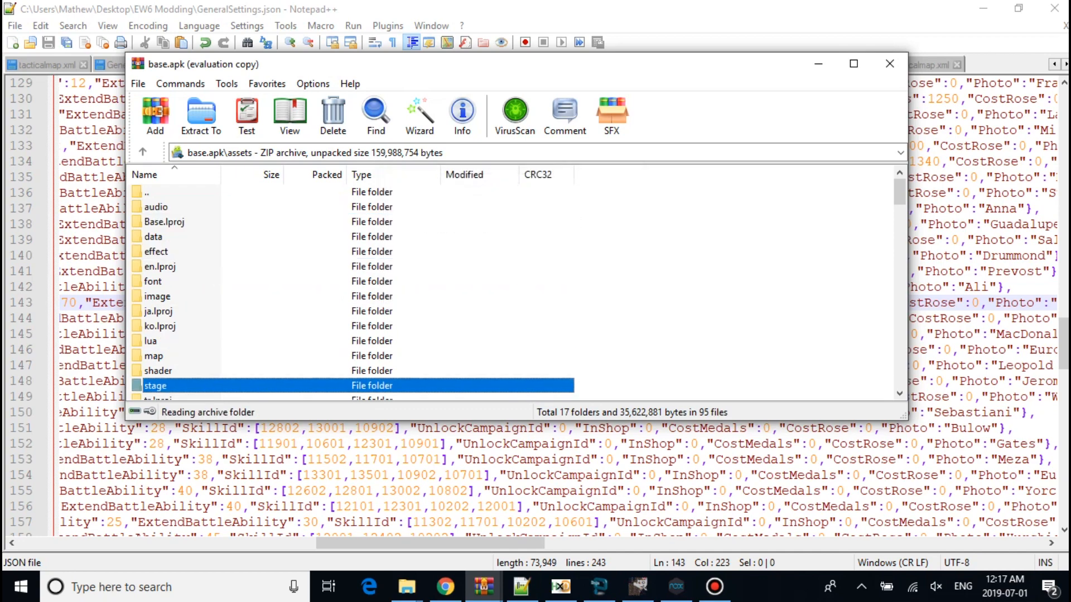
click(150, 341)
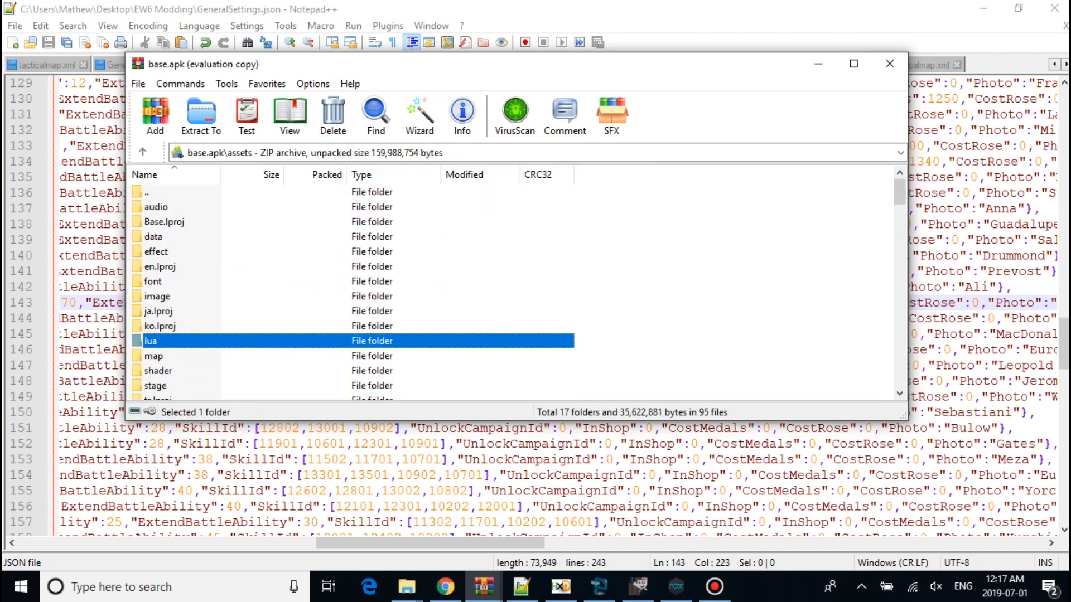
double_click(155, 236)
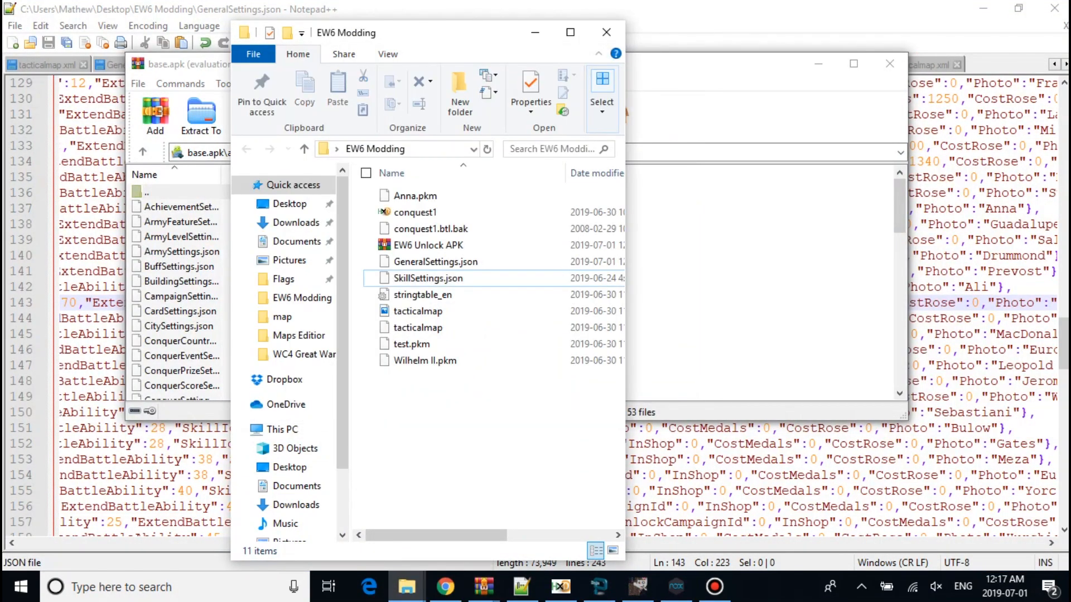
Step: Add the edited GeneralSettings.json there and update base.apk in the archive
click(155, 112)
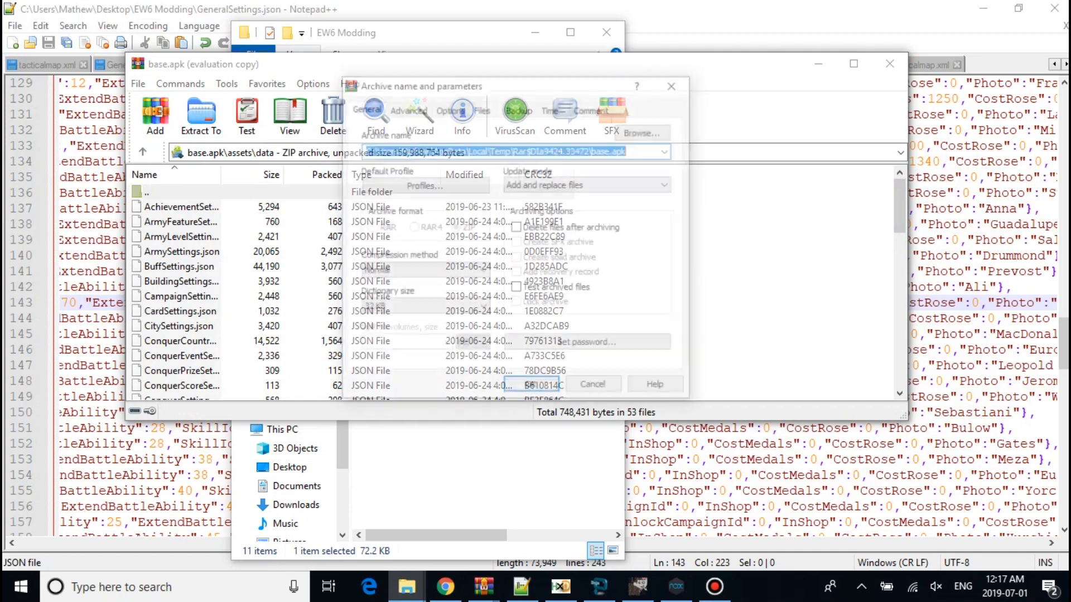
click(591, 384)
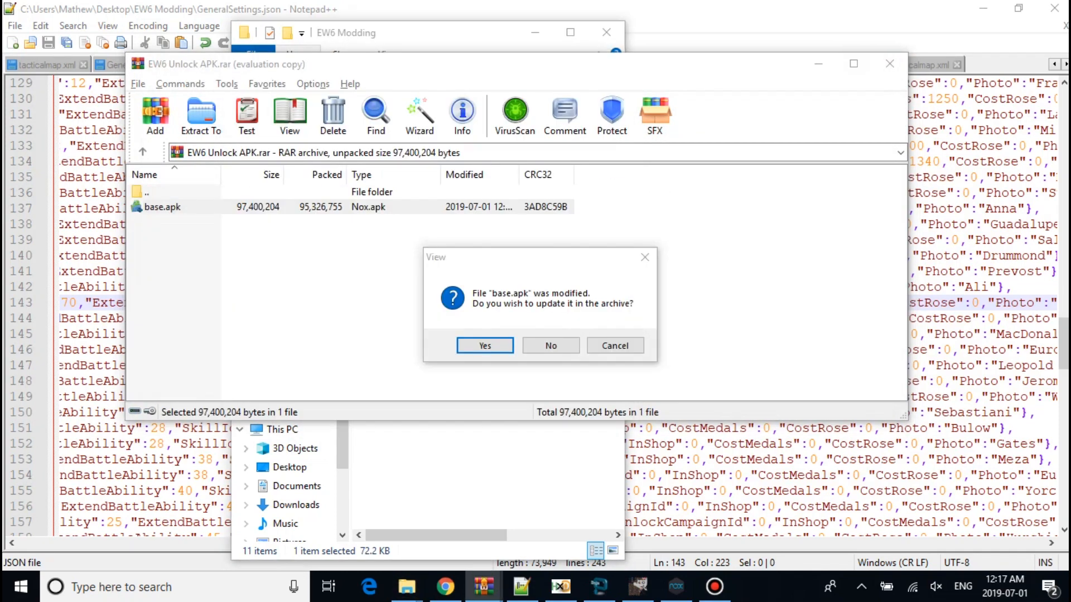
click(484, 346)
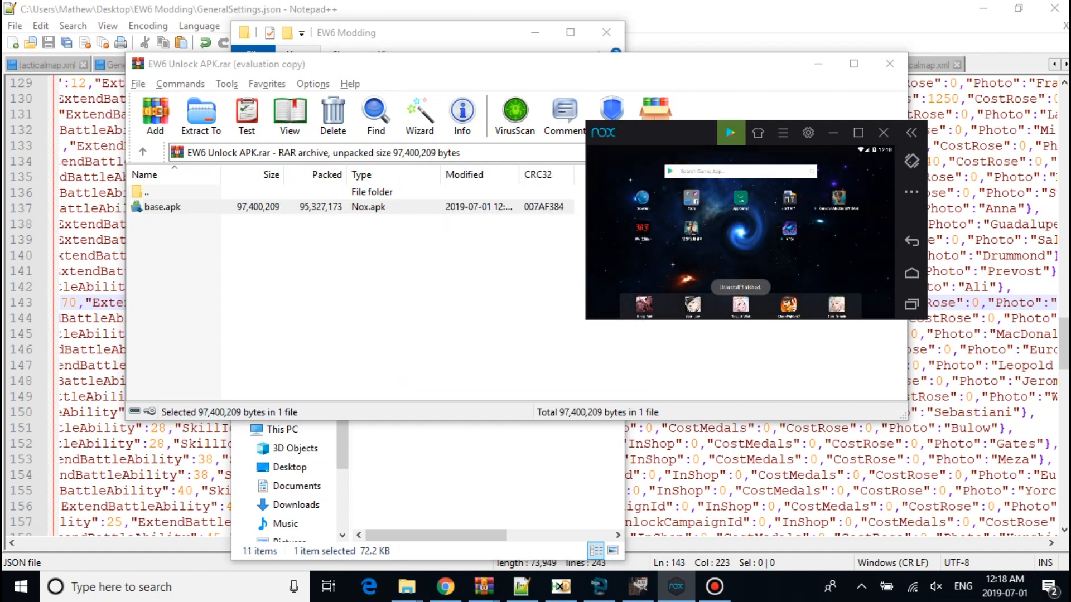
Step: Launch the modded European War 6 and view Wilhelm II's general details
click(200, 115)
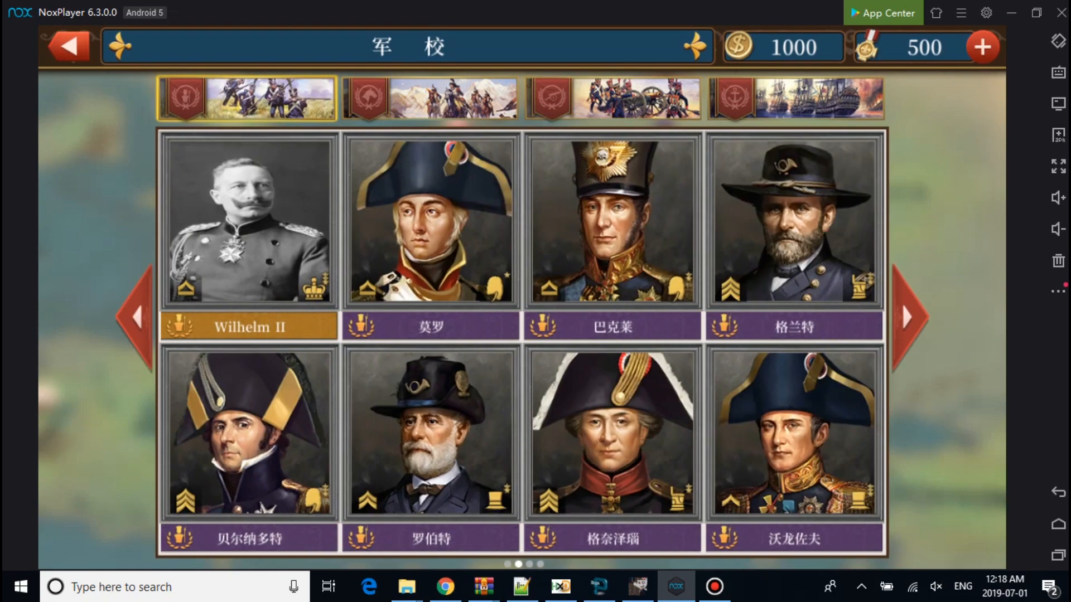
click(68, 46)
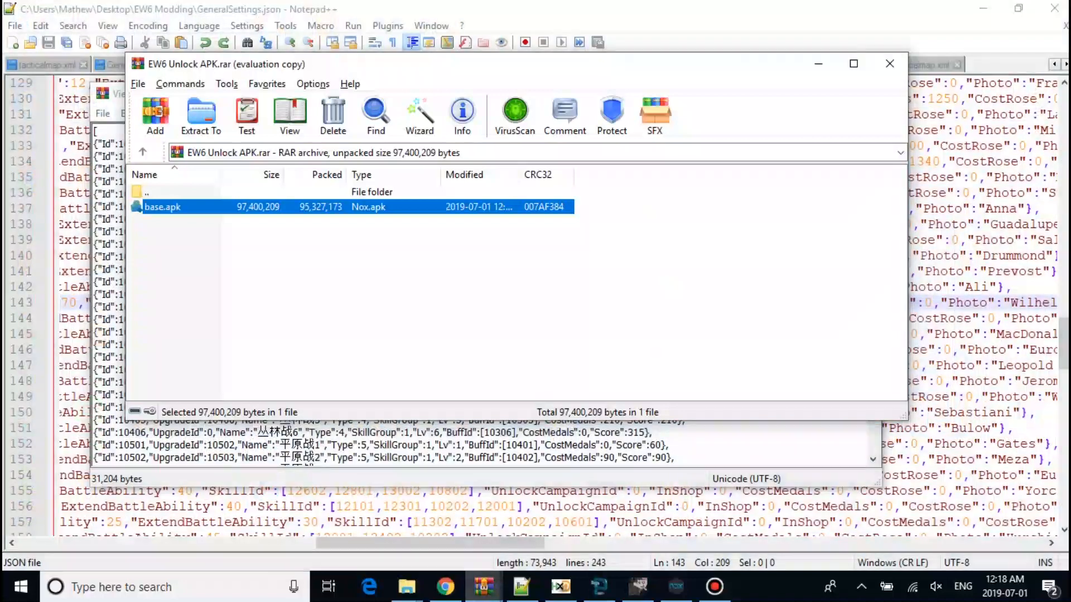
Step: Reopen base.apk, dismiss the license reminder, replace the modified file and confirm the archive update
double_click(163, 206)
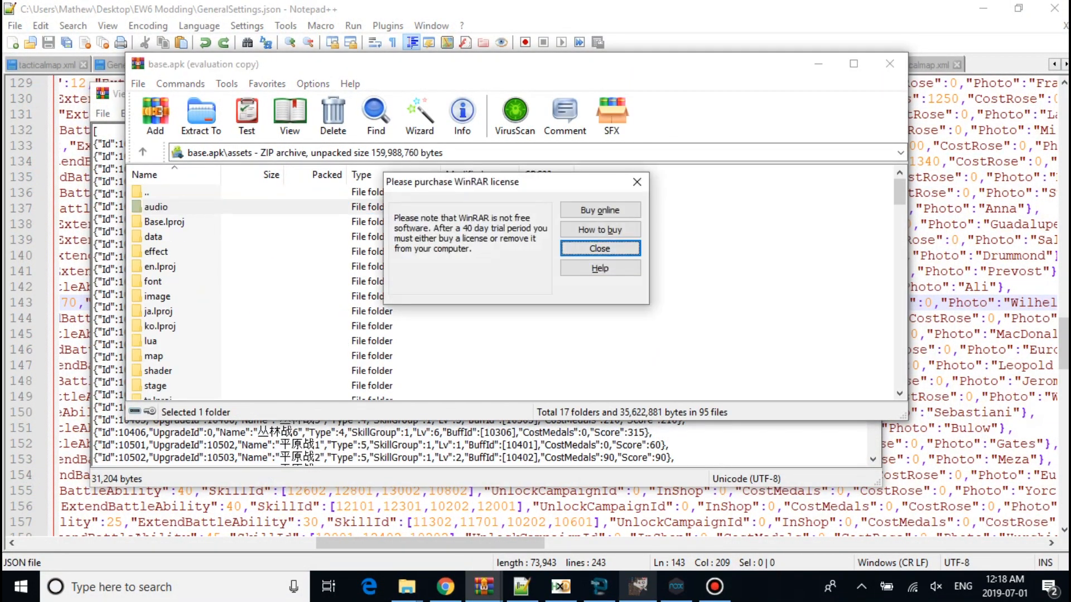
click(599, 248)
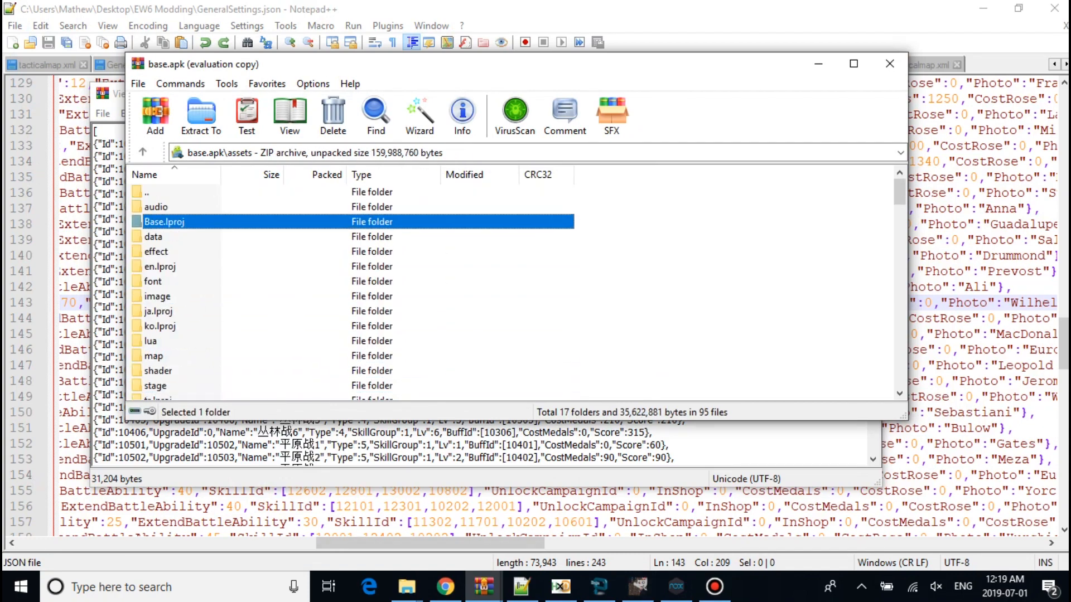
double_click(152, 236)
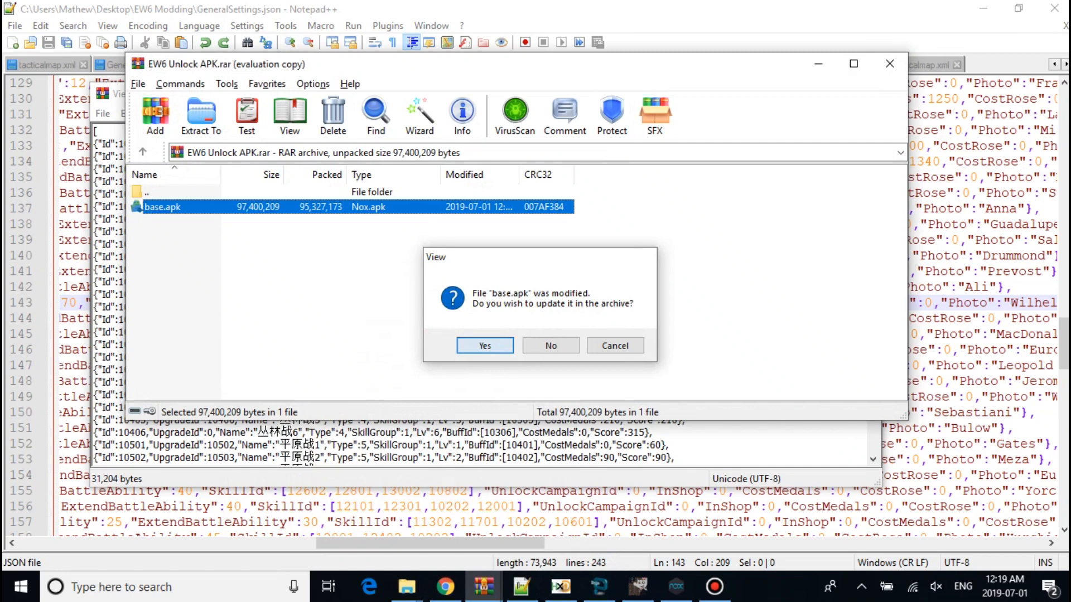
click(484, 346)
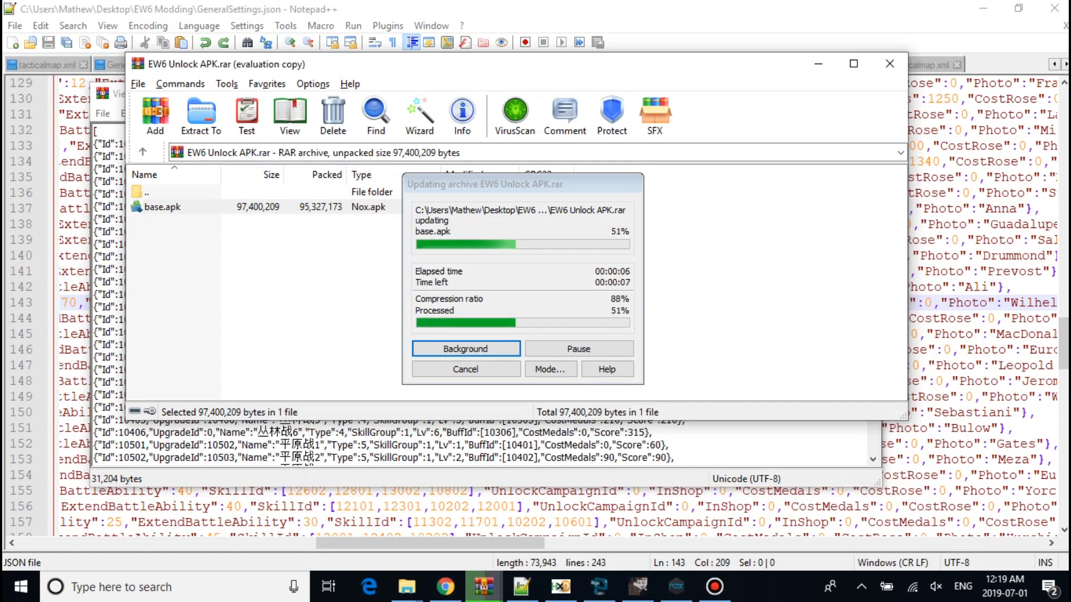
click(675, 588)
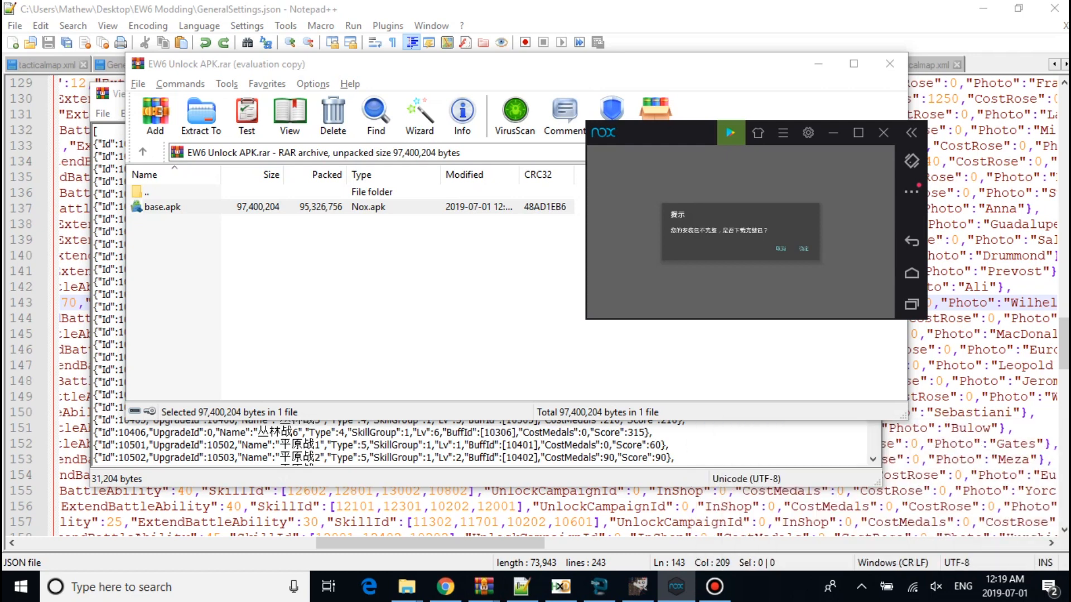
Step: Dismiss the startup prompt and move from the generals lineup to the conquest map
click(804, 248)
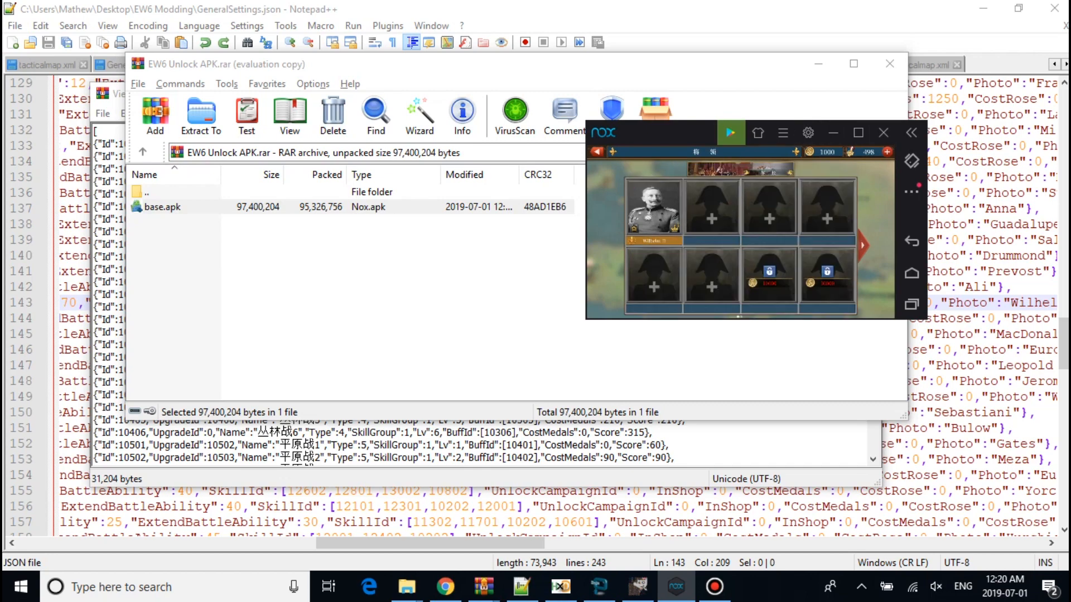
click(654, 207)
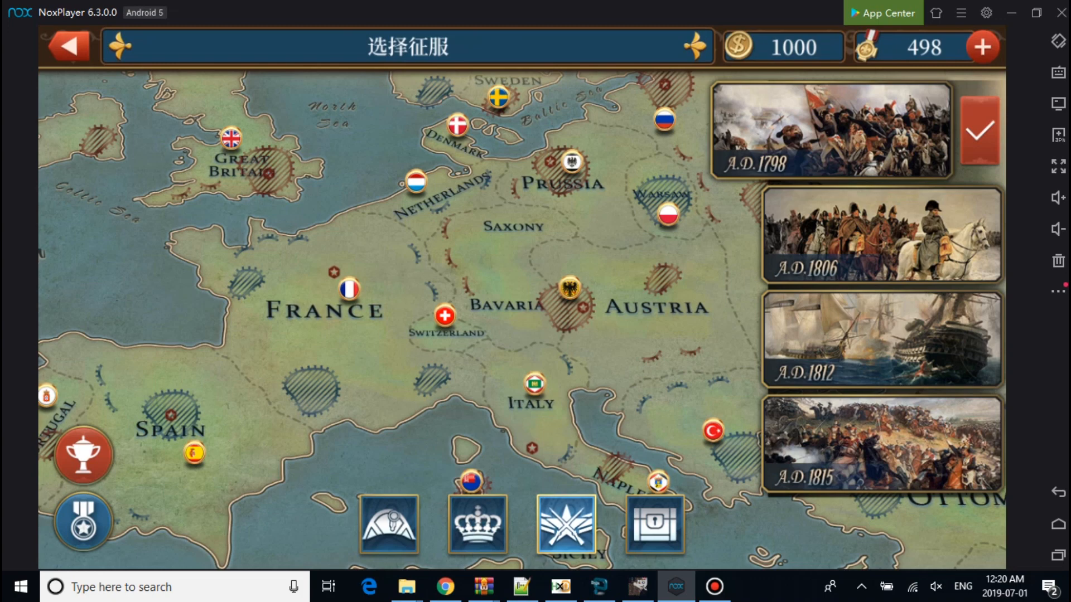
Step: Start the 1798 conquest, dismiss the war notice and assign Wilhelm II to an infantry unit
click(979, 130)
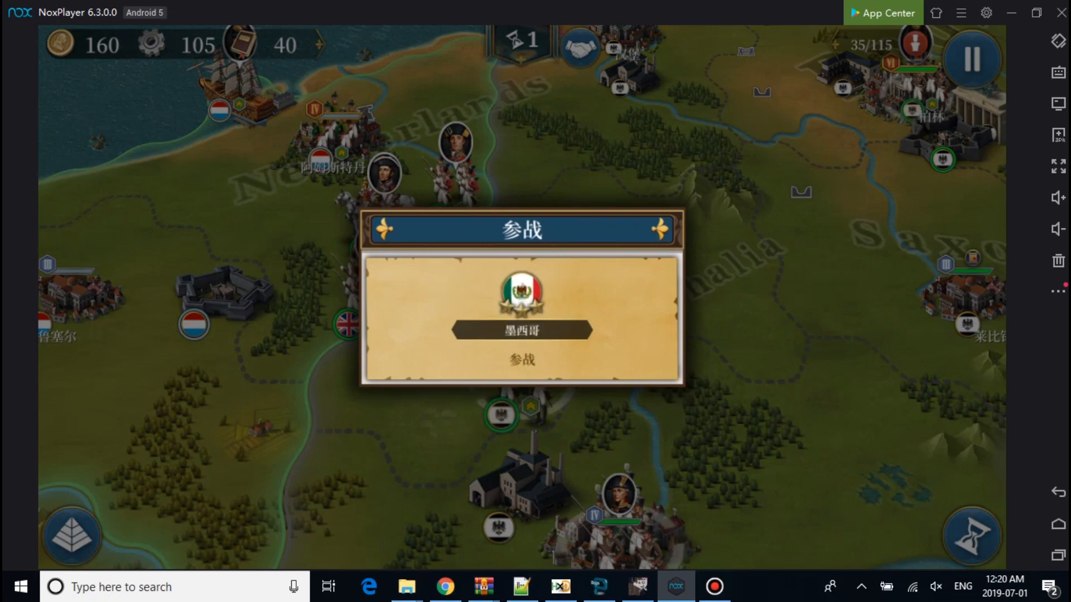
click(520, 359)
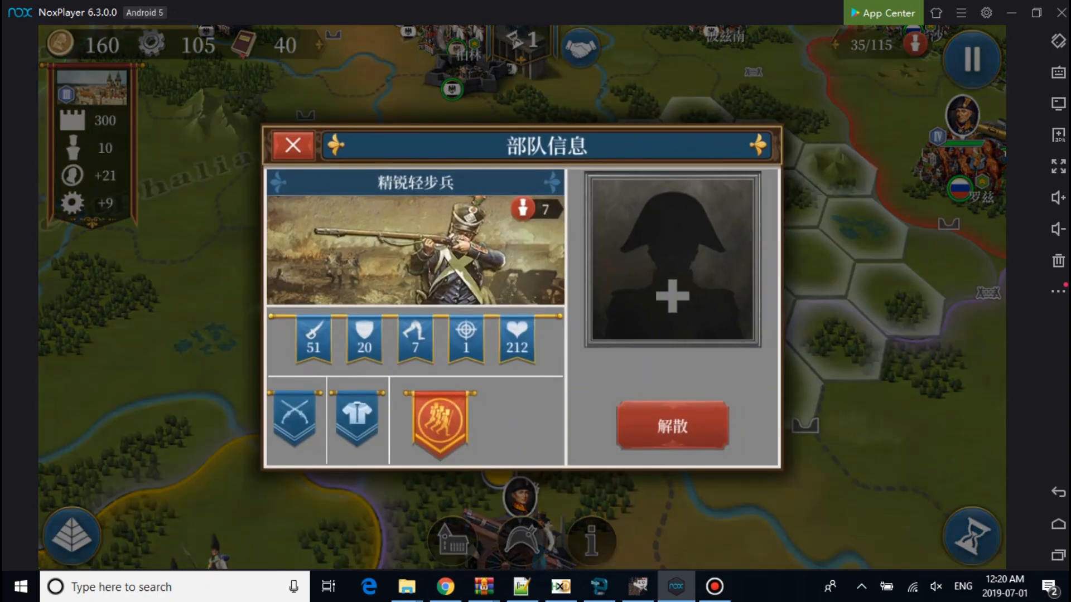
click(671, 256)
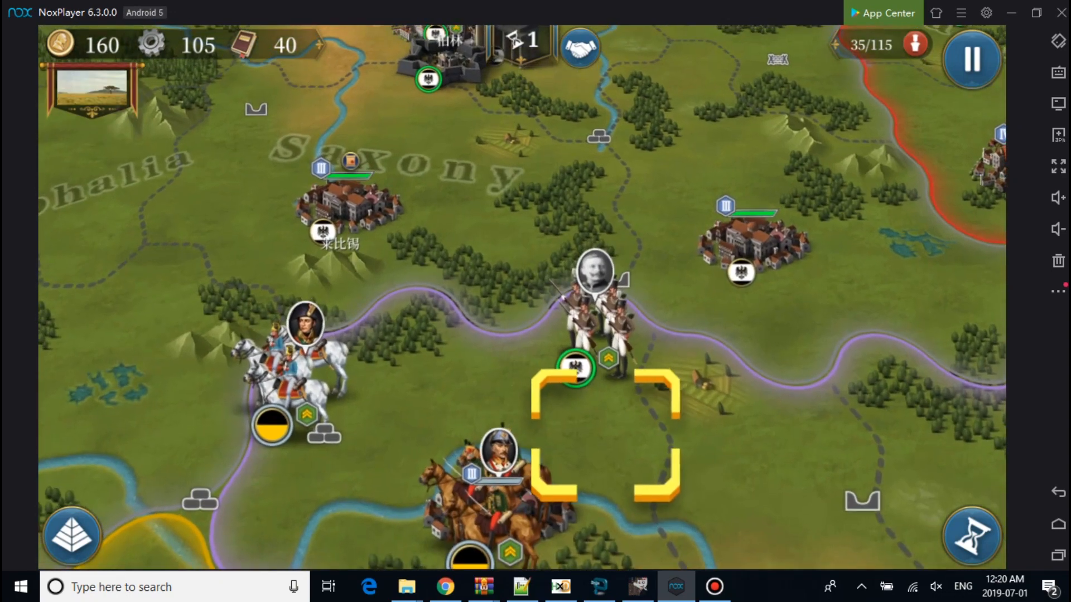
Step: Open Prussia's diplomacy overview and scroll down to Austria, Bavaria, Sweden and Denmark
click(594, 307)
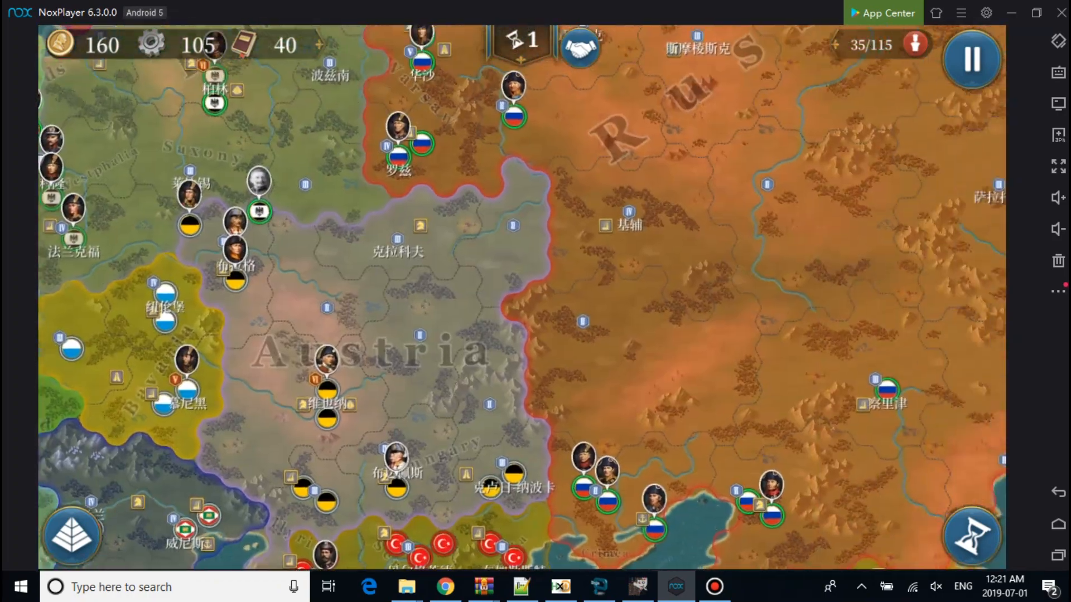
click(579, 46)
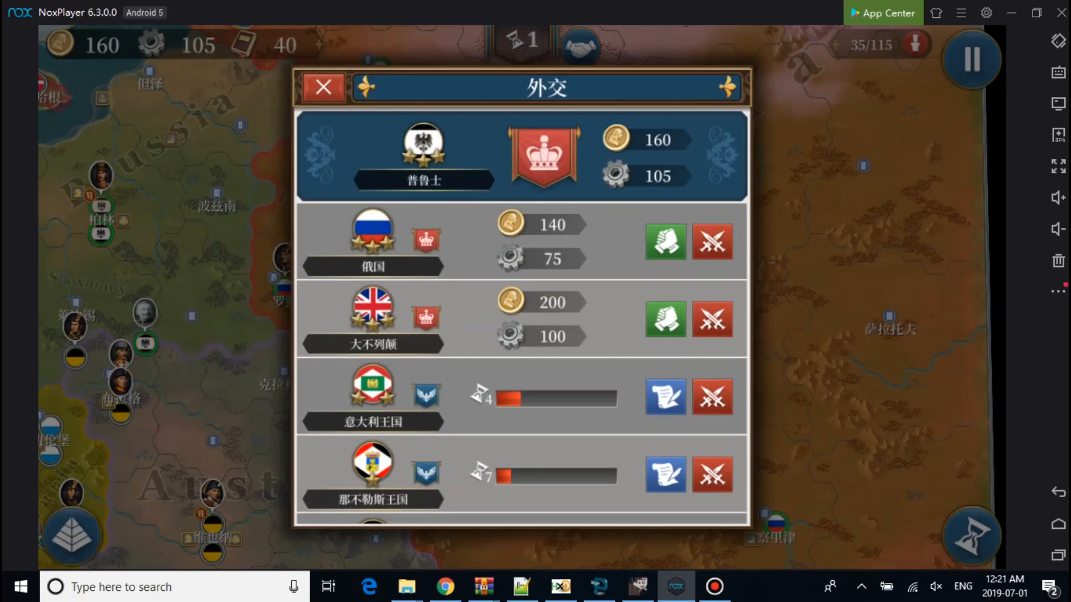
scroll(down, 3)
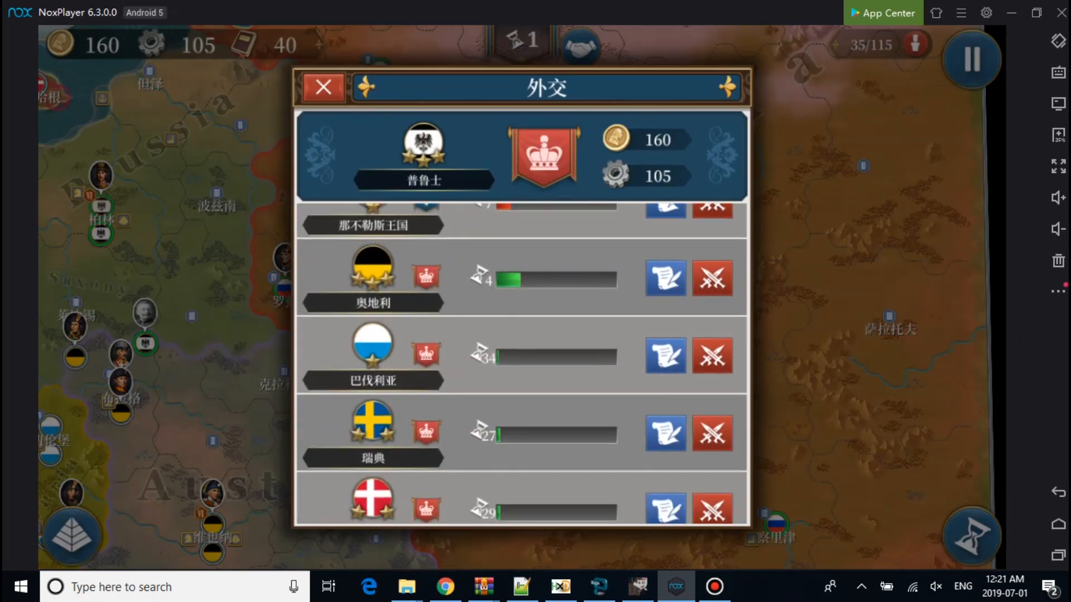